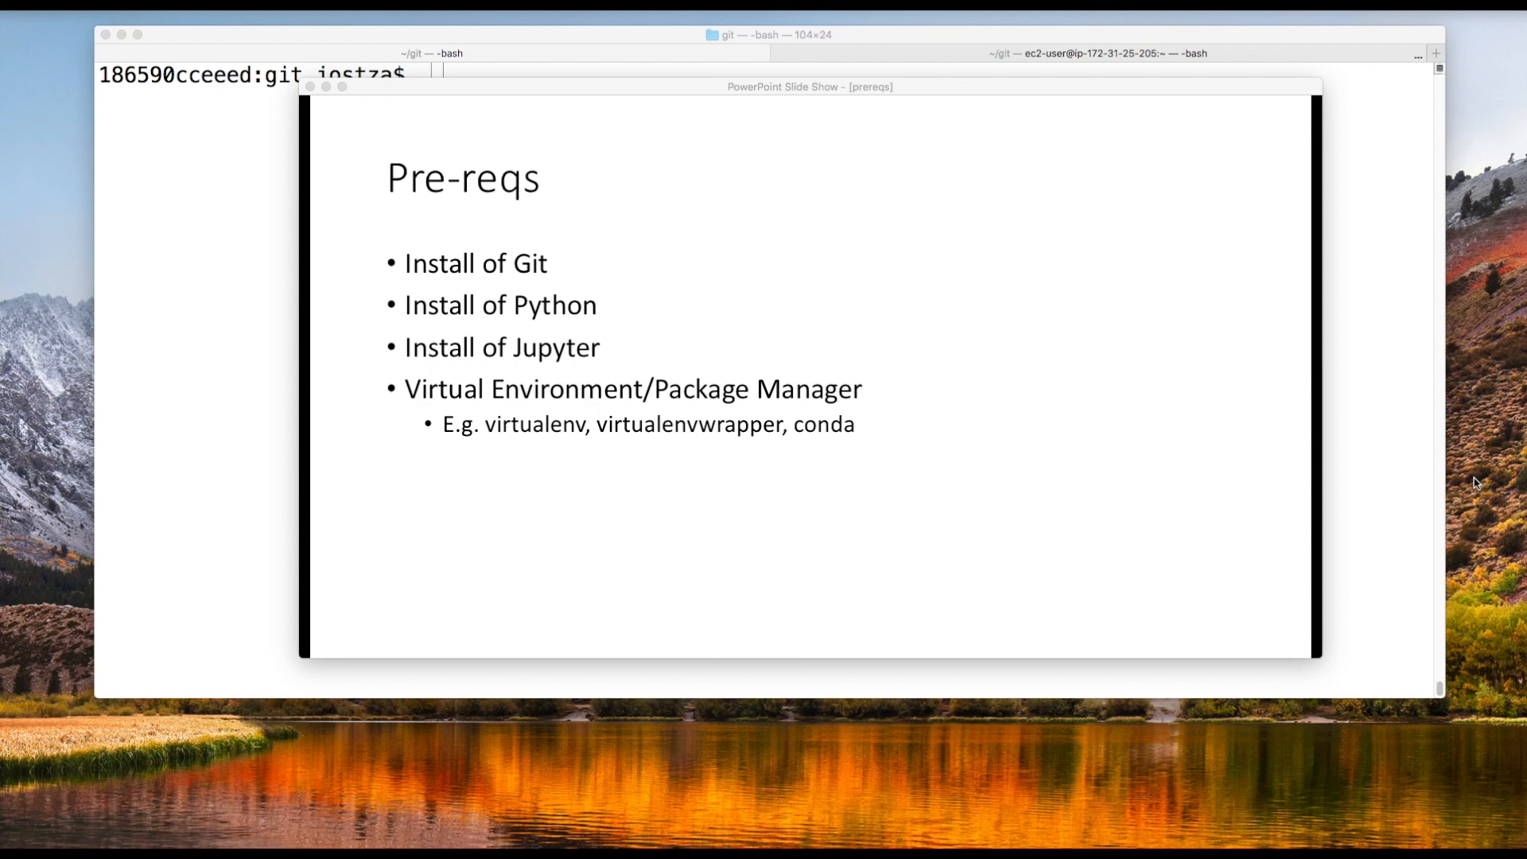
mouse_move(1481, 169)
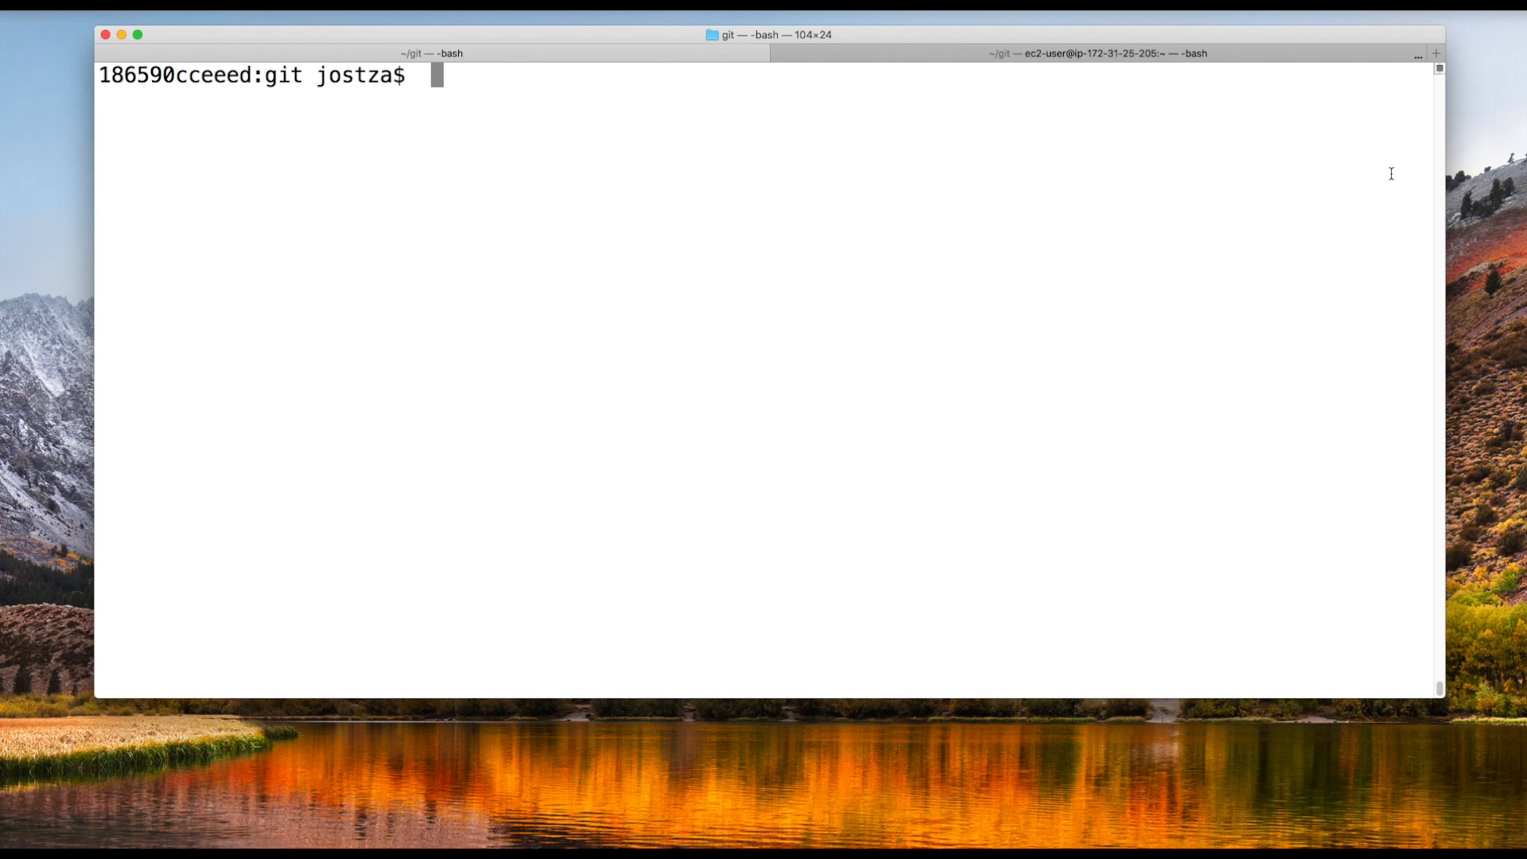
Create the cc-fraud virtualenv with mkvirtualenv cc-fraud -p $(which python3).
type("mkvirtual")
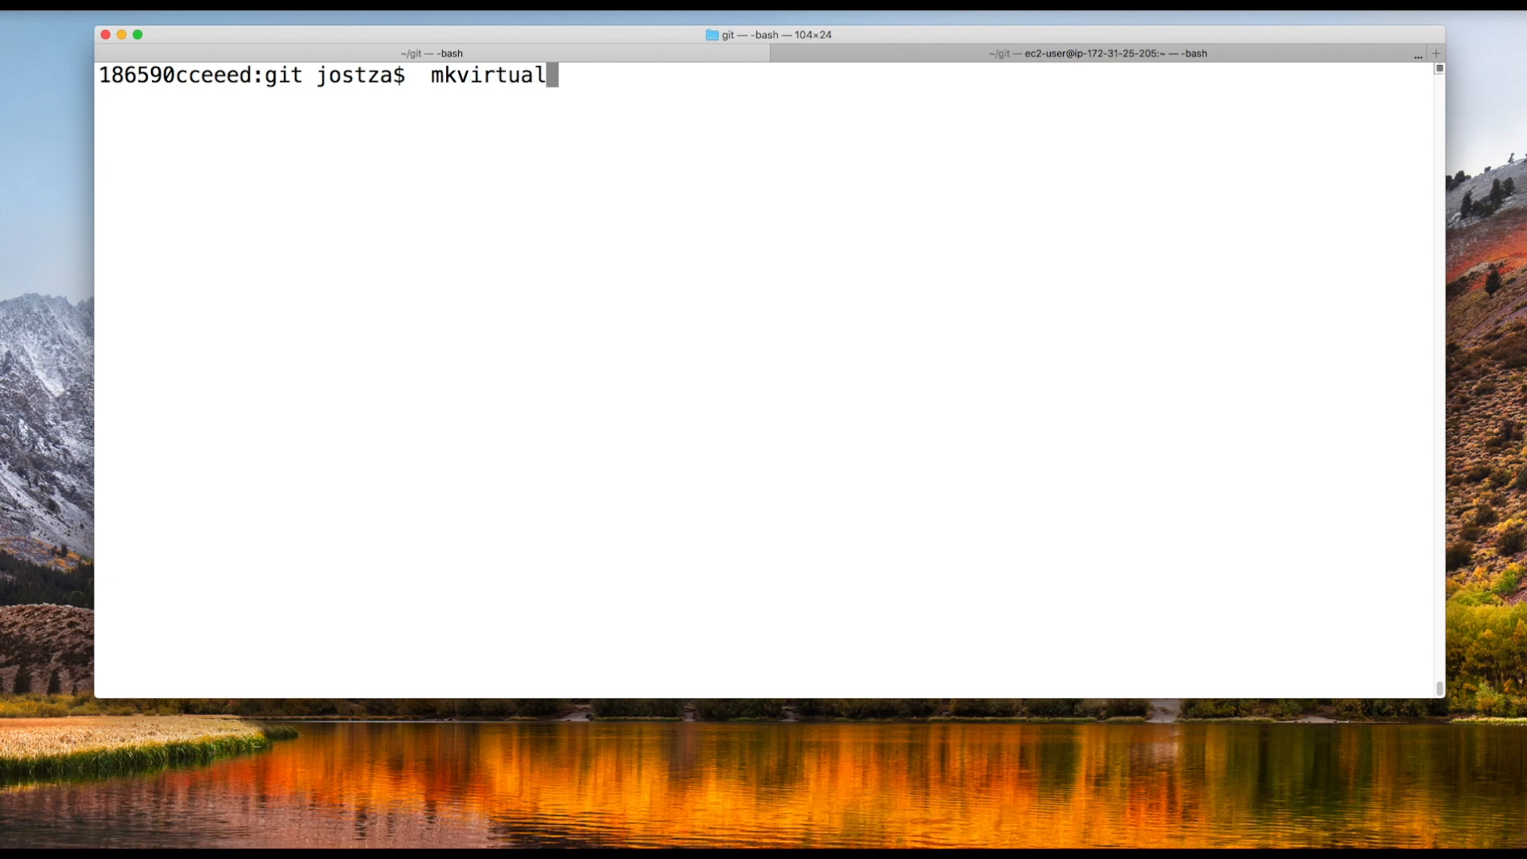
type("env cc-fra")
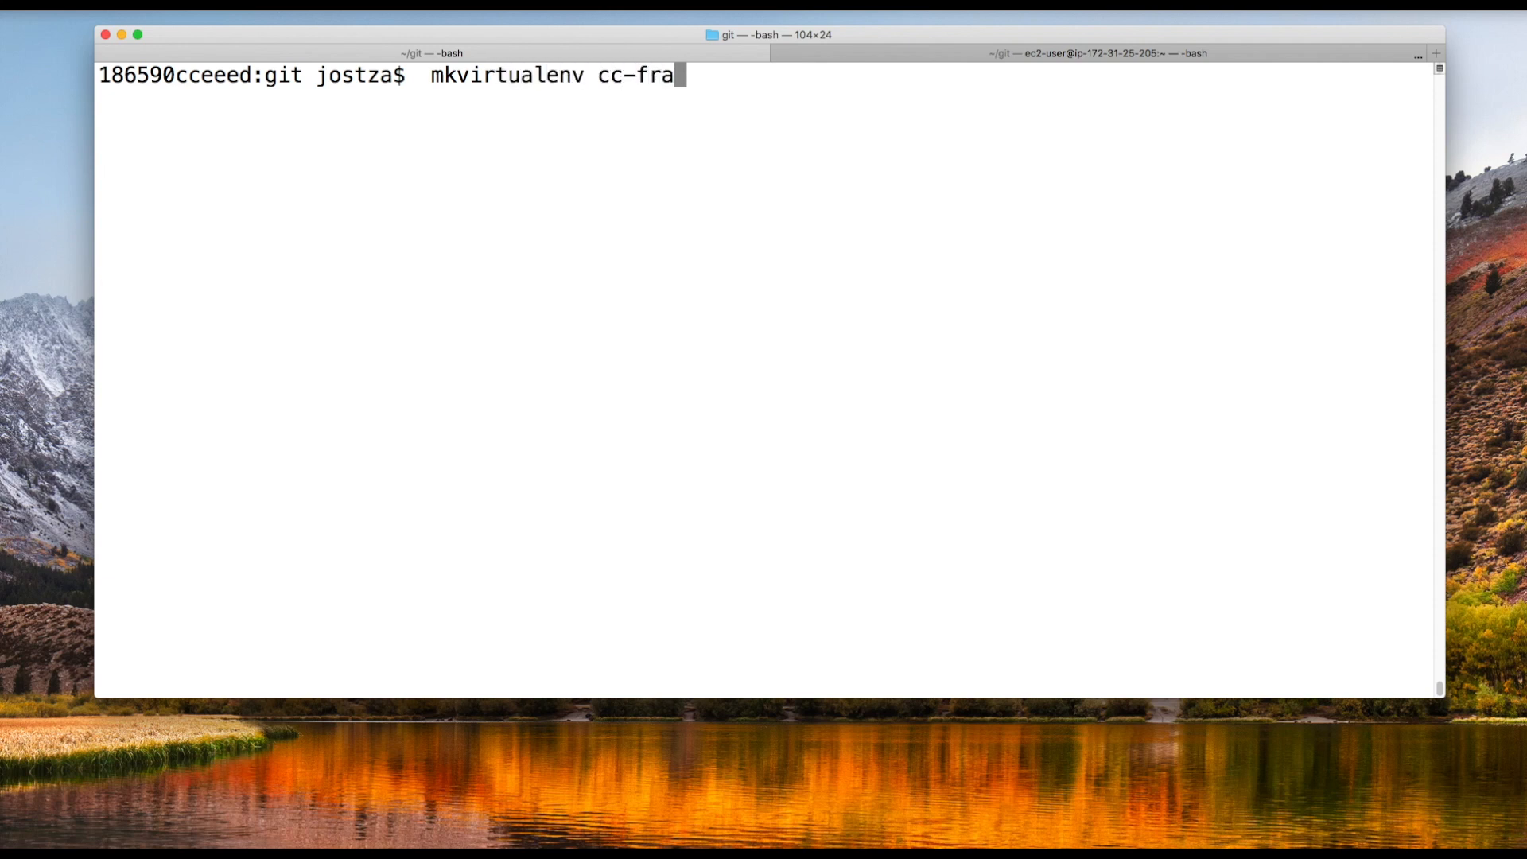
type("ud -")
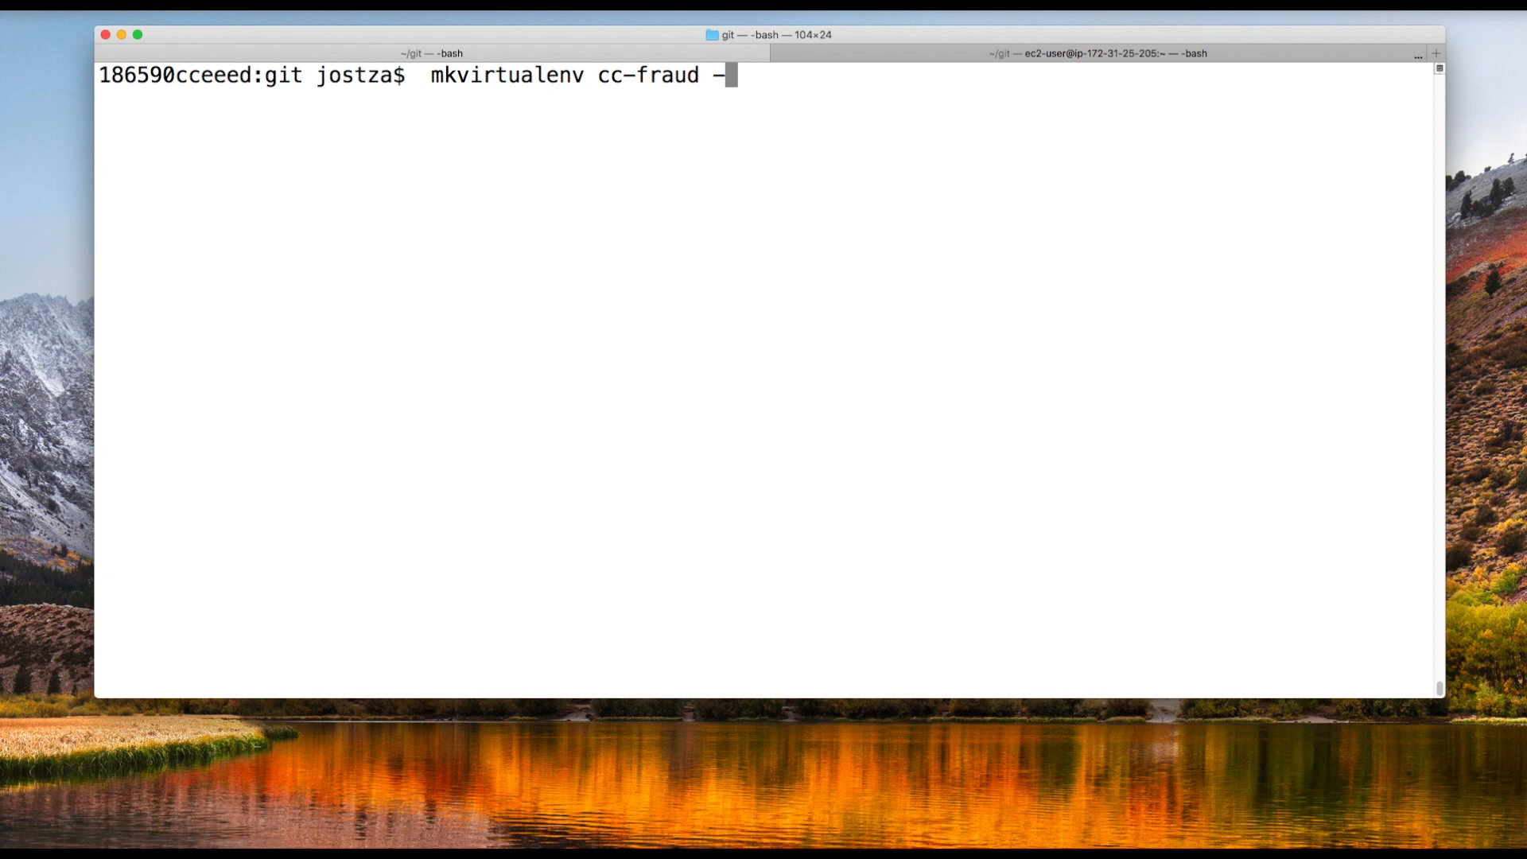
type("p")
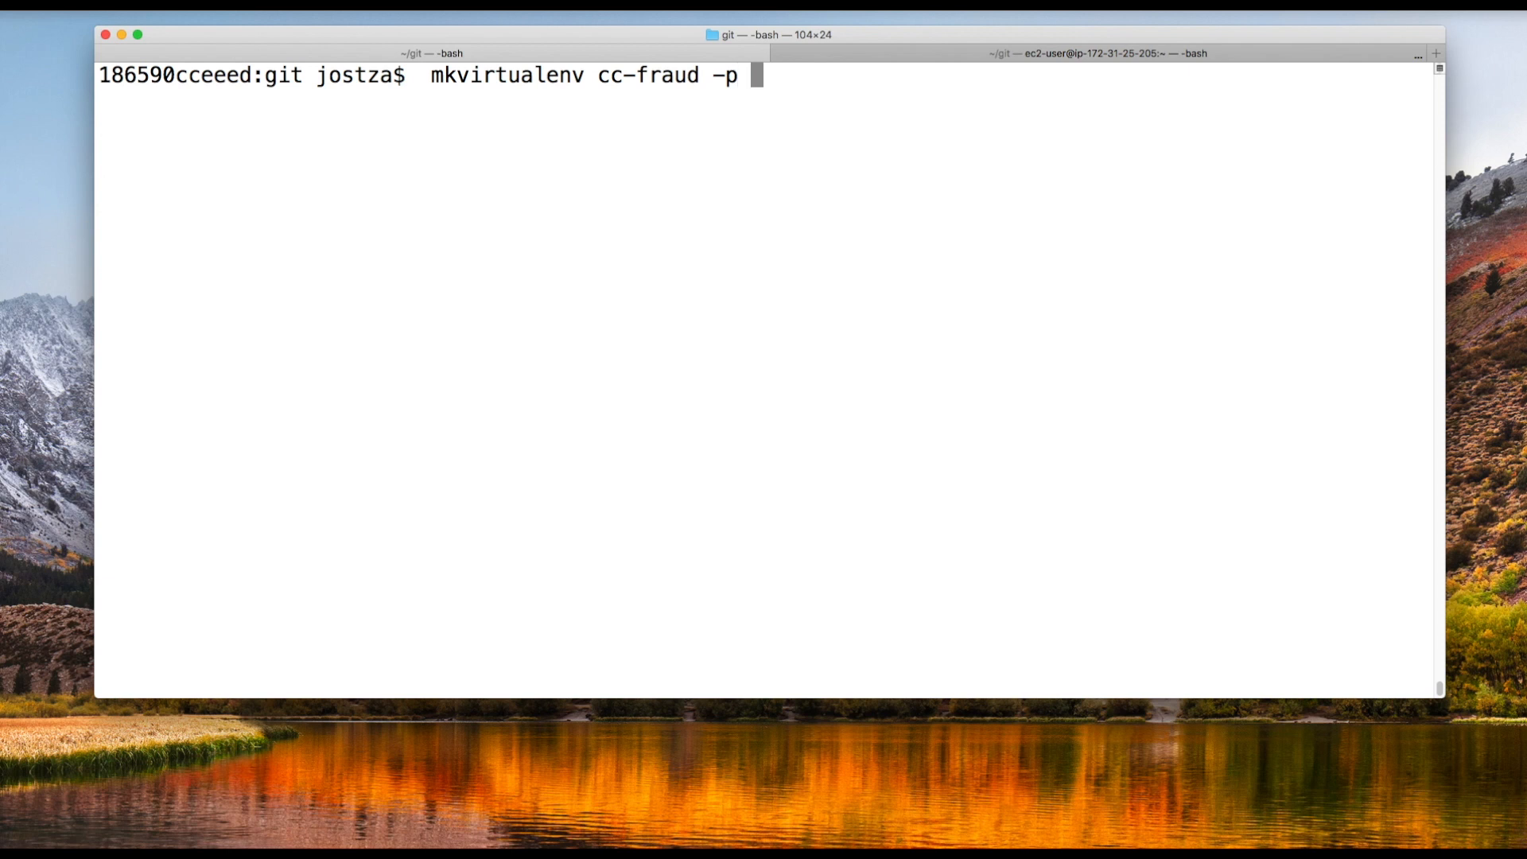
type("$")
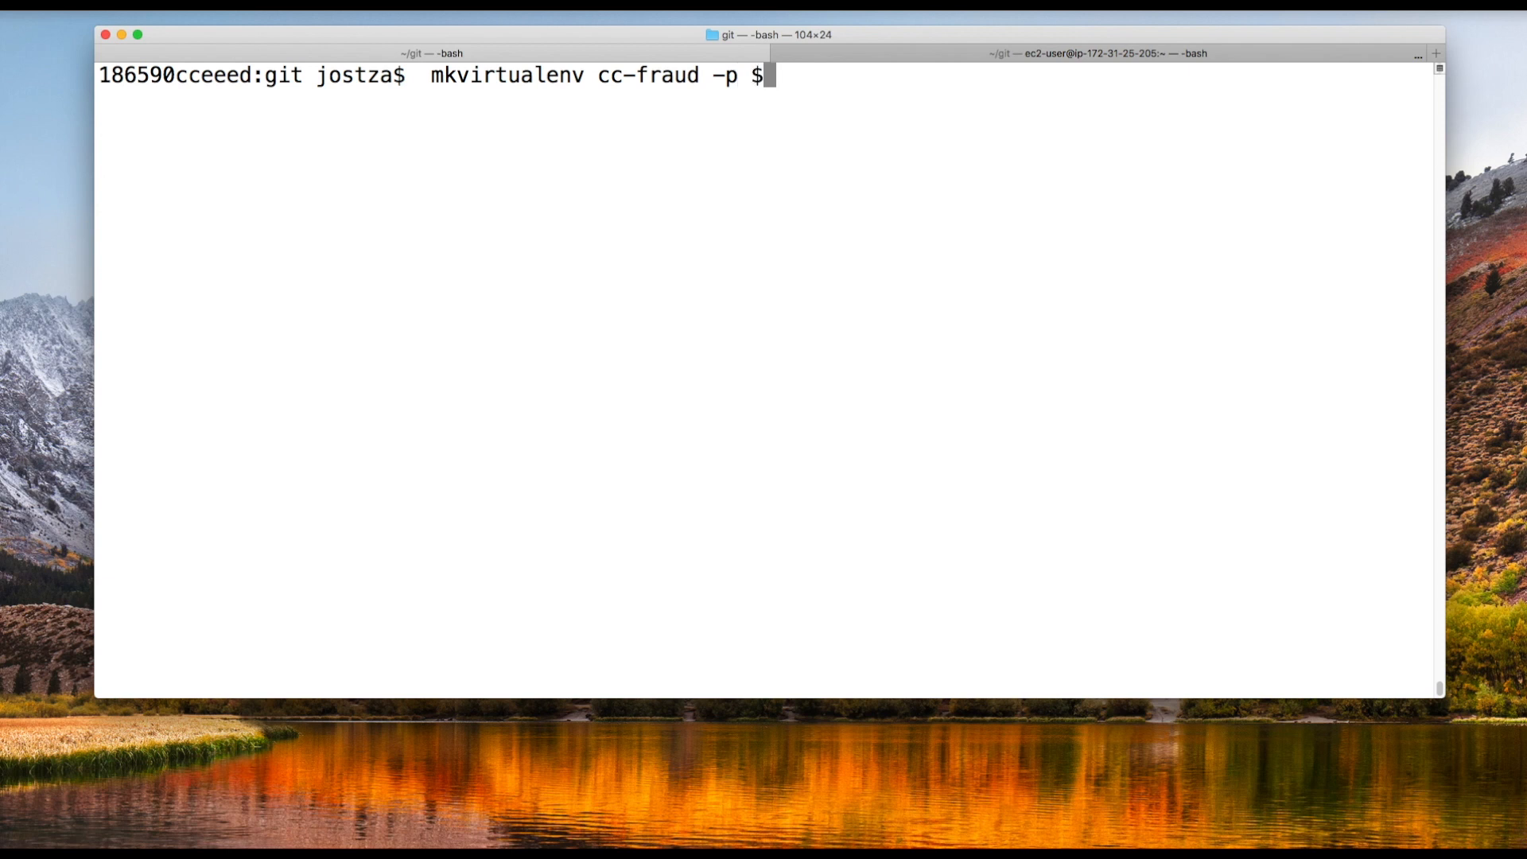
type("(which pyt")
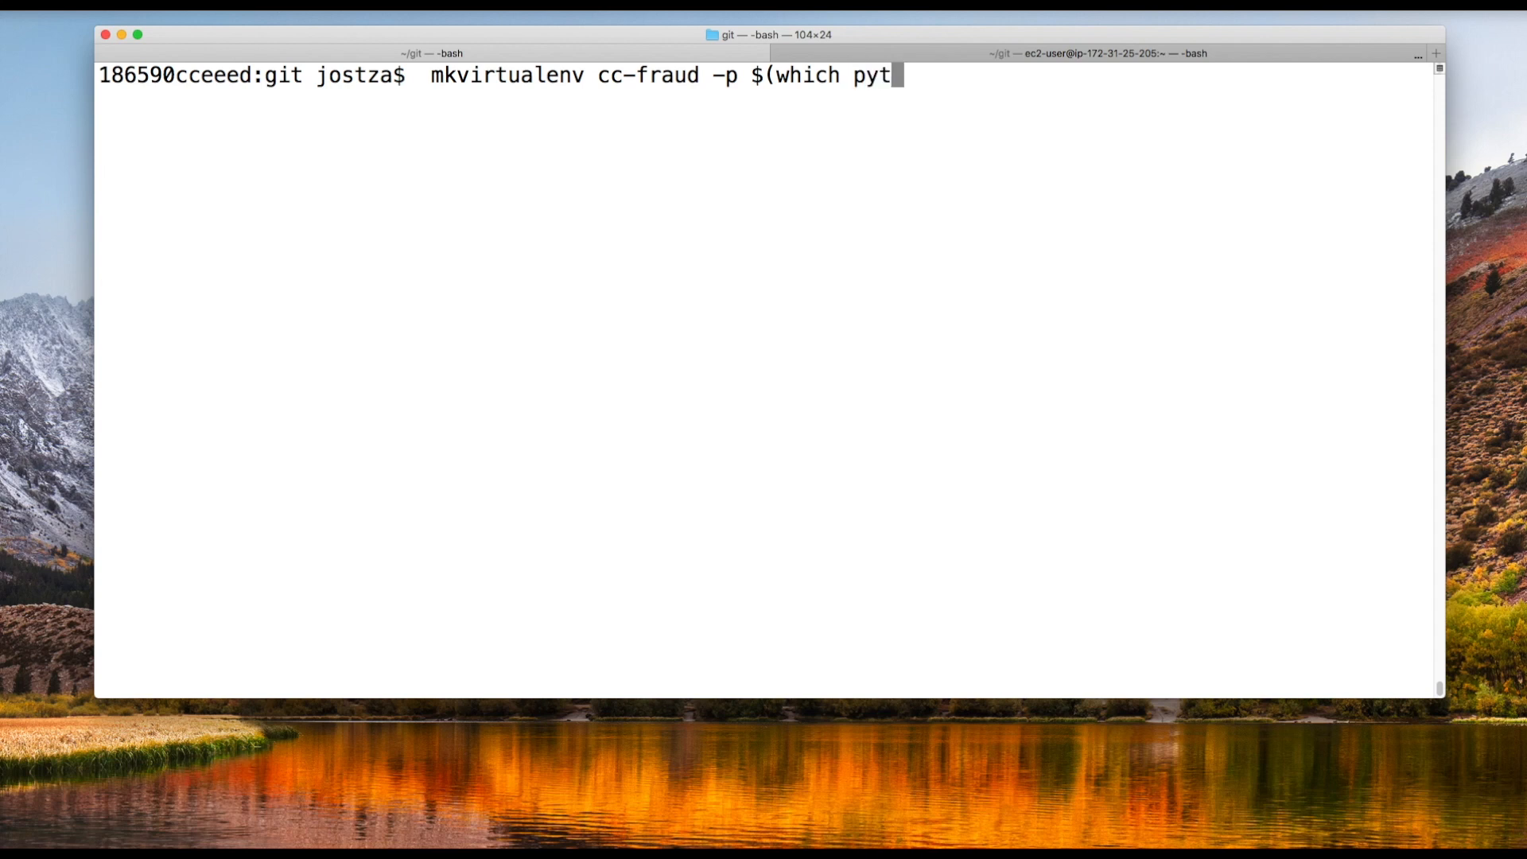
type("hon3)")
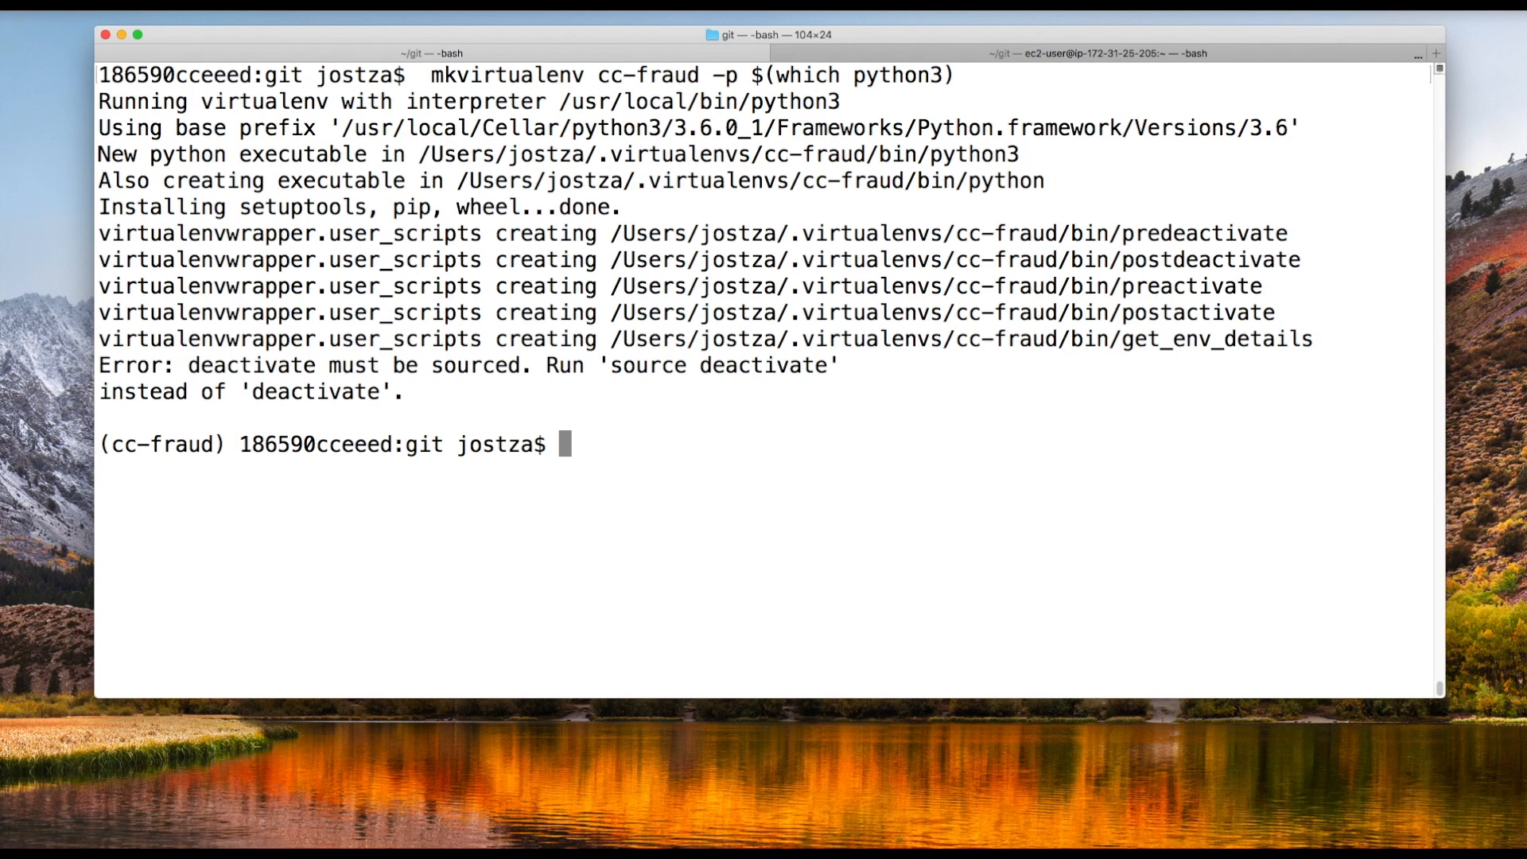
Run python to confirm version 3.6.0, then exit() back to the shell.
type("python")
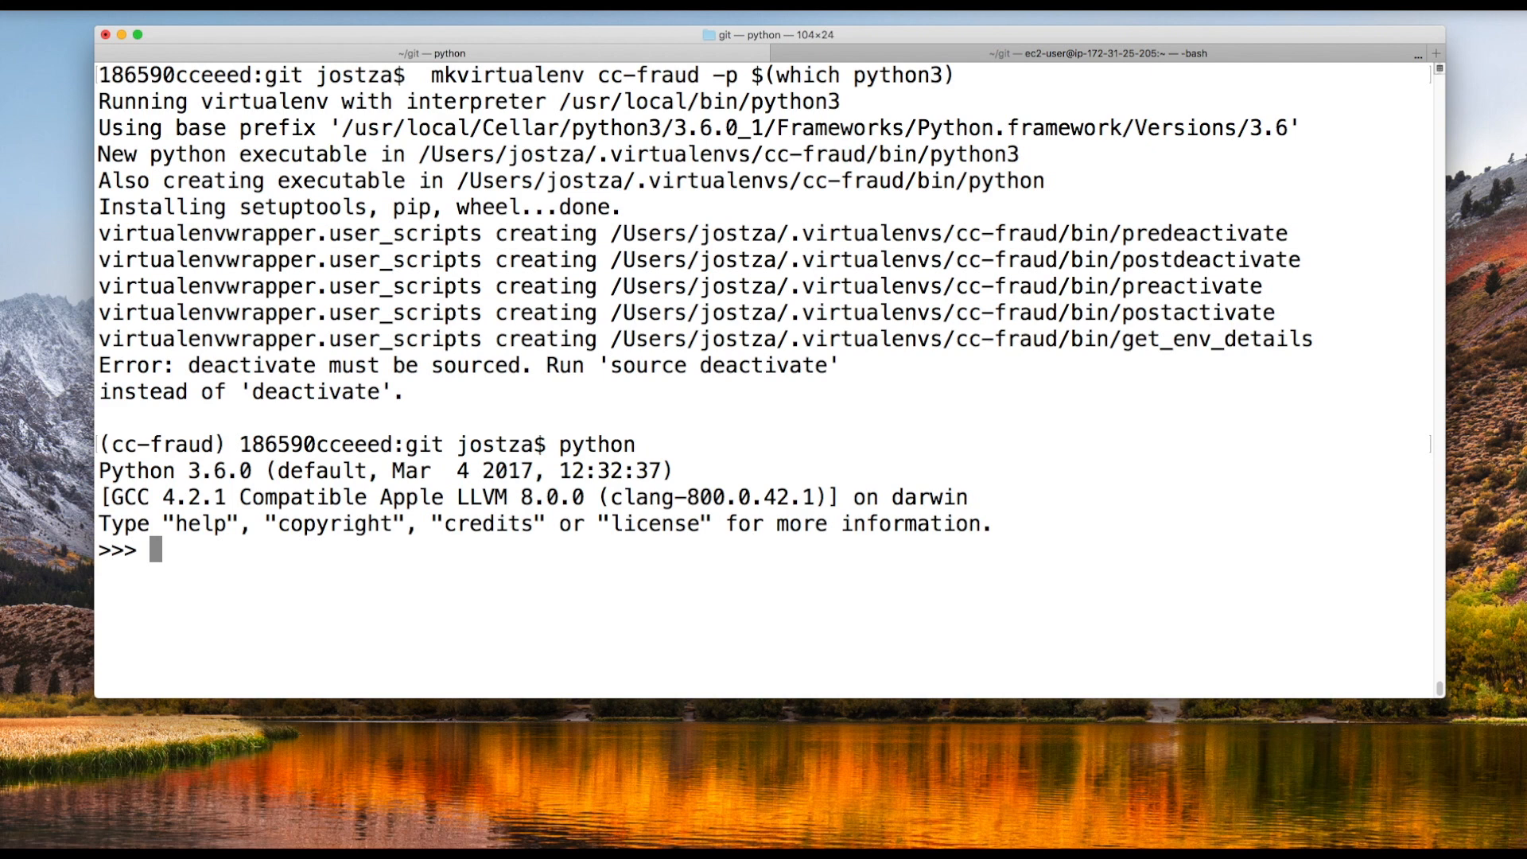
type("exit()")
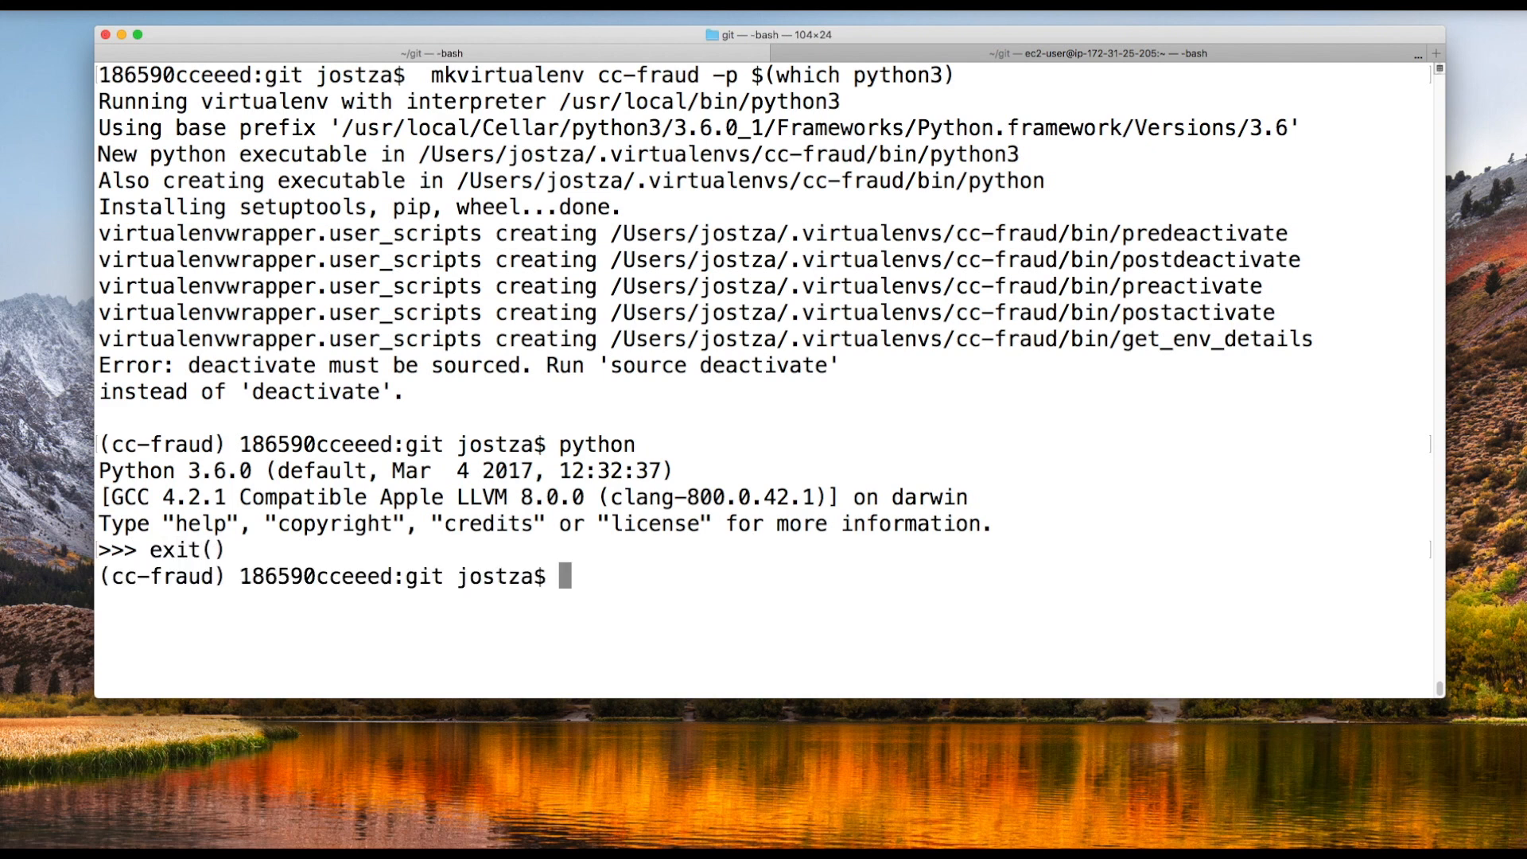
mouse_move(1368, 185)
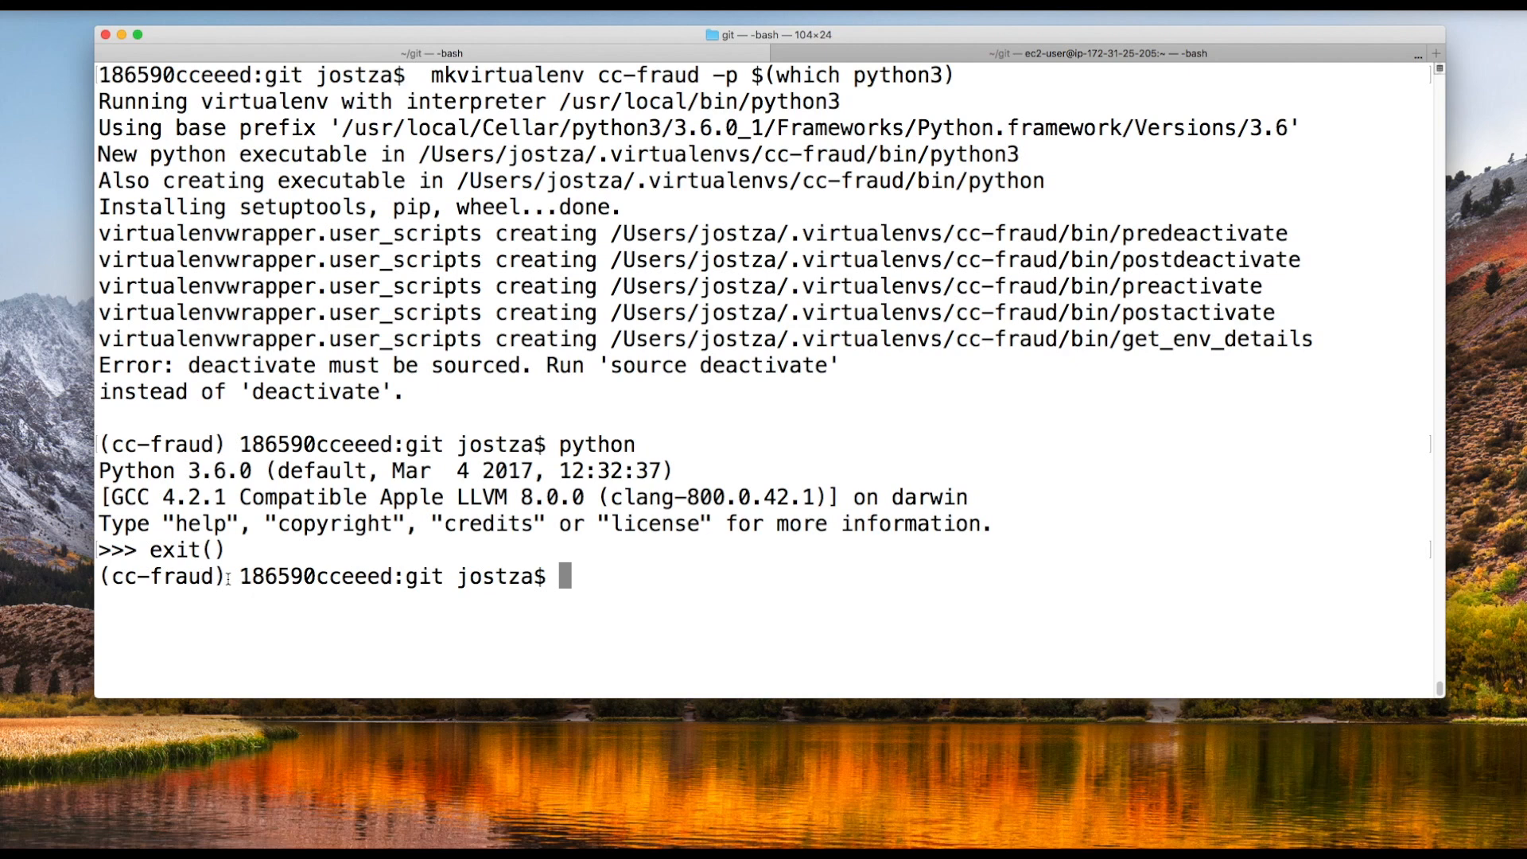
double_click(162, 576)
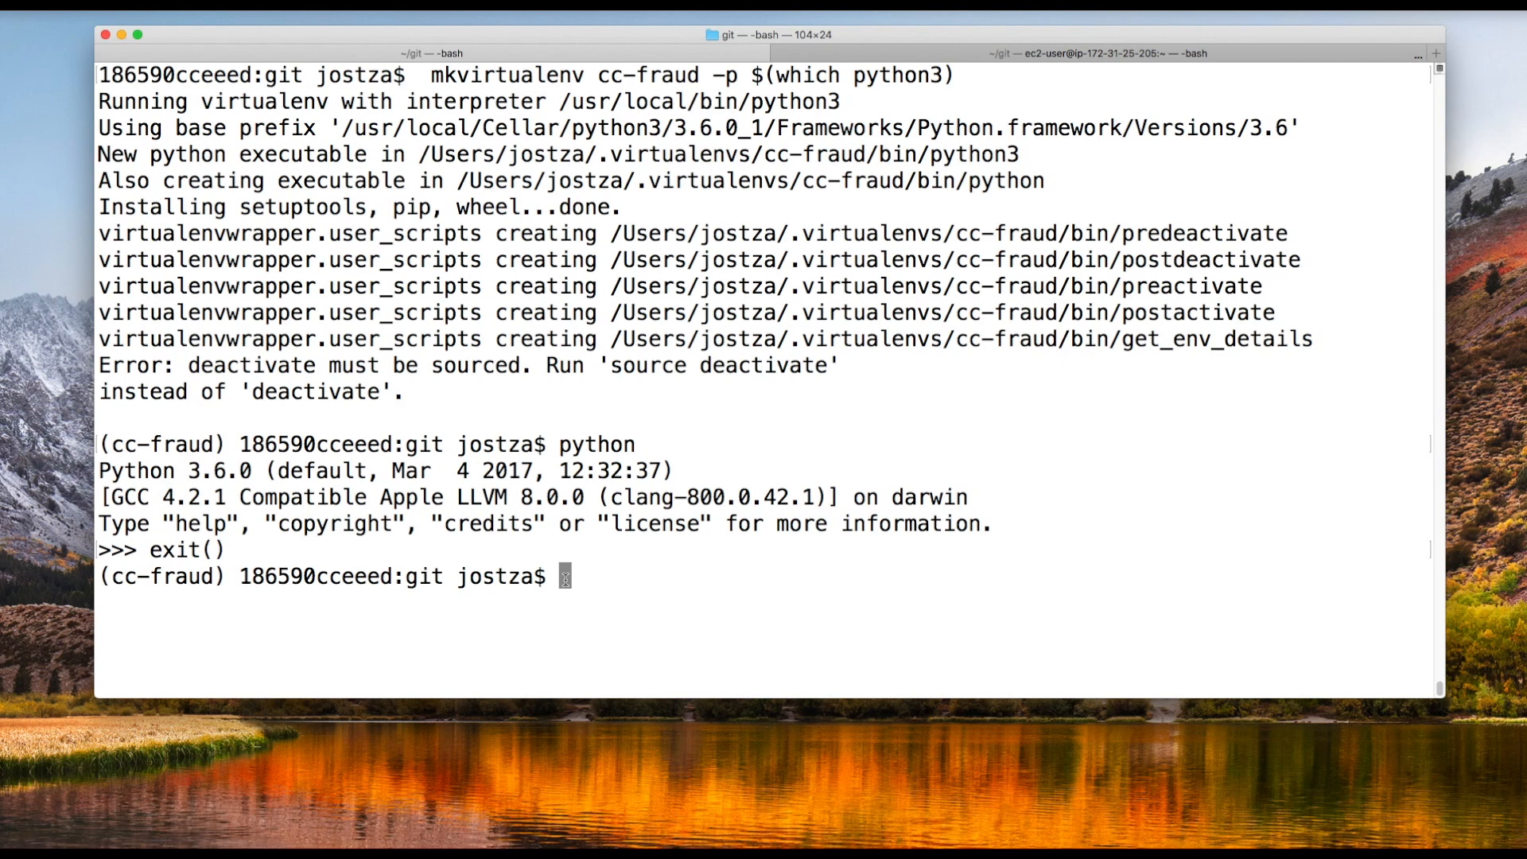
Install ipykernel into the cc-fraud environment with pip.
type("pip install")
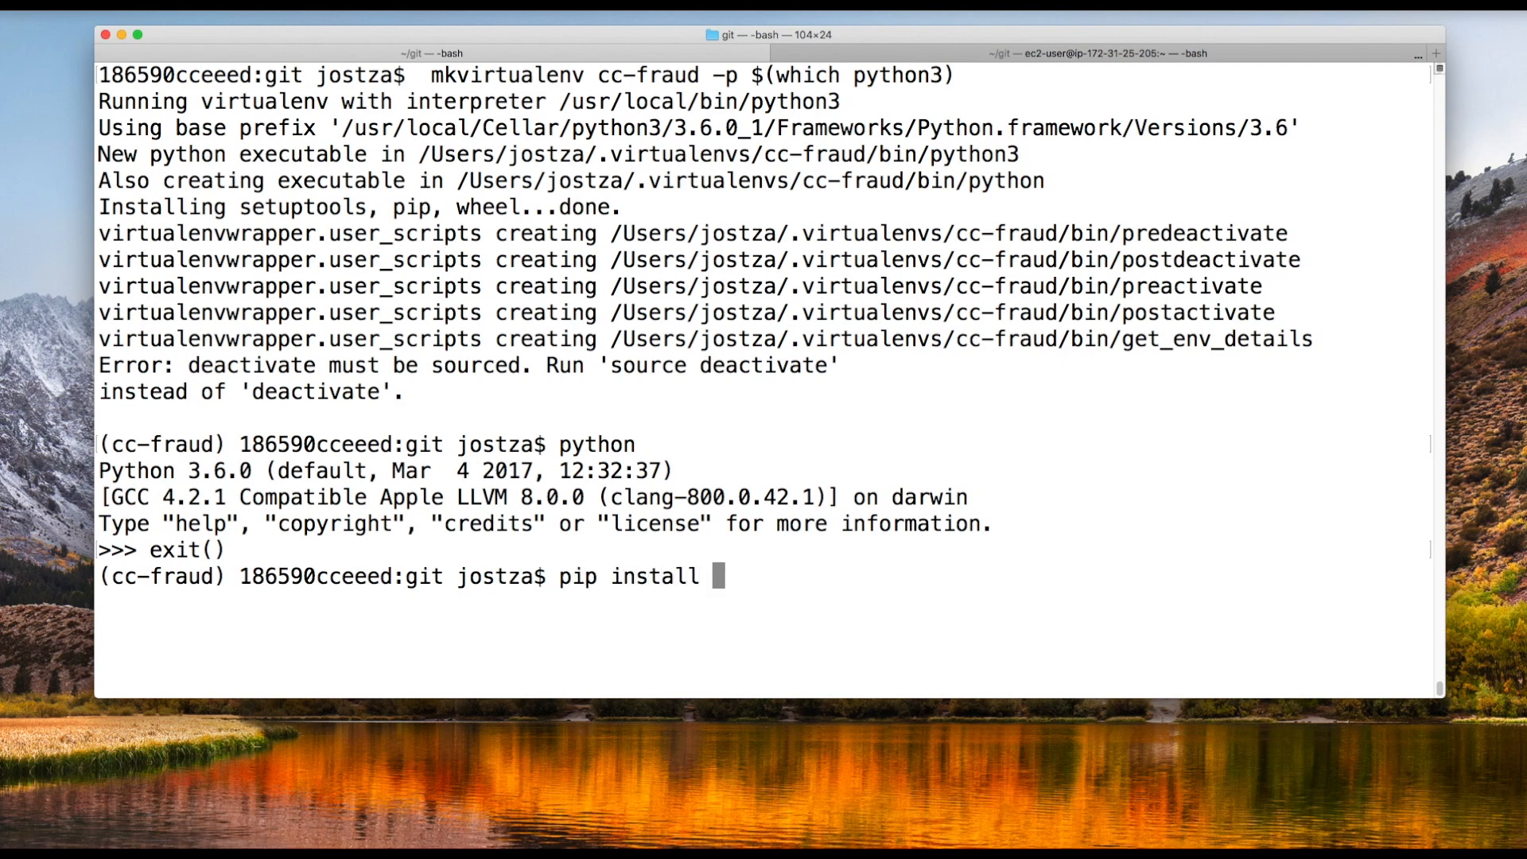
type("ipykernel")
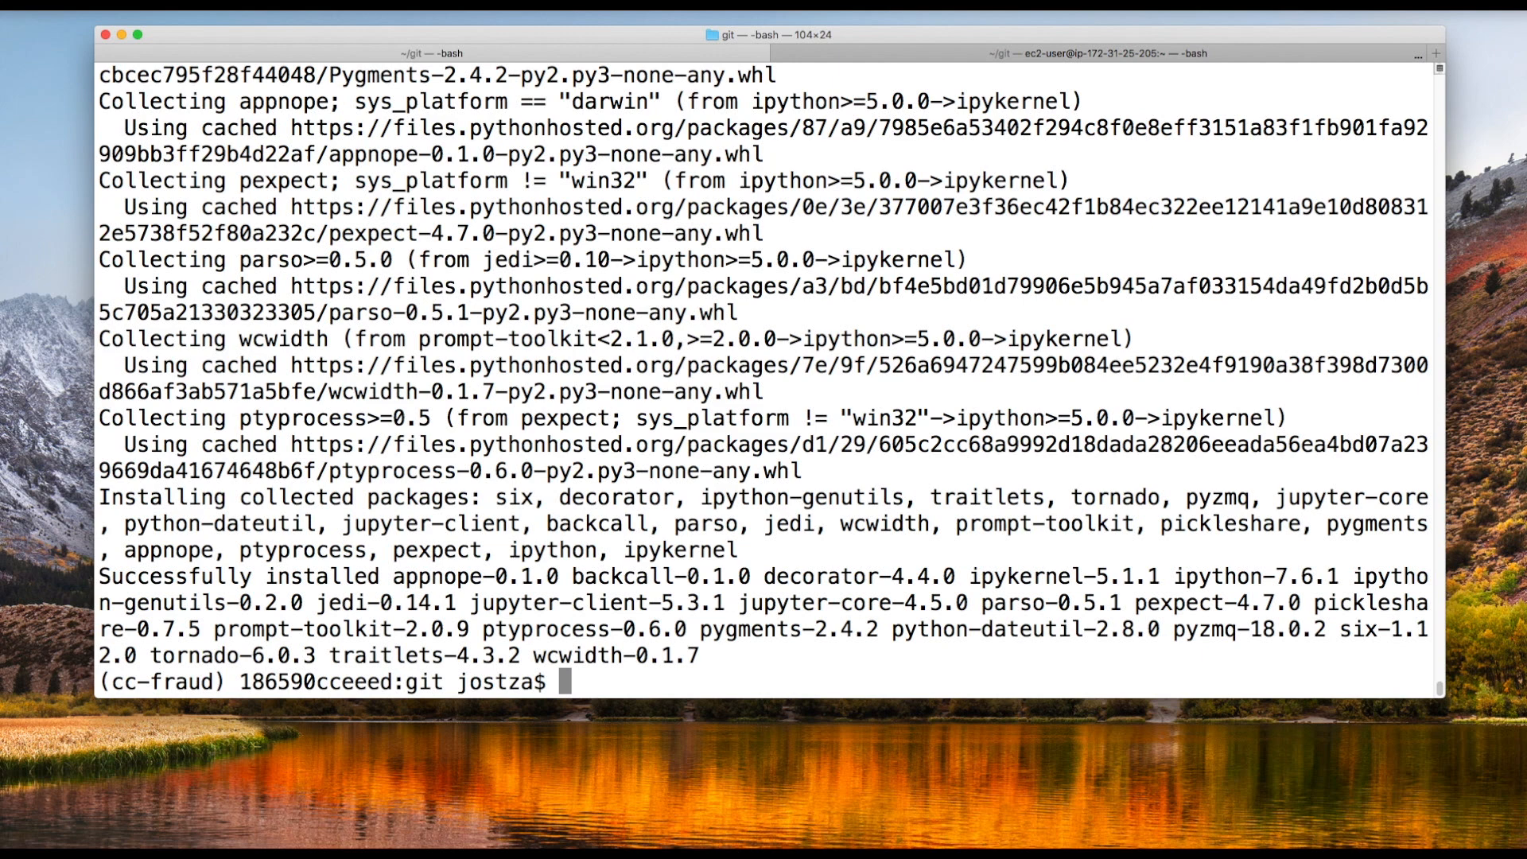
Register a Jupyter kernelspec named cc-fraud via python -m ipykernel install.
type("python -m")
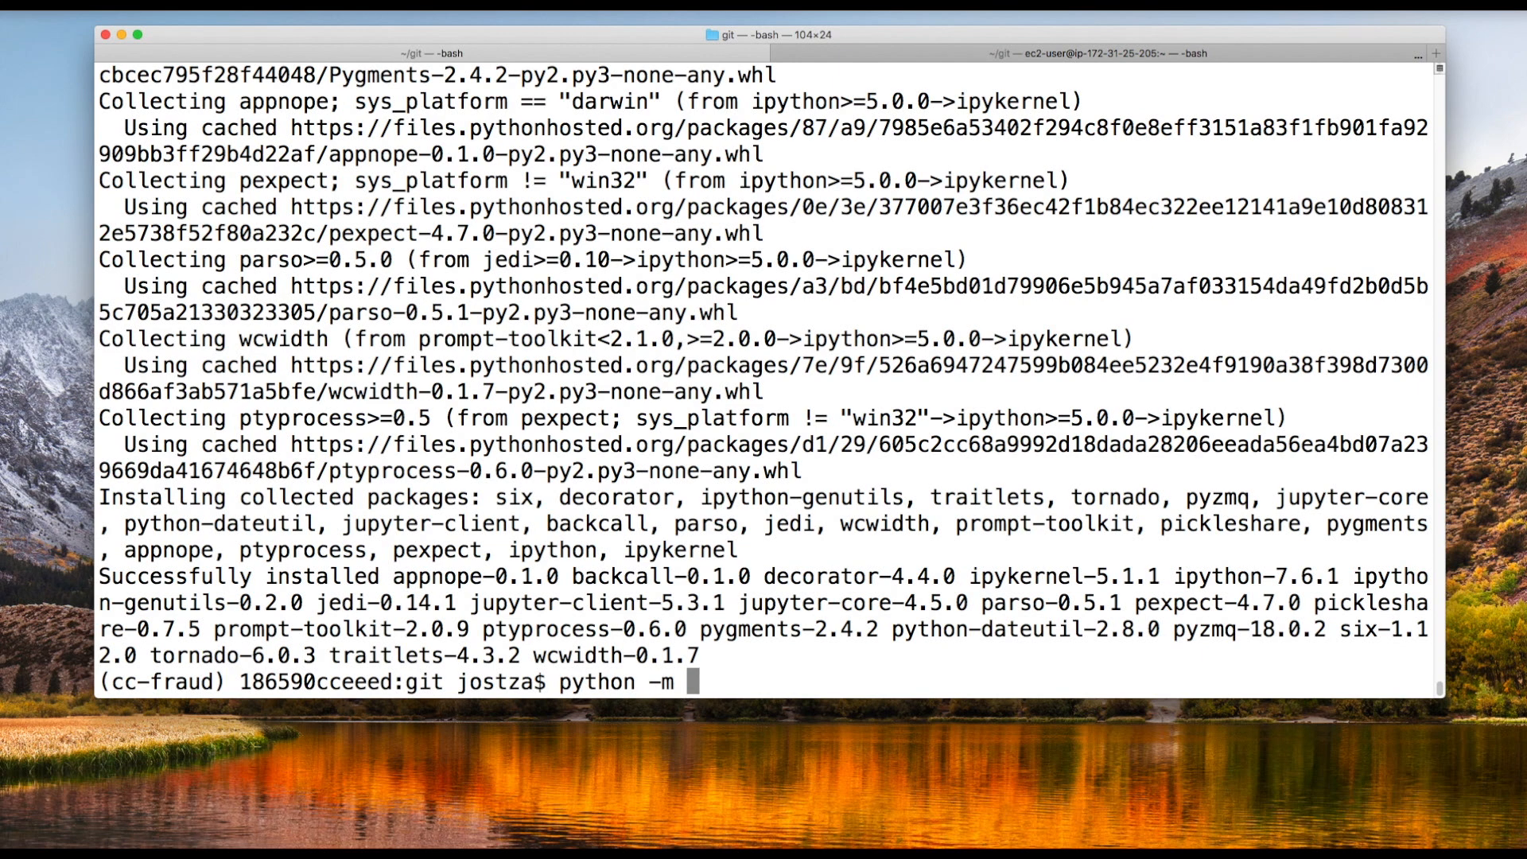
type("ipykernel i")
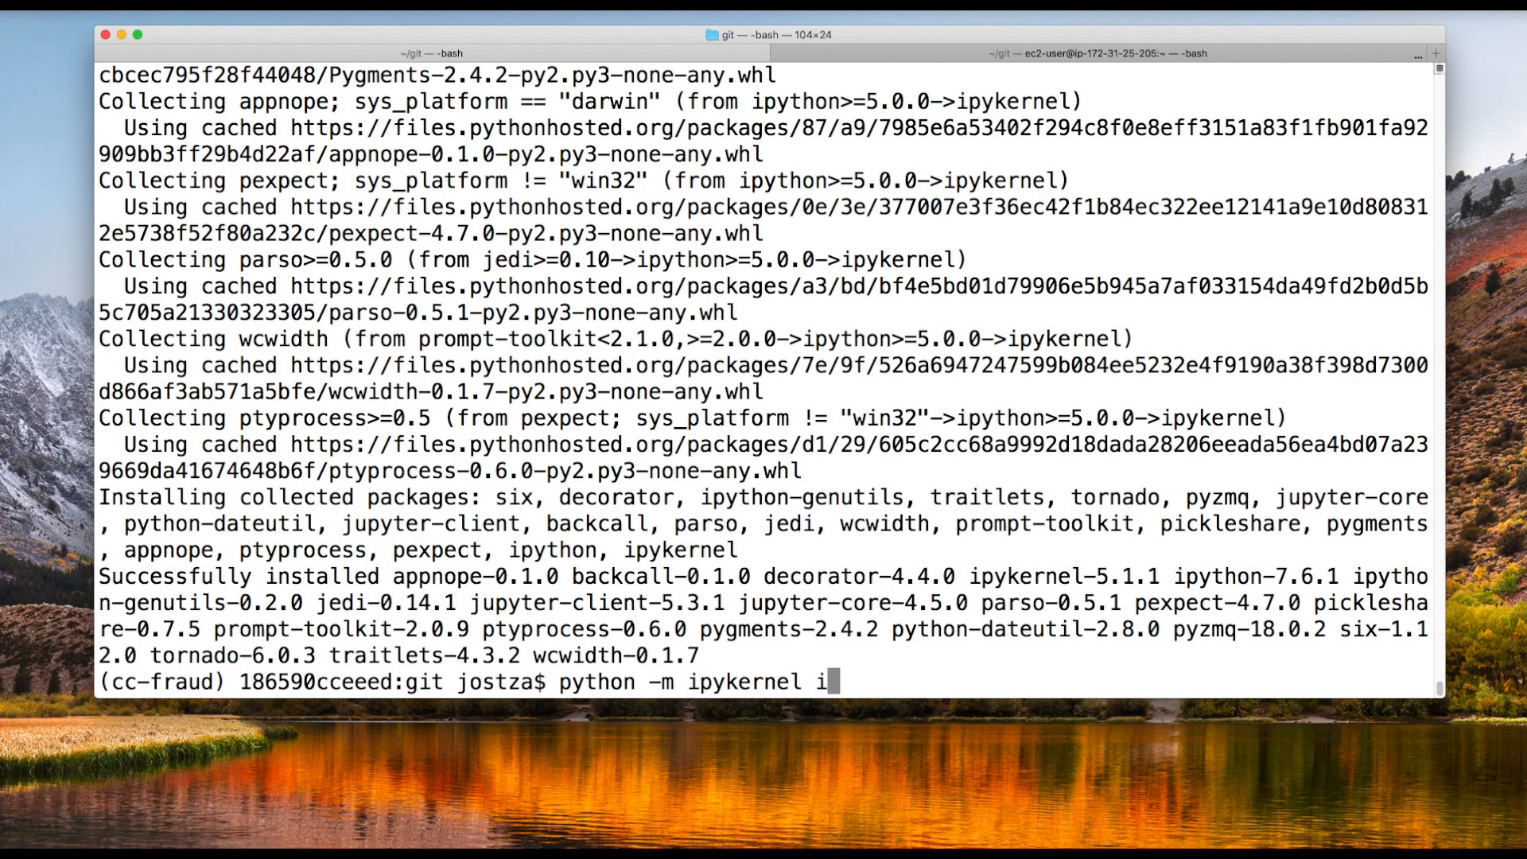
type("nstall --name cc")
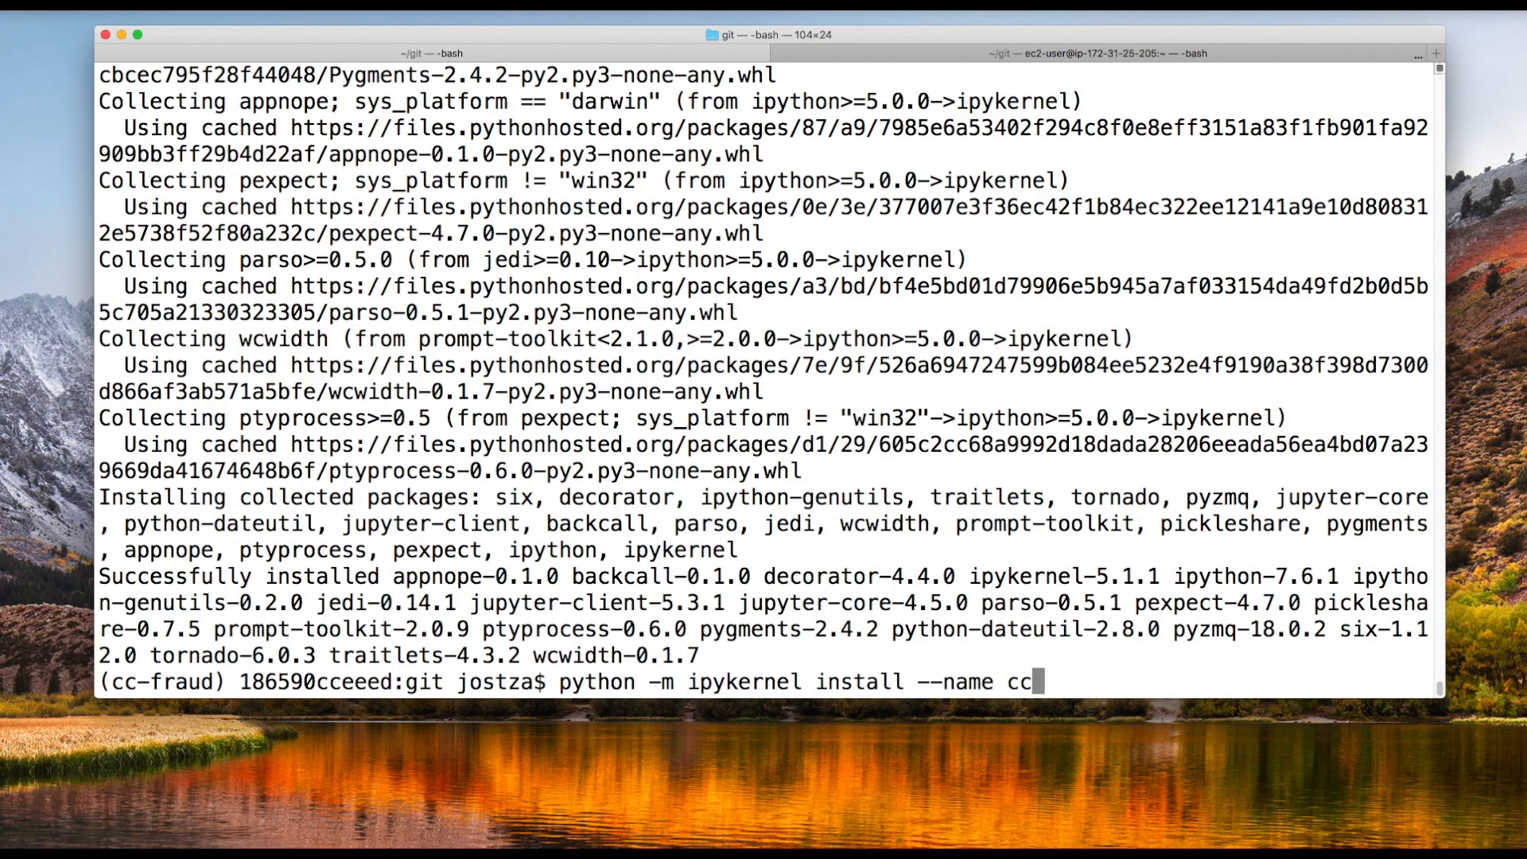
type("-fraud")
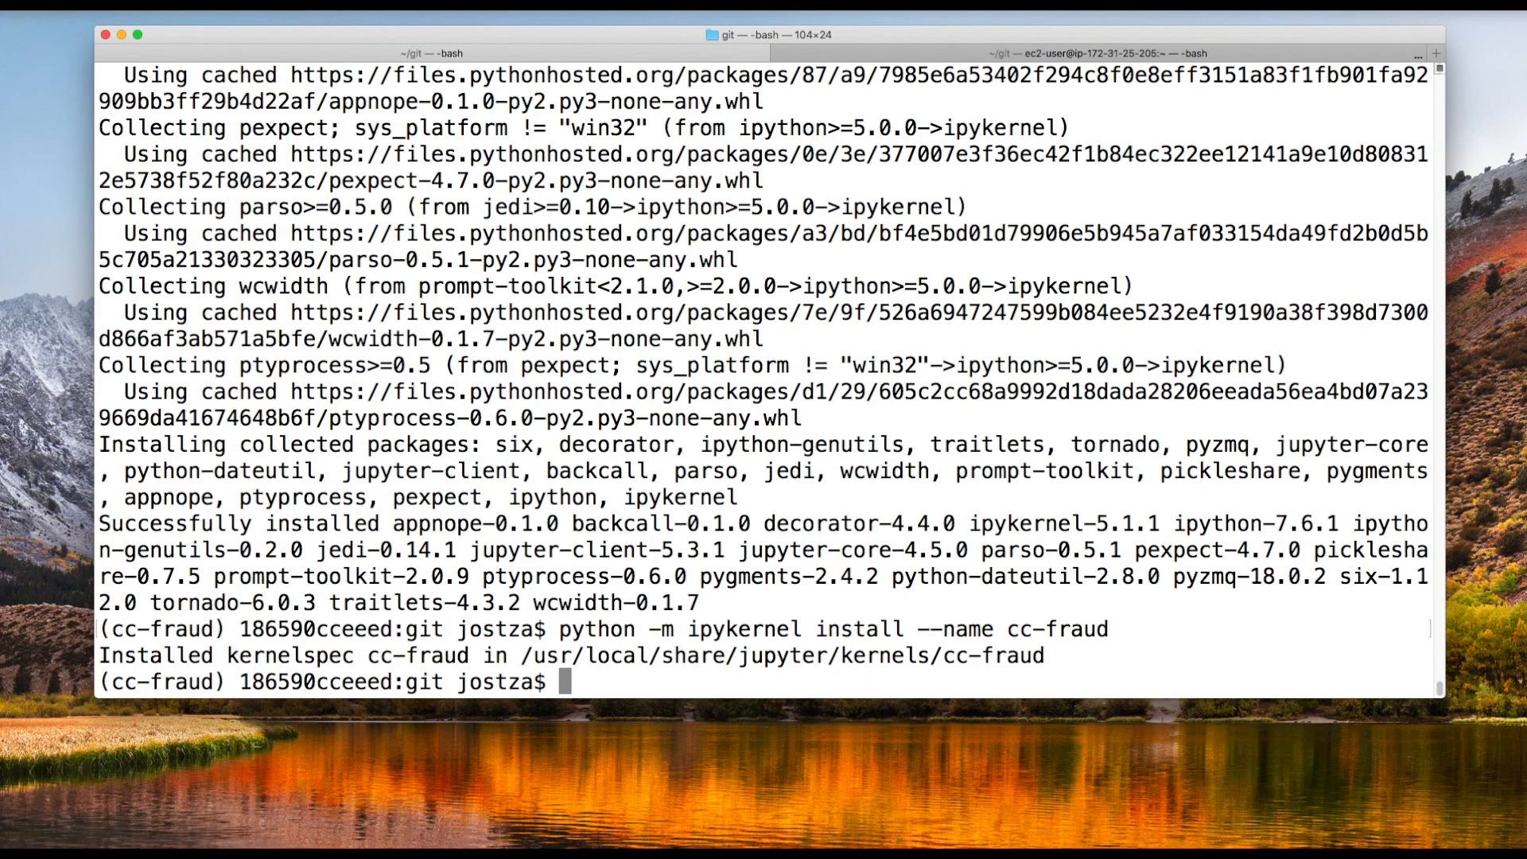
Install pandas and sklearn into cc-fraud with pip install pandas sklearn.
type("pip inst")
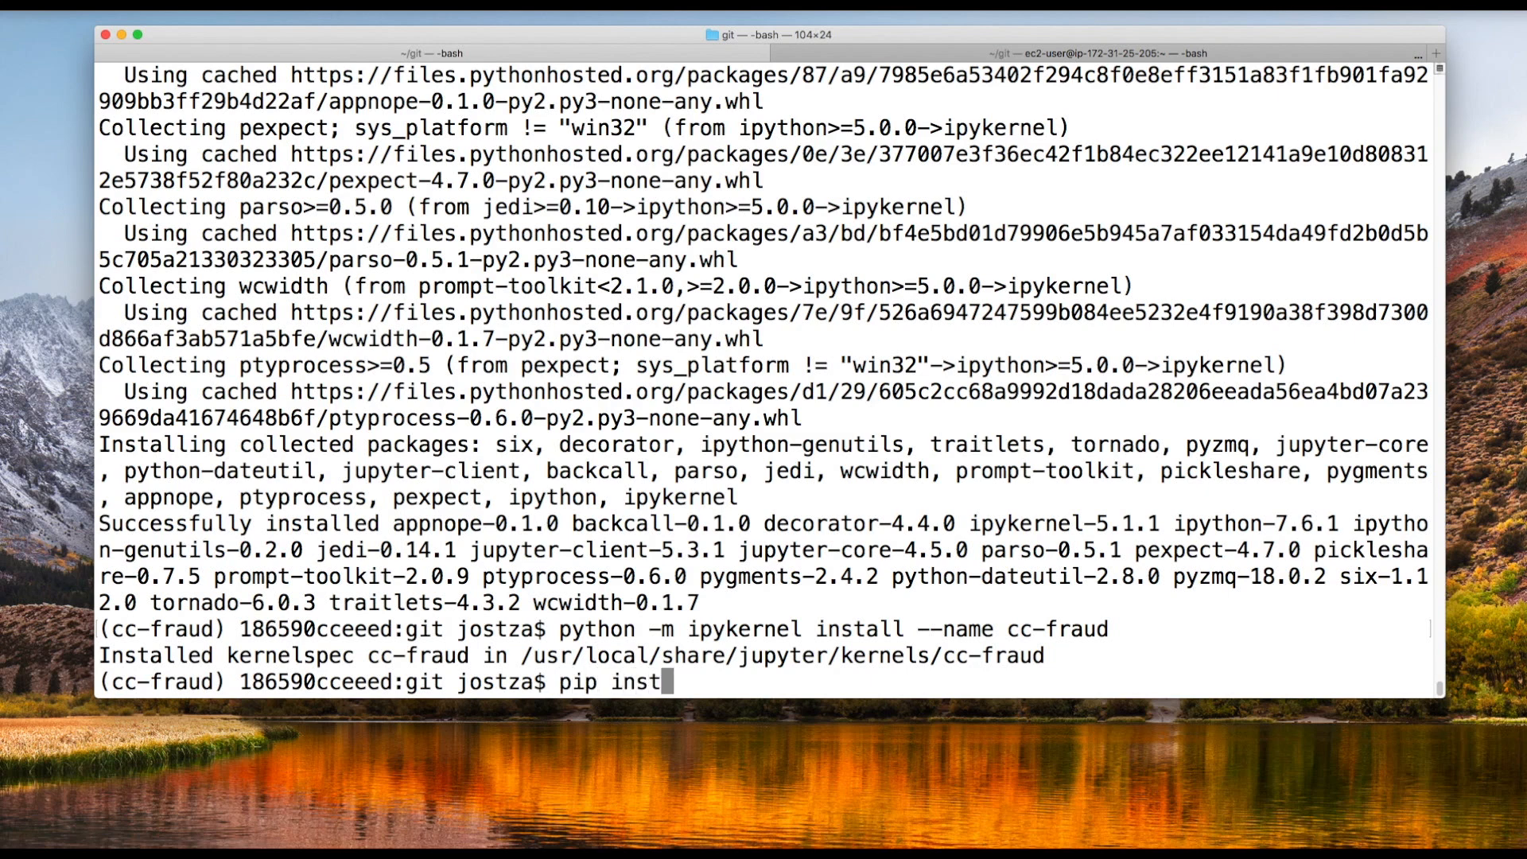
type("all pandas sklearn")
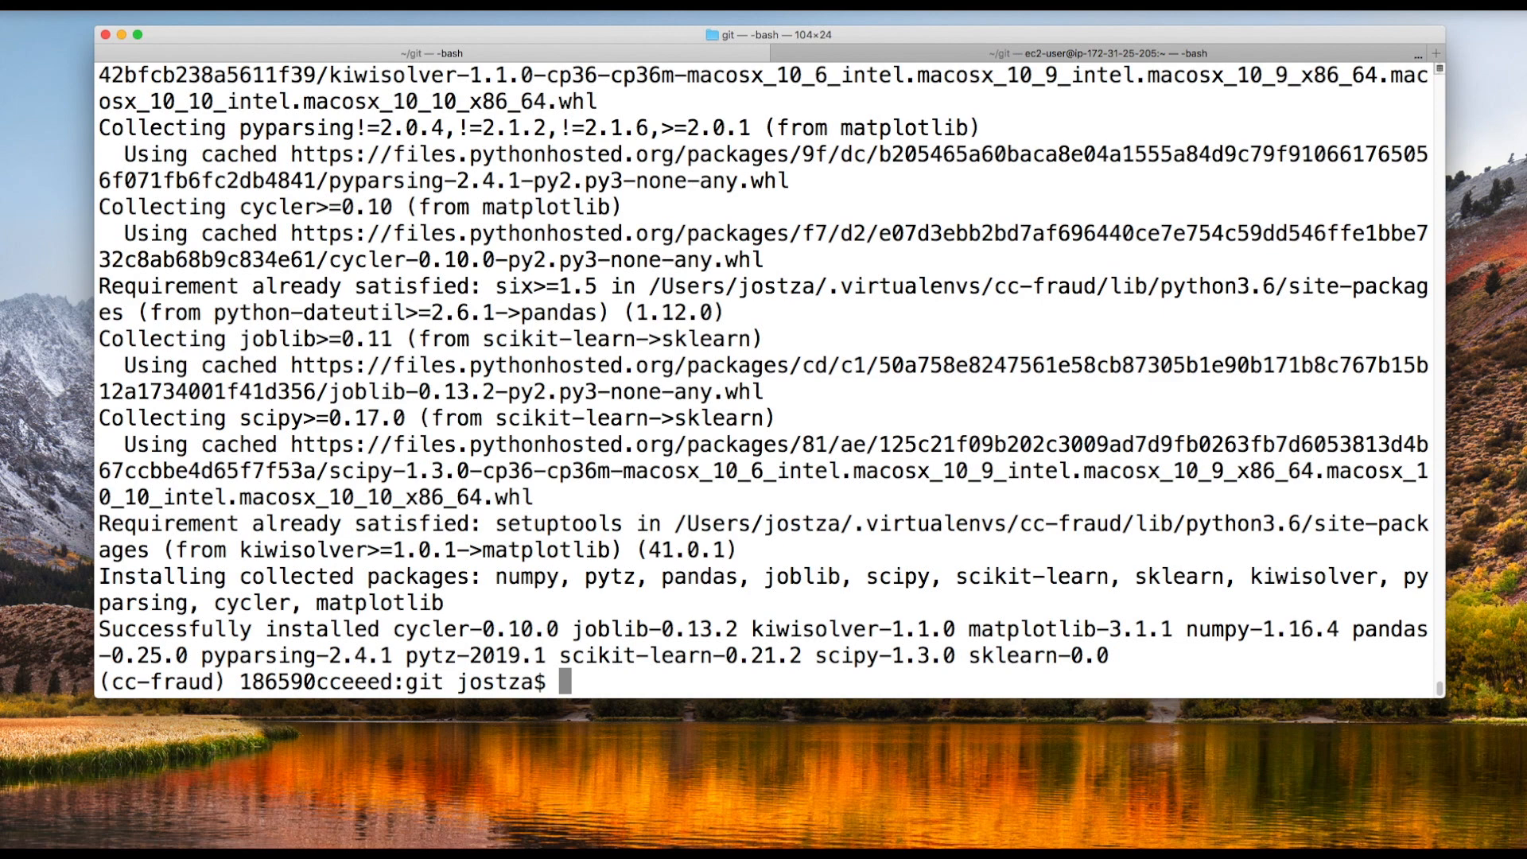
Create the cc_fraud_proj folder and change into it.
type("mkdir cc_f")
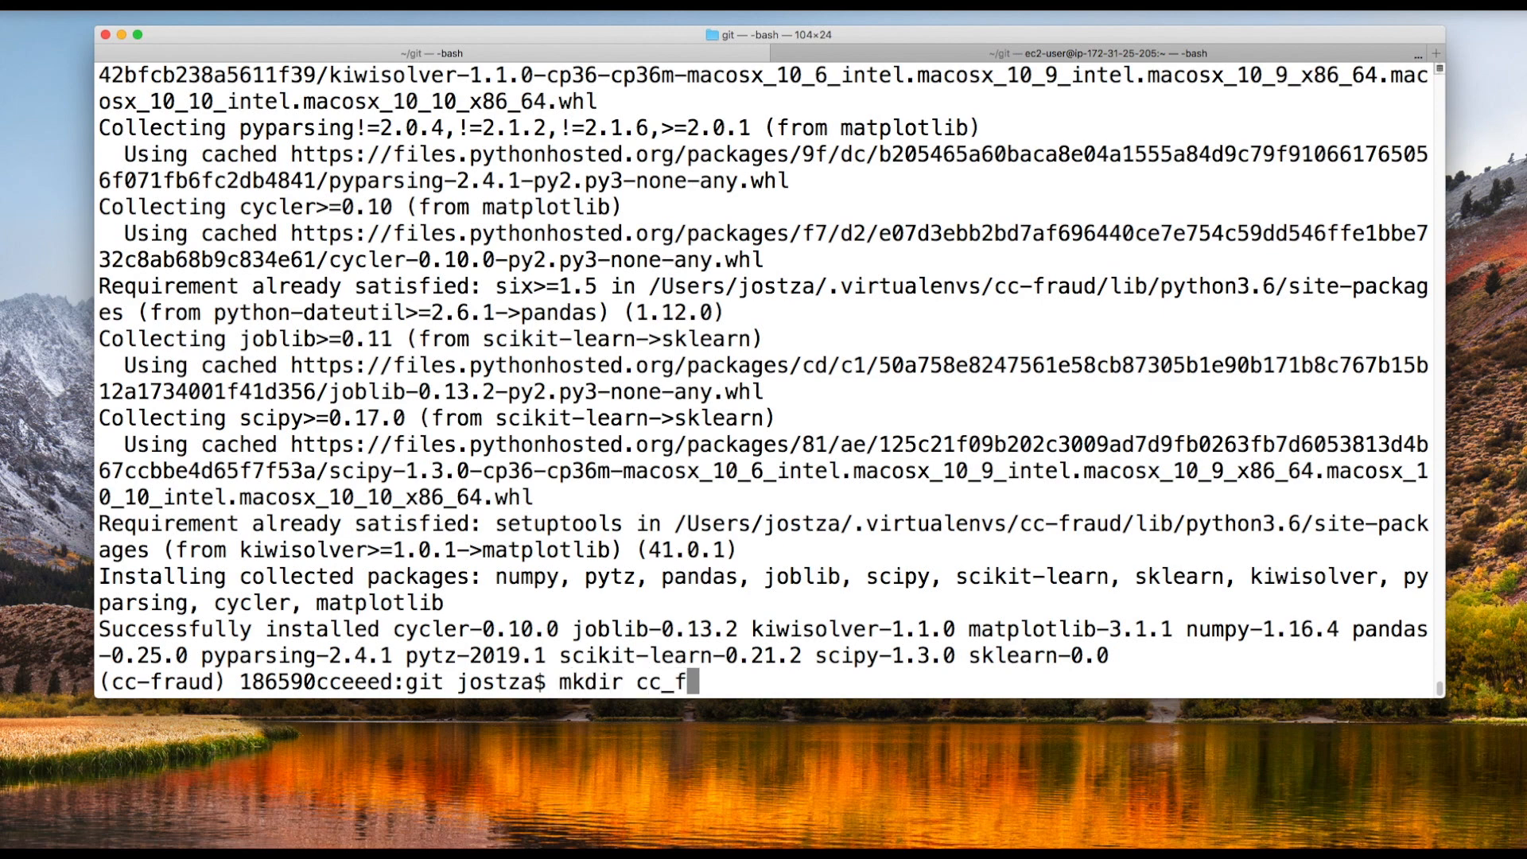
type("raud_proj")
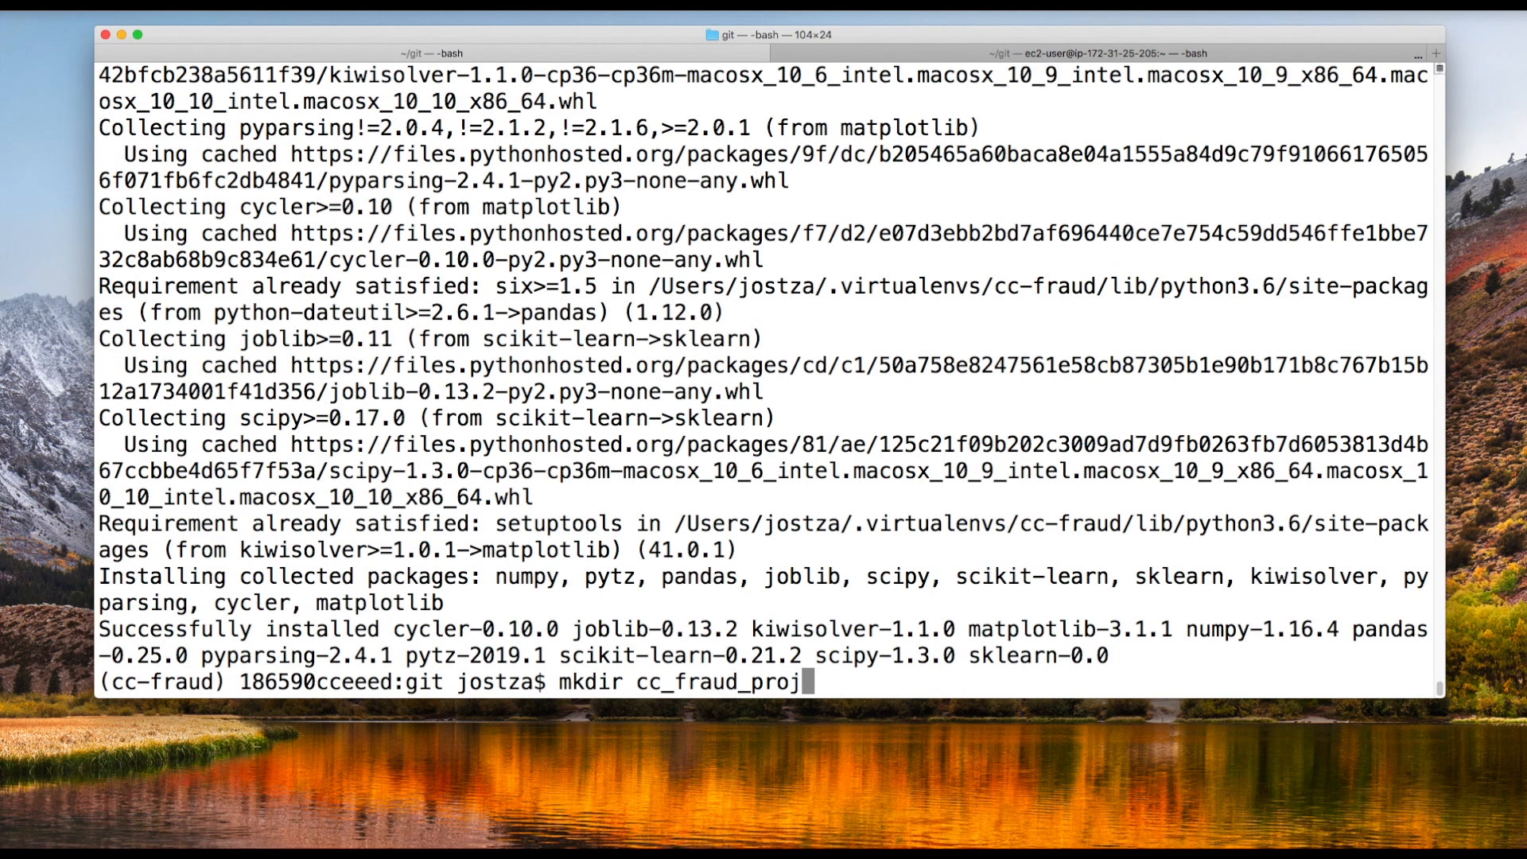
type("cd")
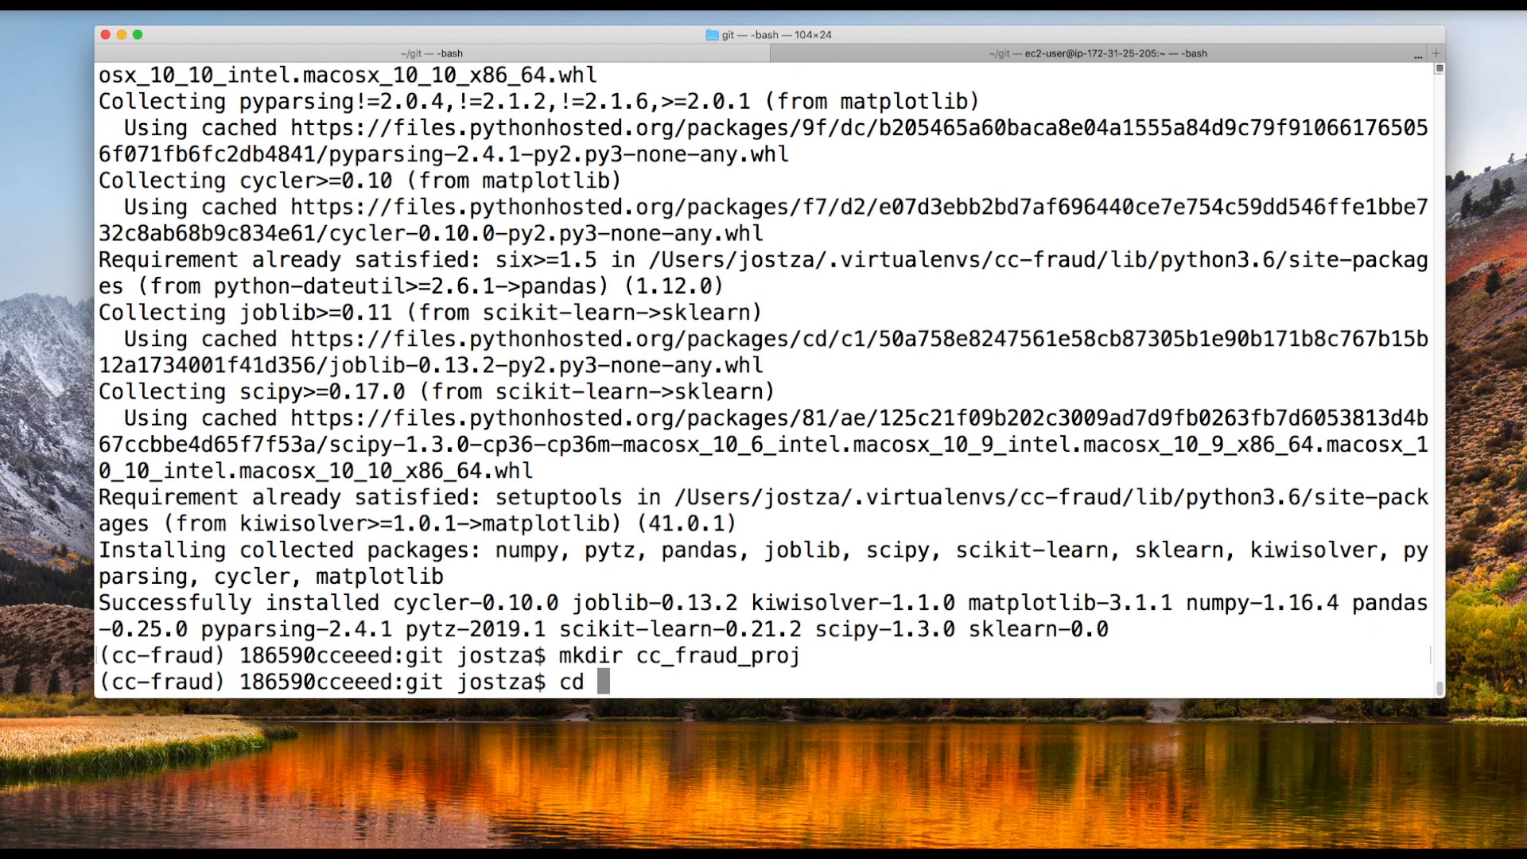
type("cc_fraud_proj/")
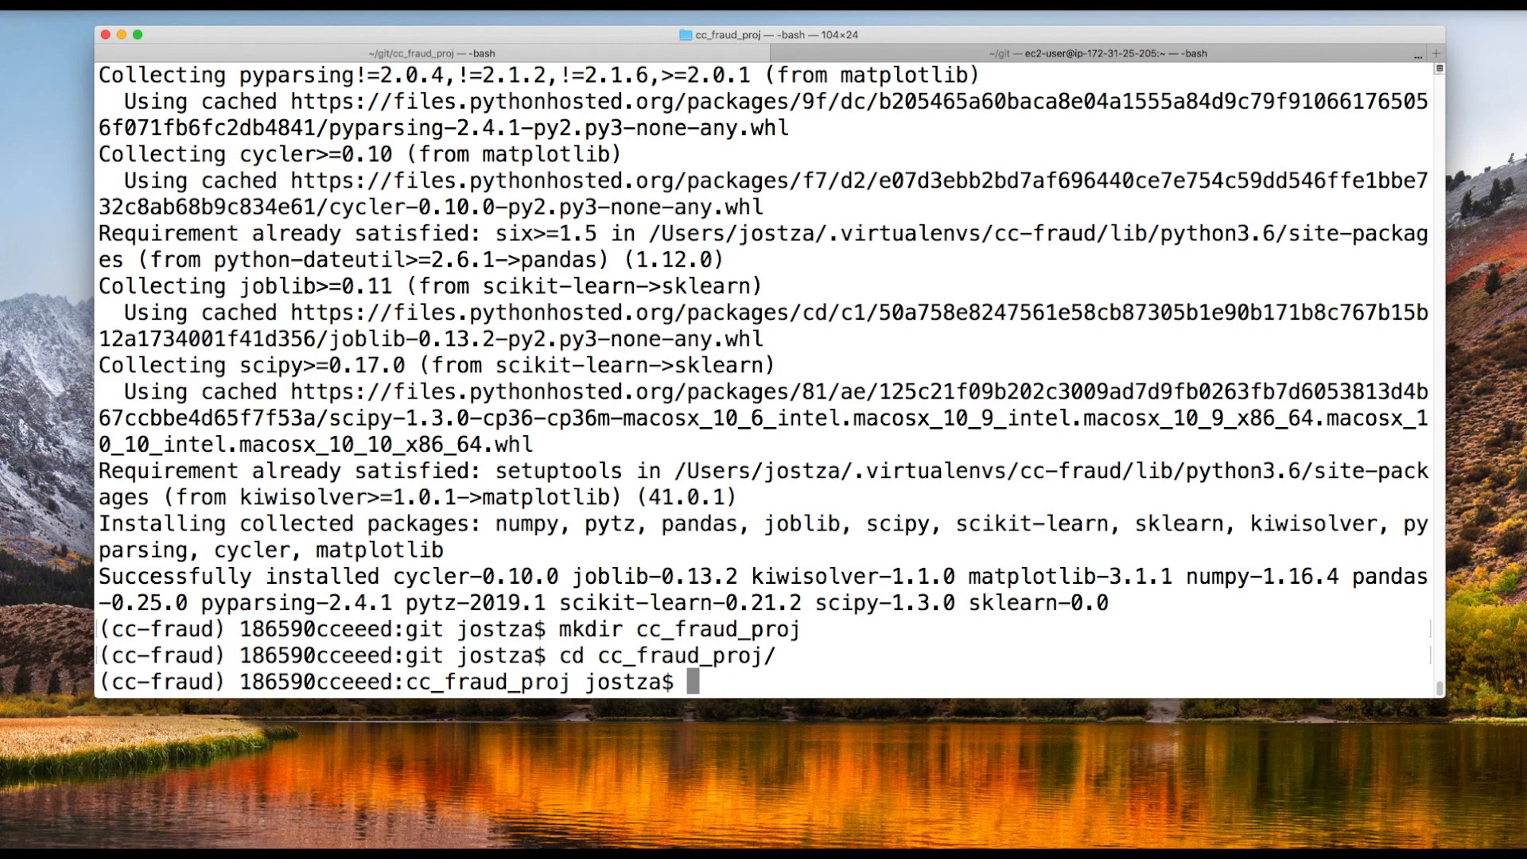
Initialize a git repository inside cc_fraud_proj.
type("git init")
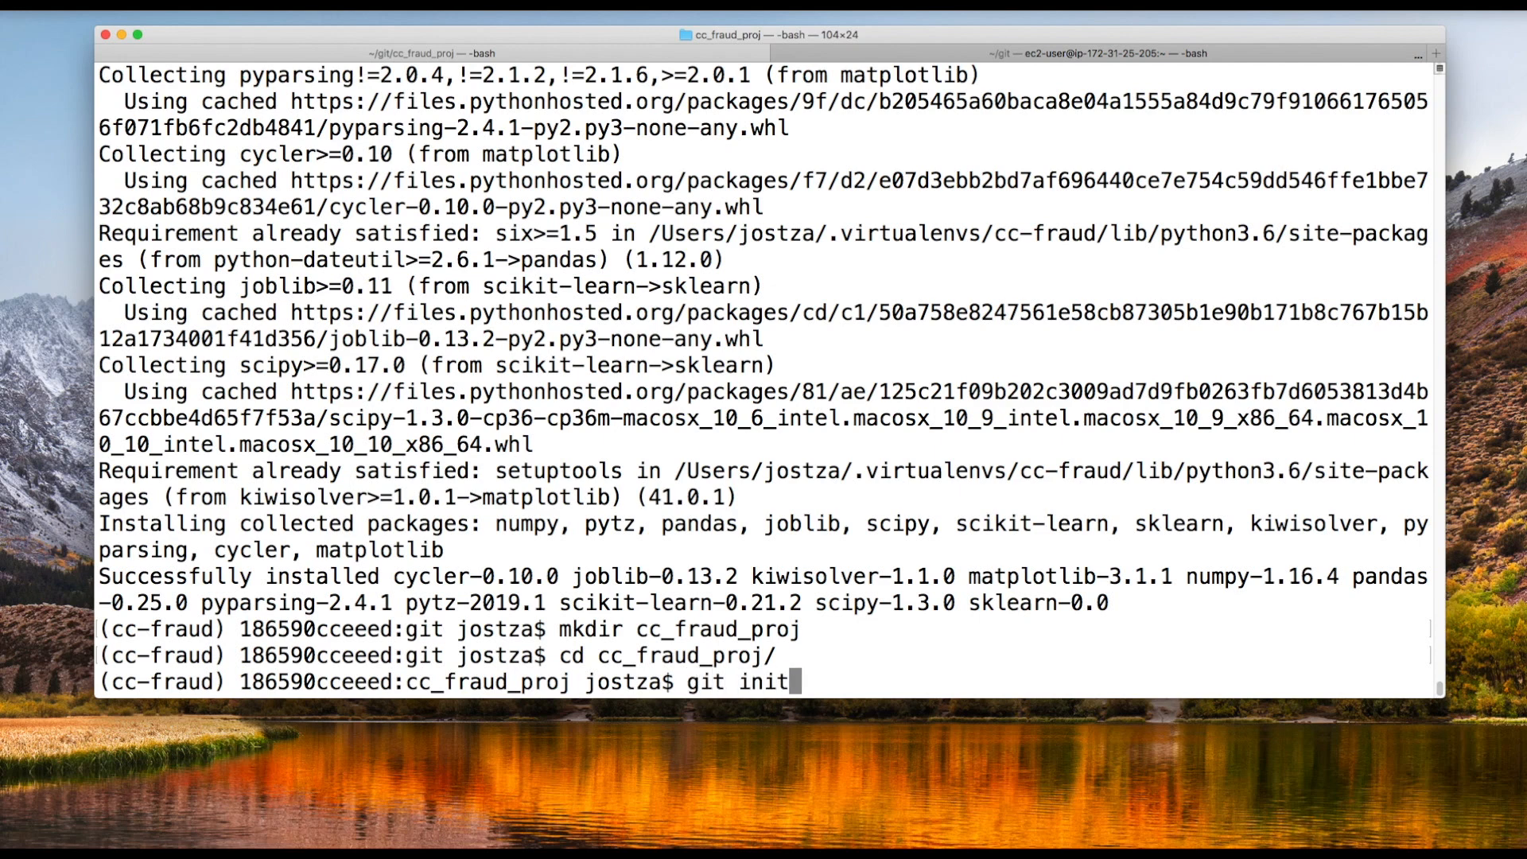
key("Return")
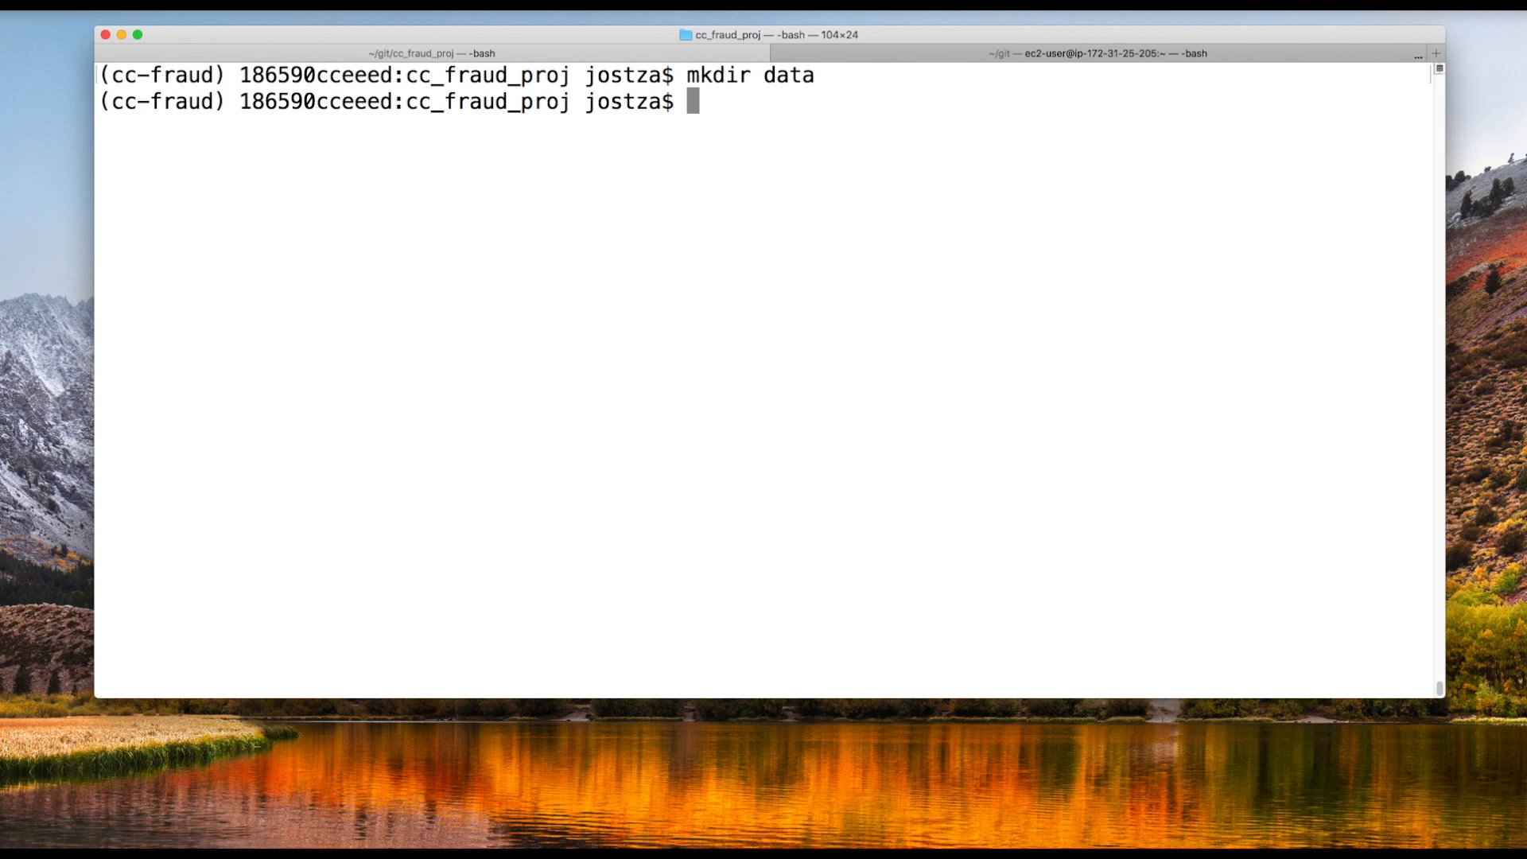
Create models and src subfolders, then start editing .gitignore in vim.
type("mkdir models")
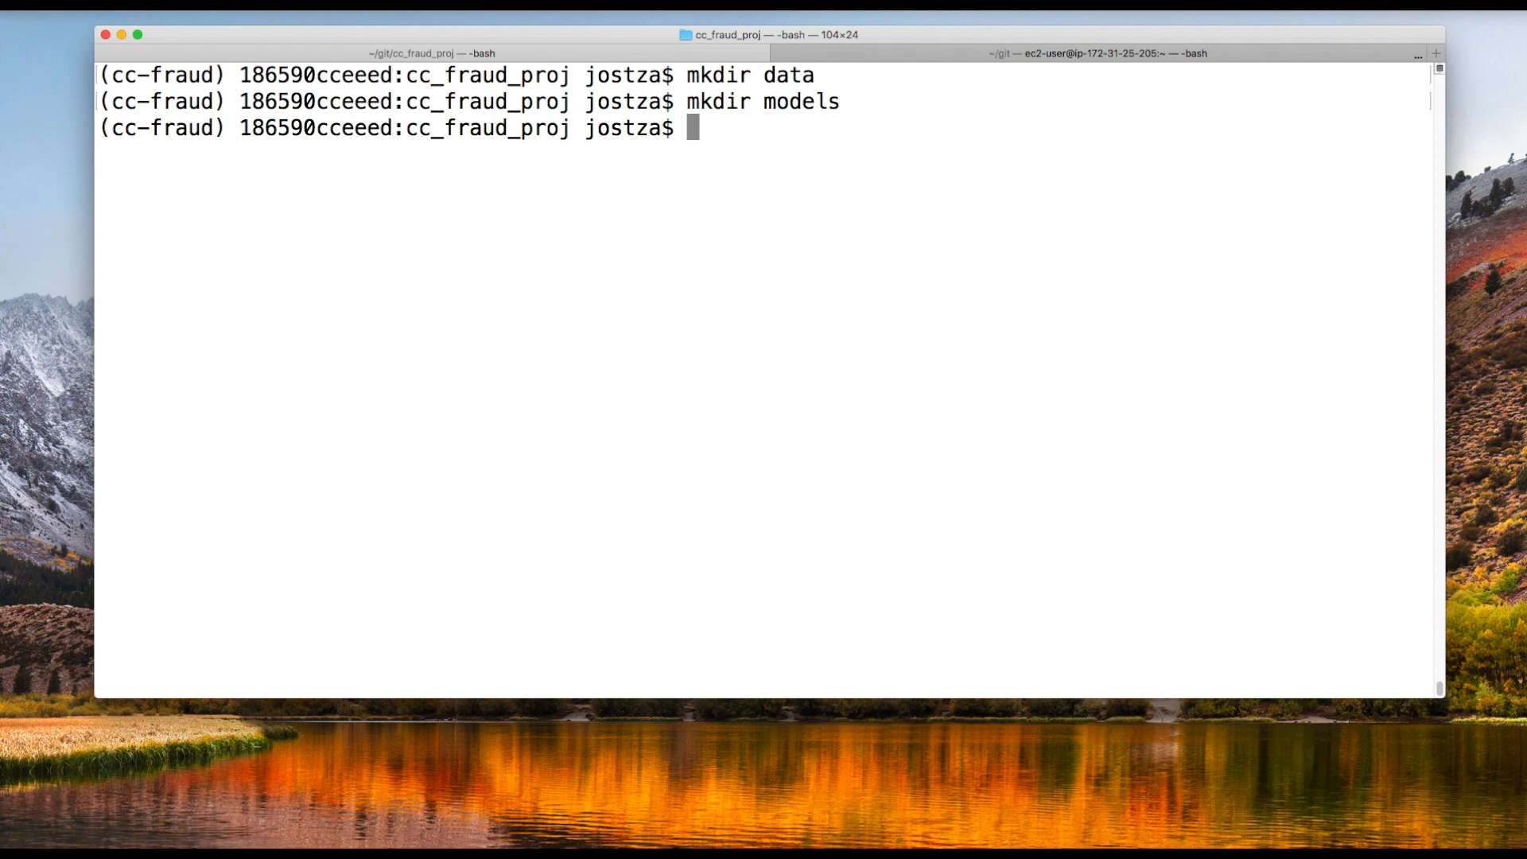
type("mkdir src")
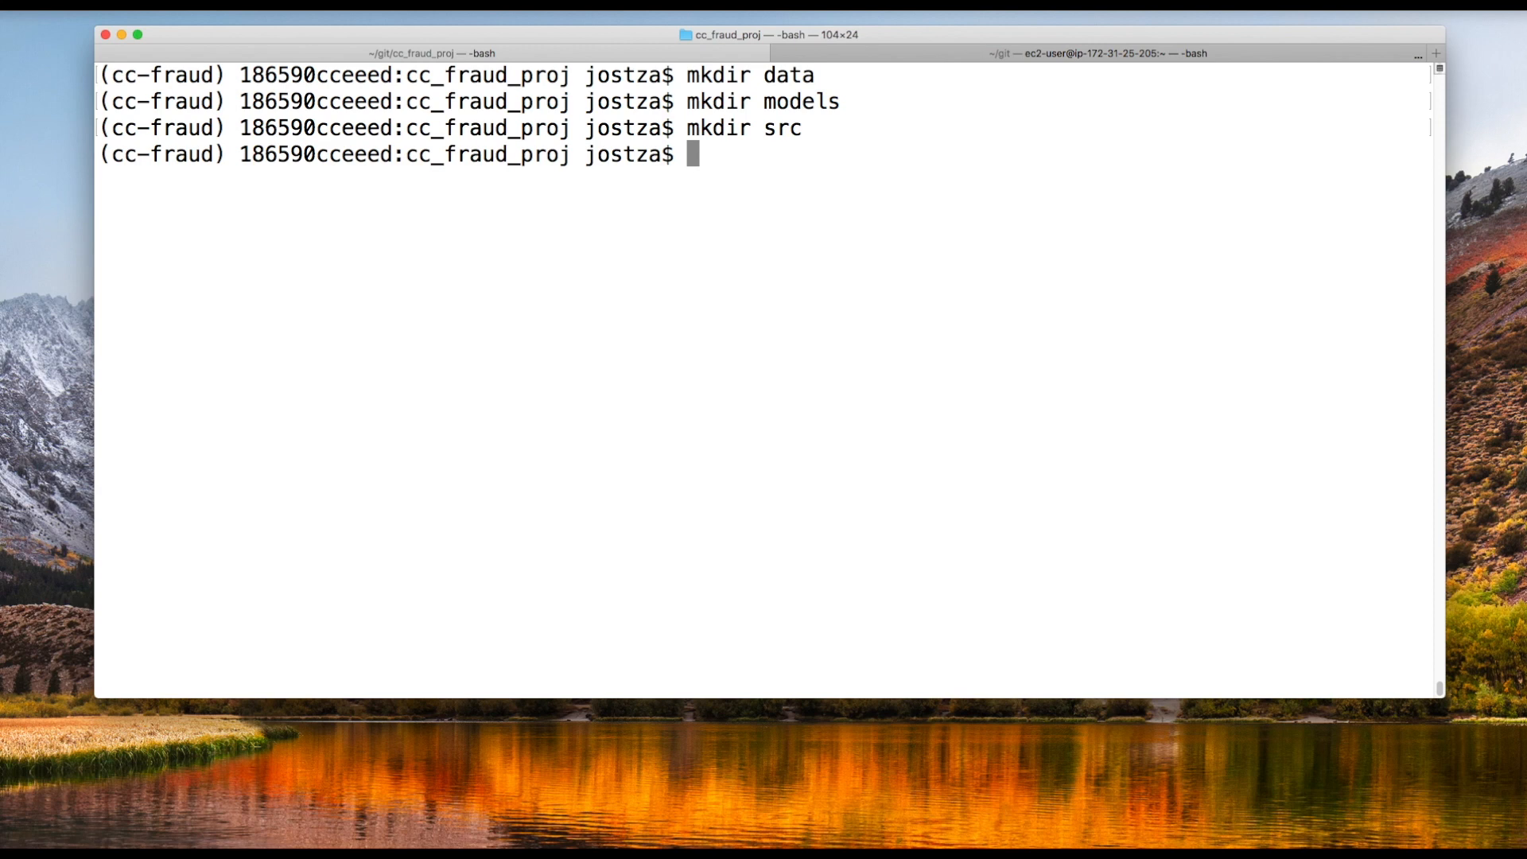
type("vim .gitig")
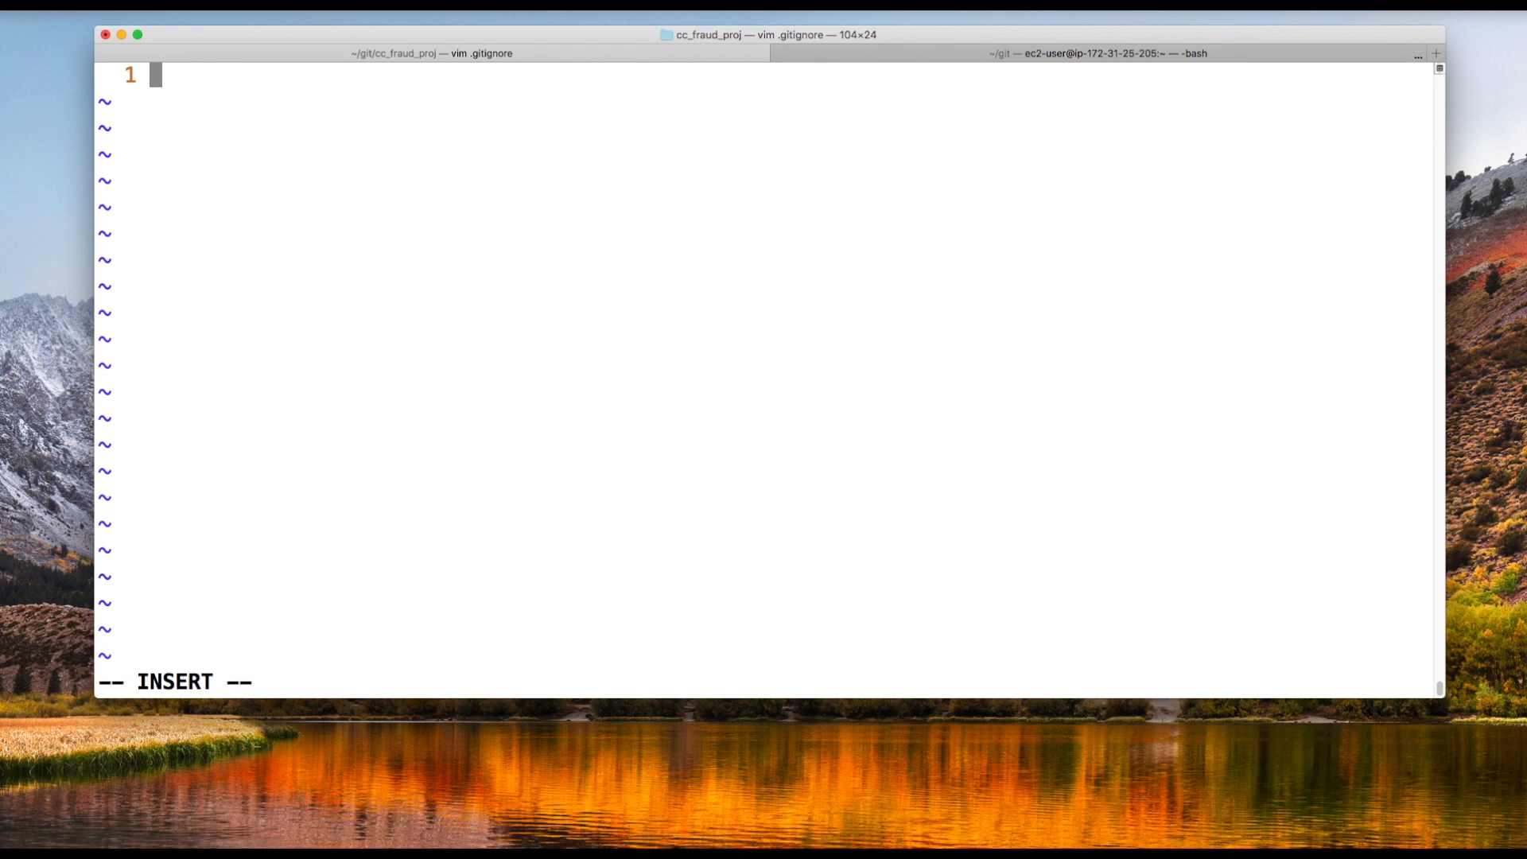
Add data/, models/ and .ipynb_checkpoints/ lines to .gitignore.
type("data/")
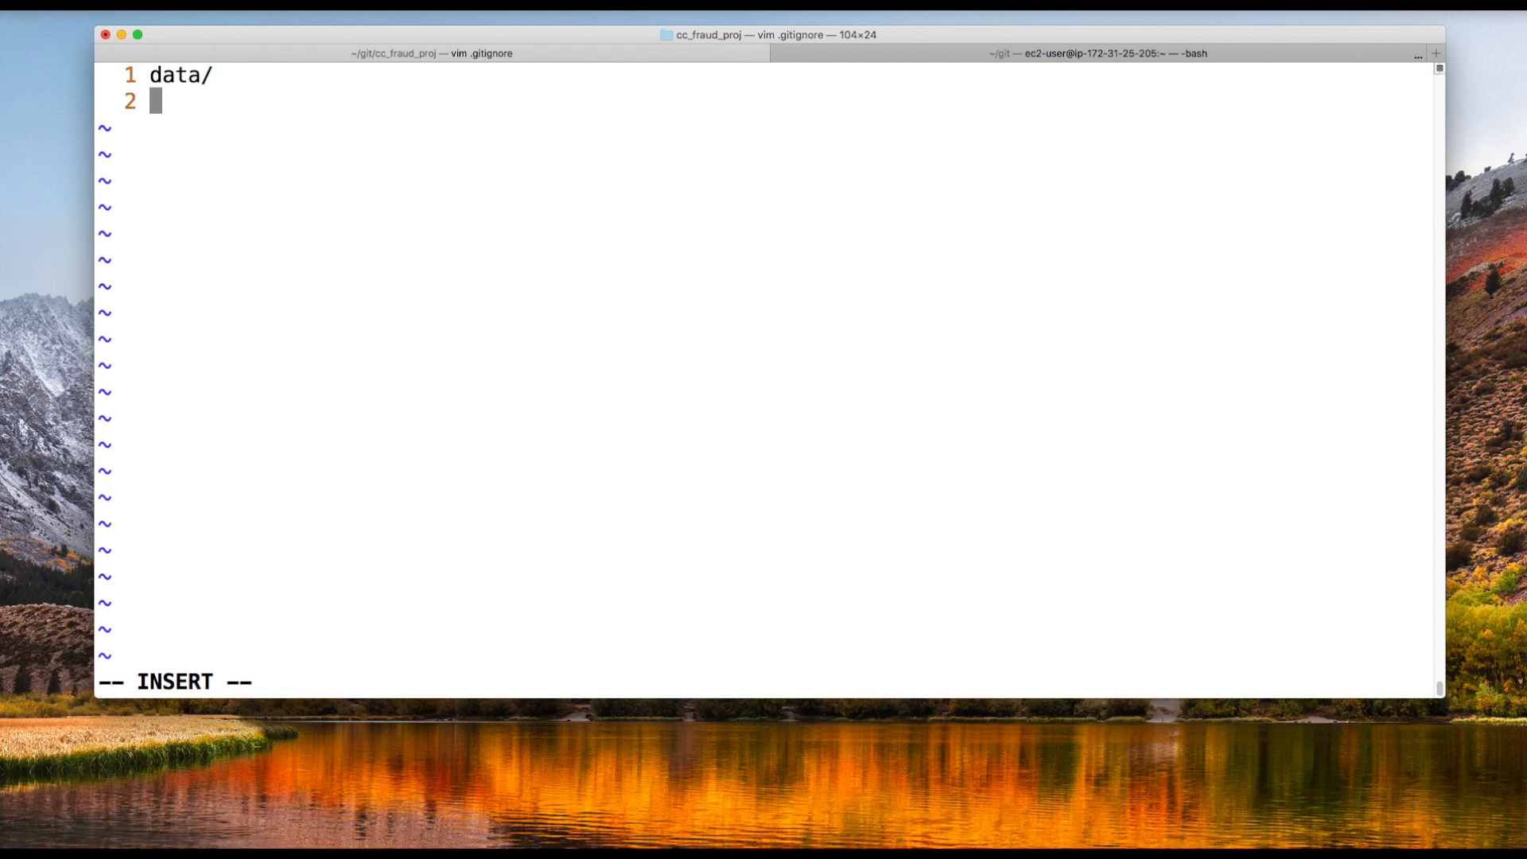
type("models/")
type(".ipynb_")
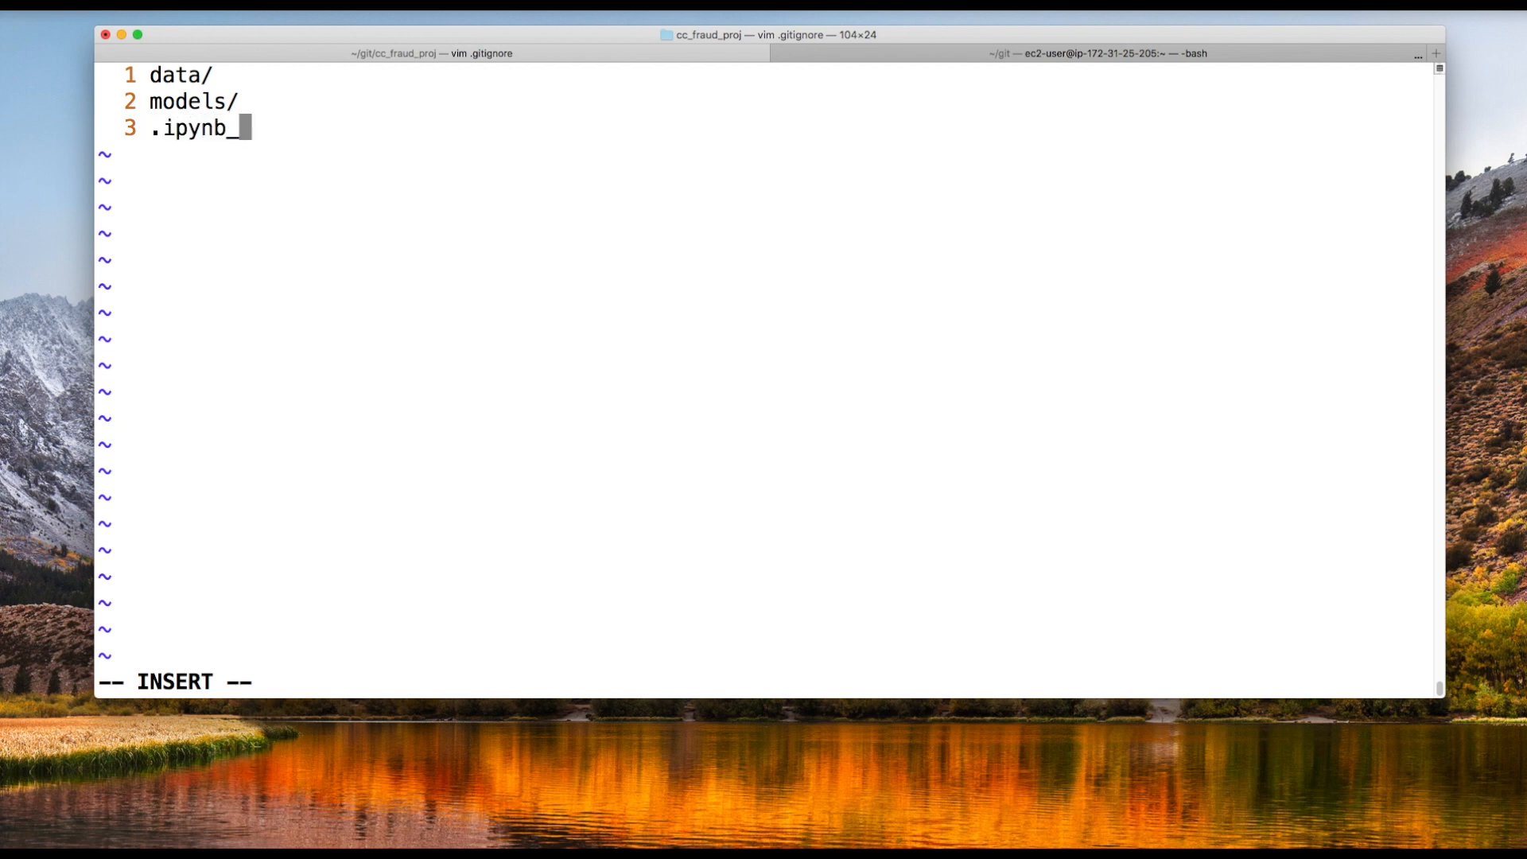
type("checkpoi")
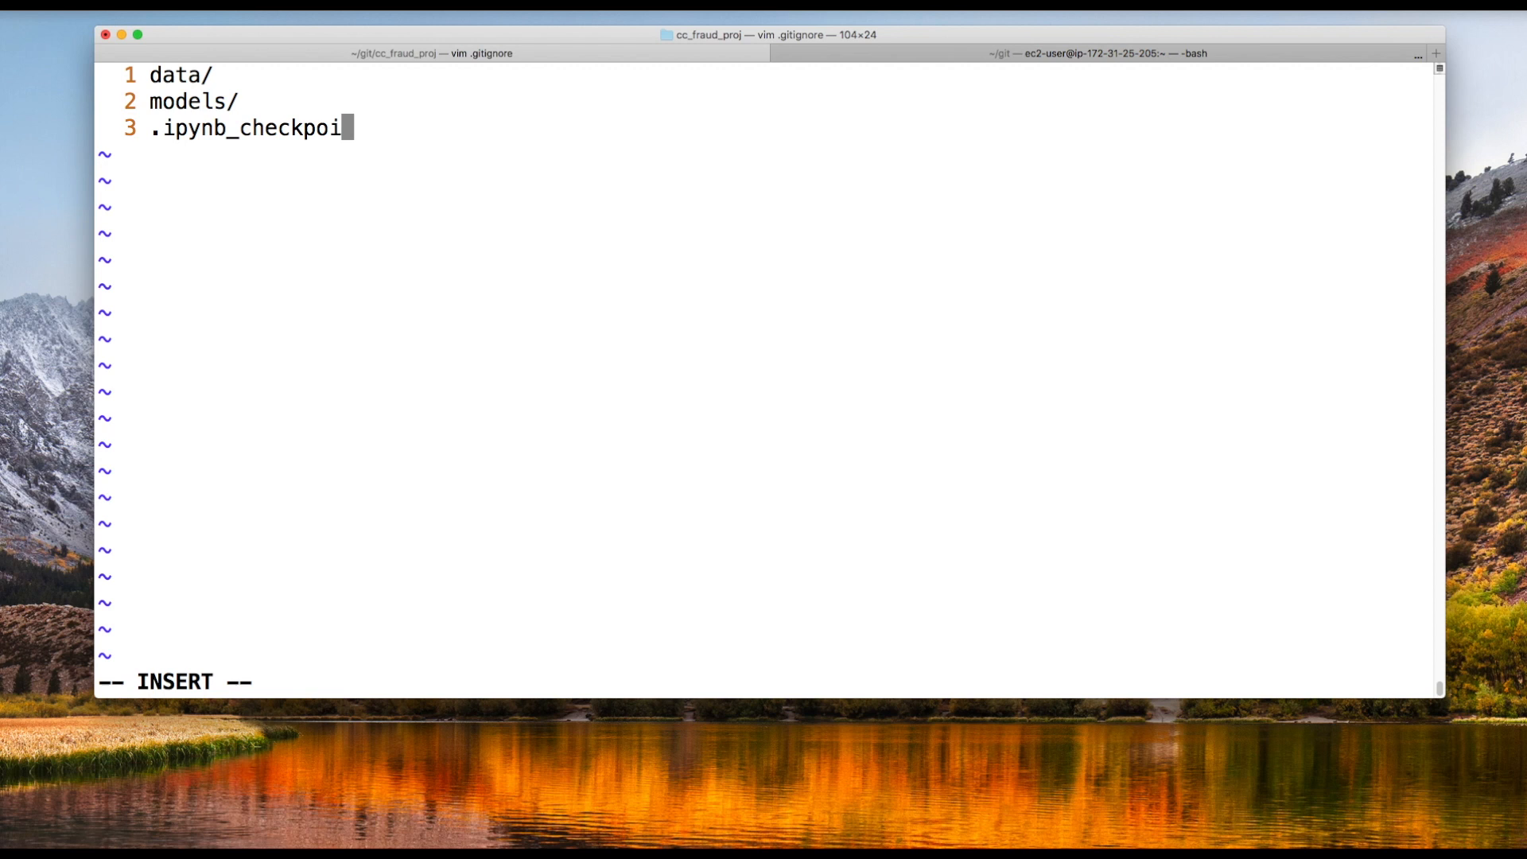
type("nts/")
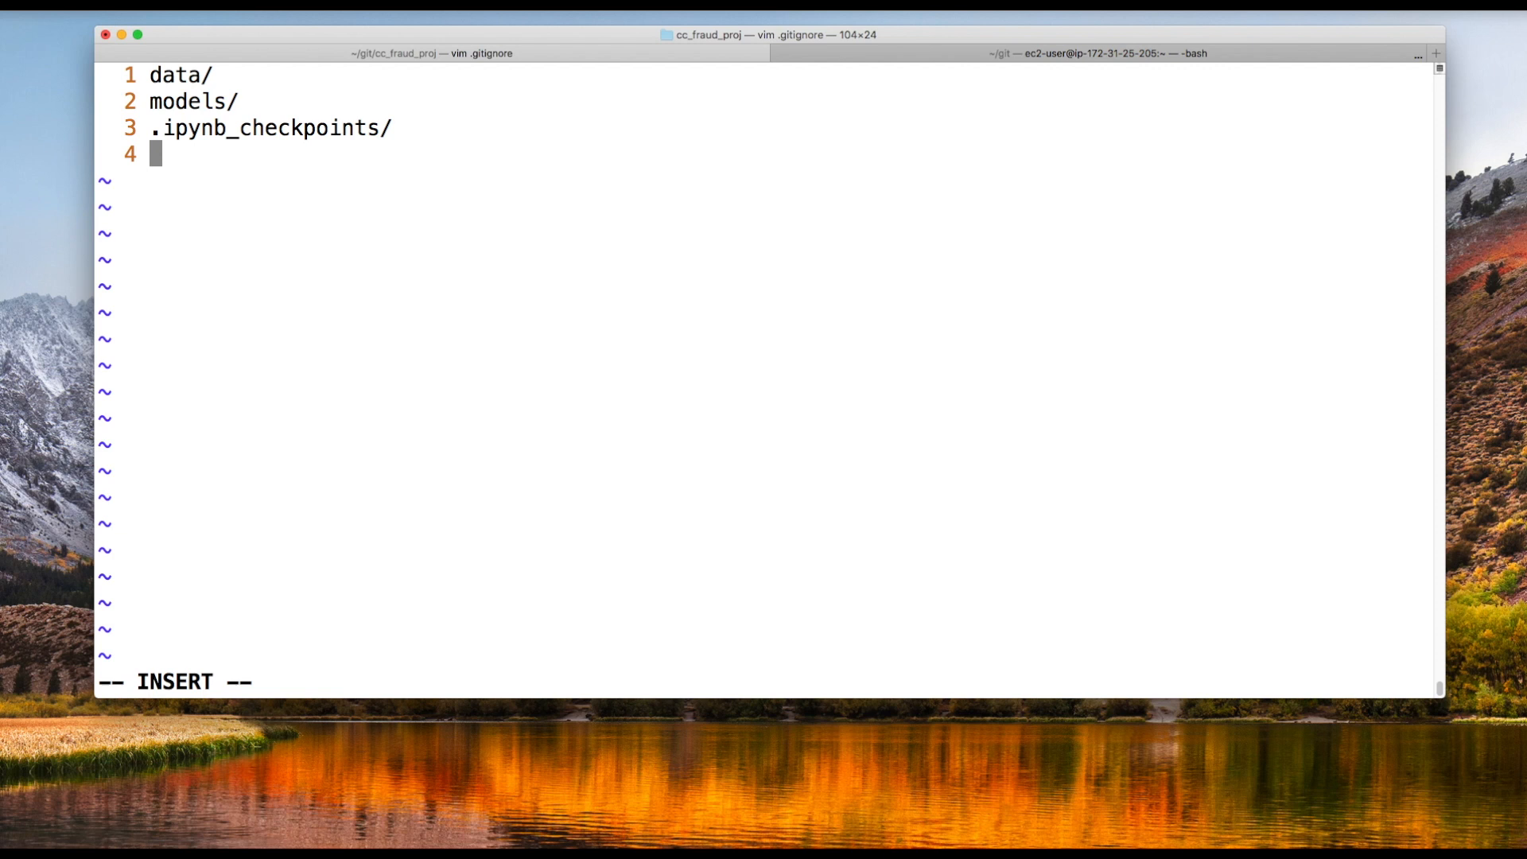
Add *__pycache__/ and *.pyc patterns, then save and quit vim.
type("*")
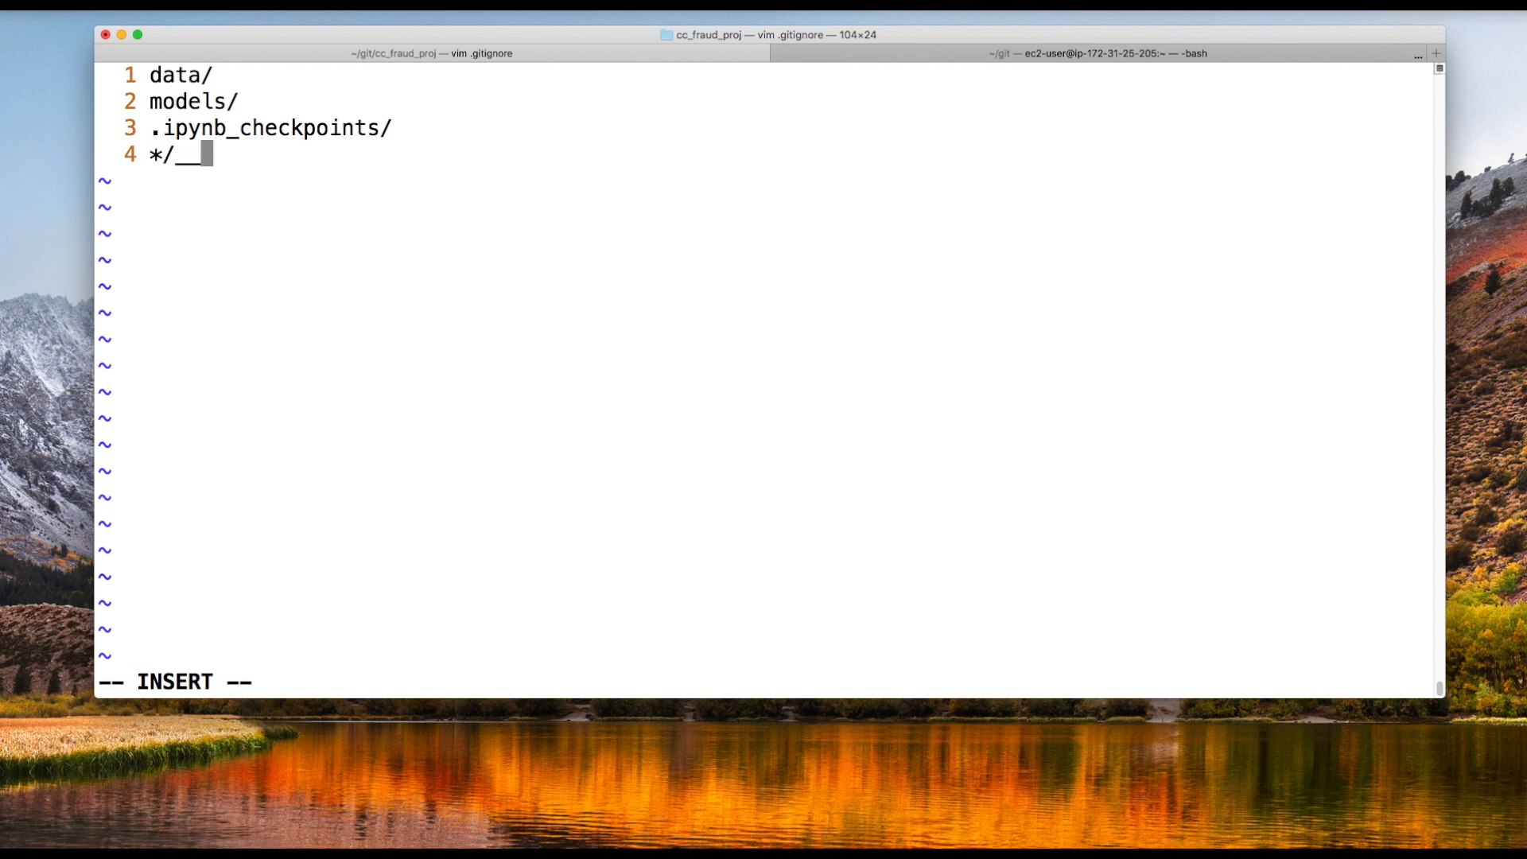
type("pycache__/")
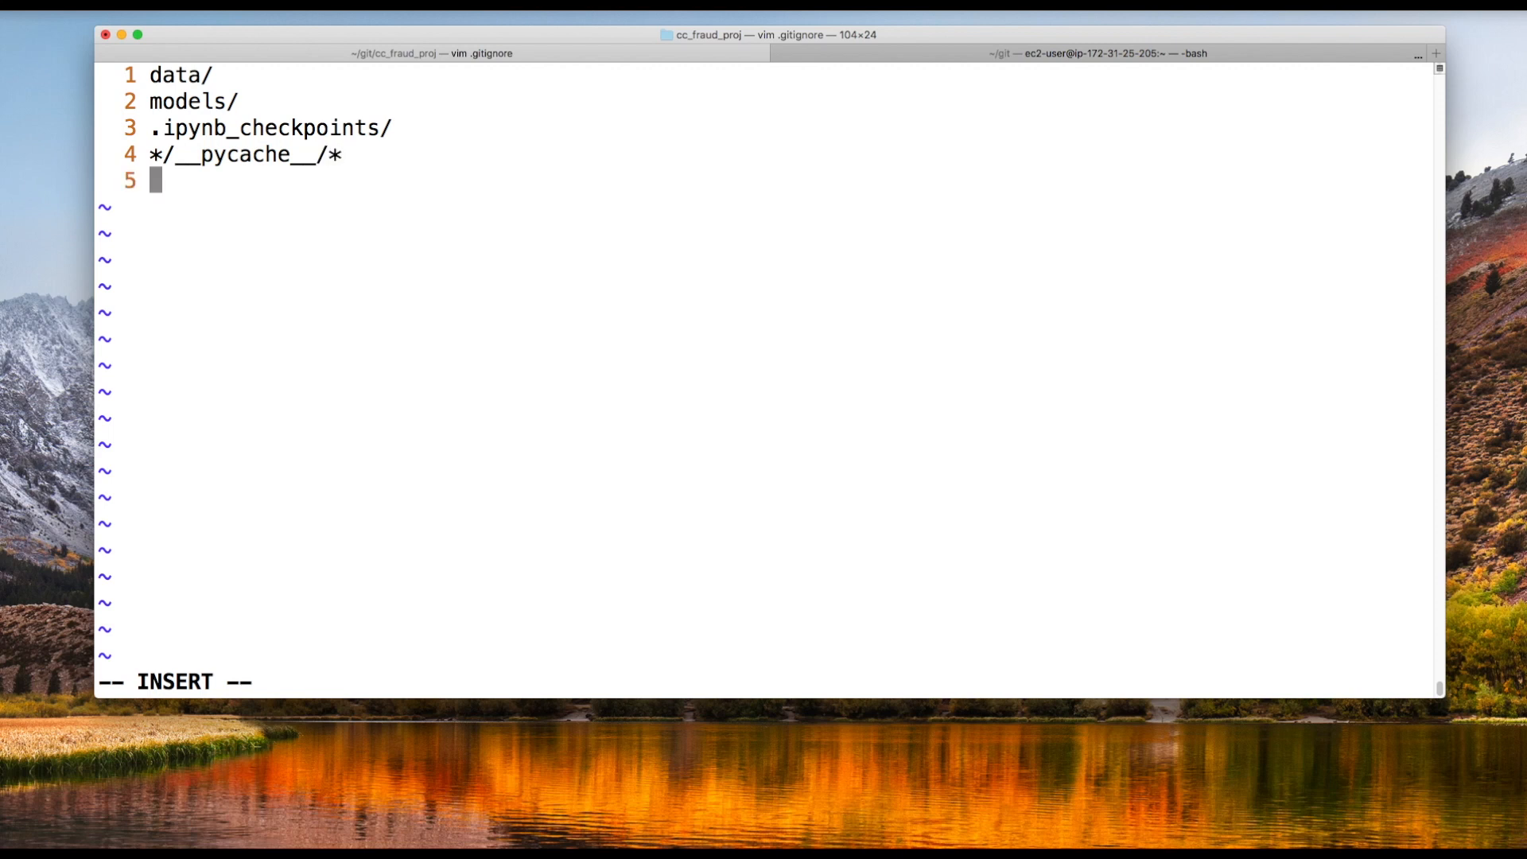
type("*")
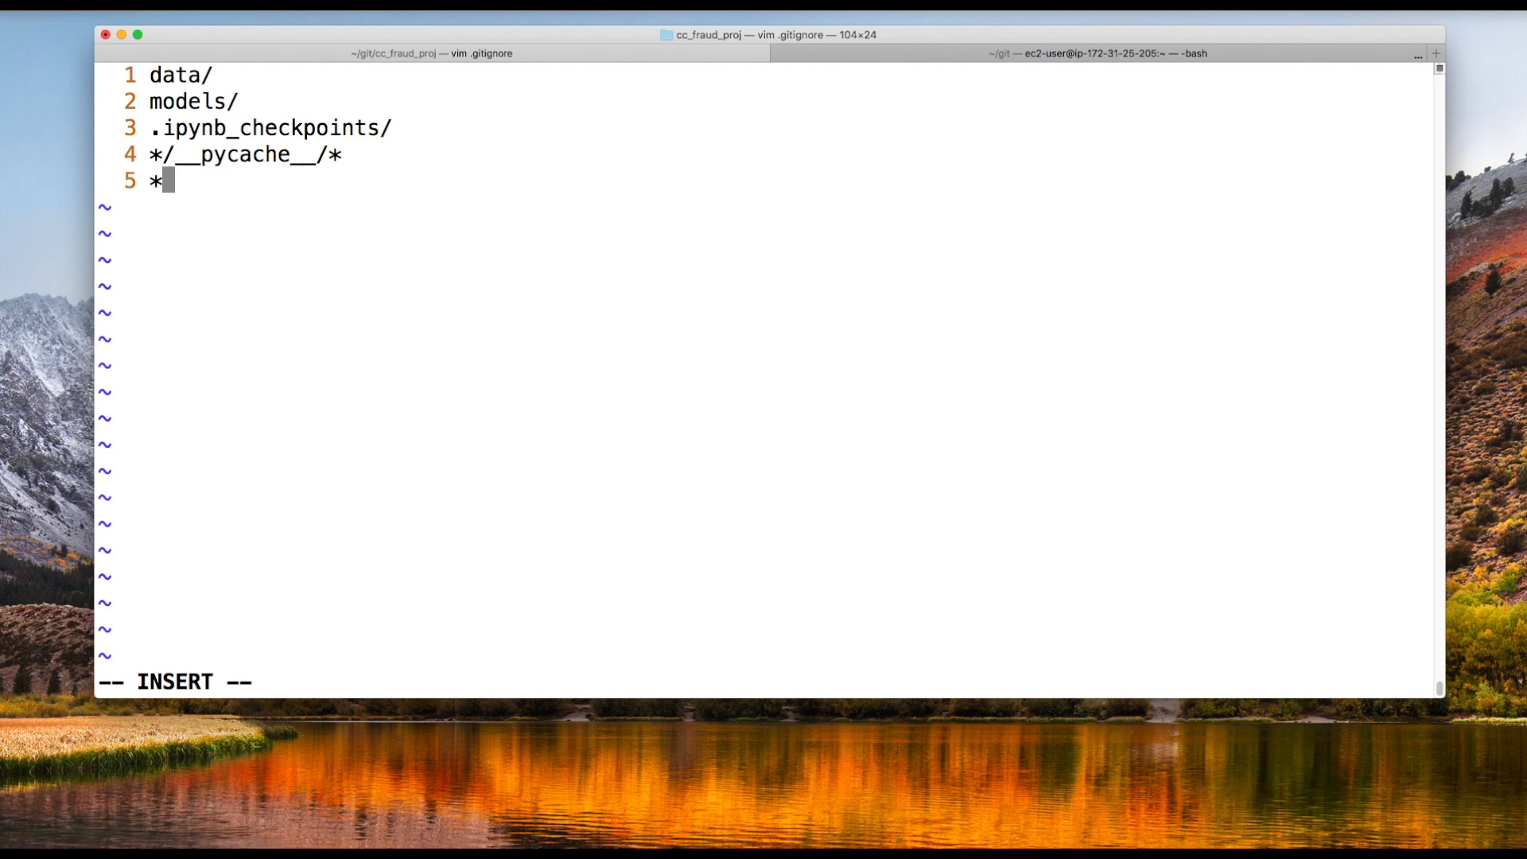
type(".pyc")
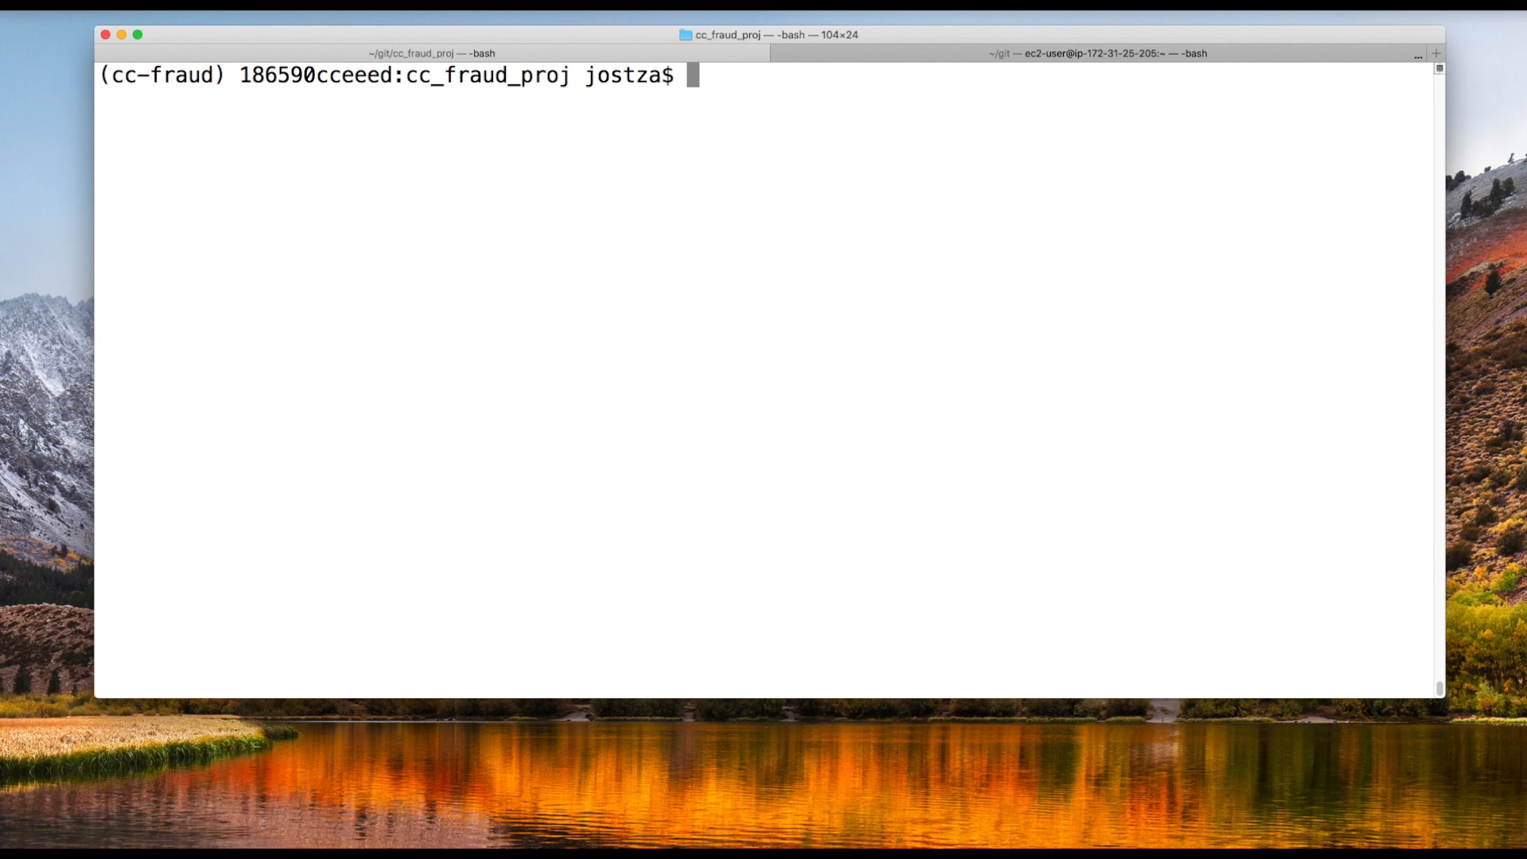
Launch Jupyter and create a new notebook using the cc-fraud kernel.
type("ju")
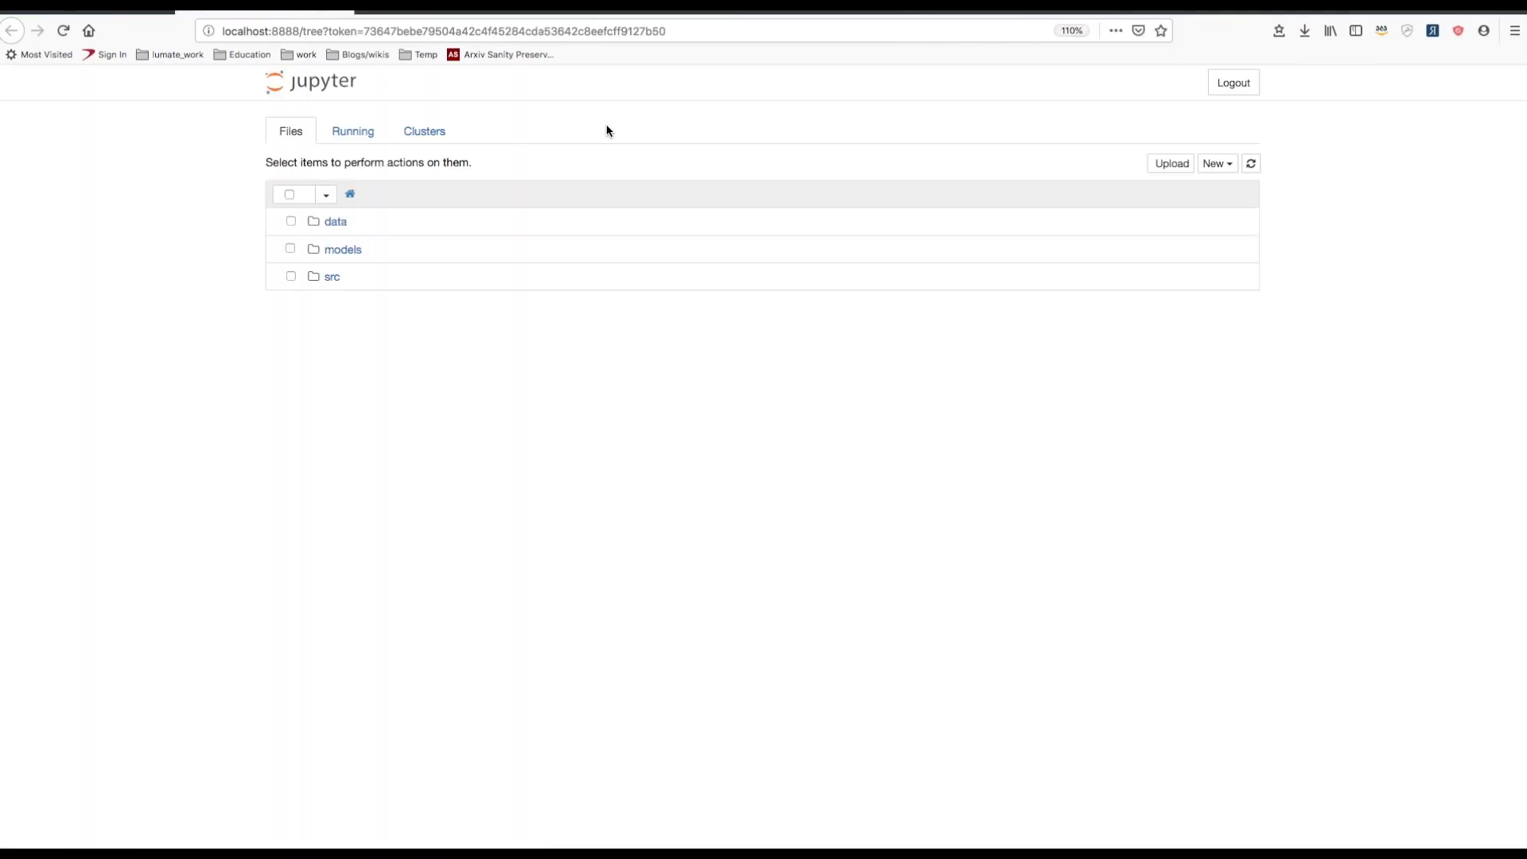
left_click(1215, 163)
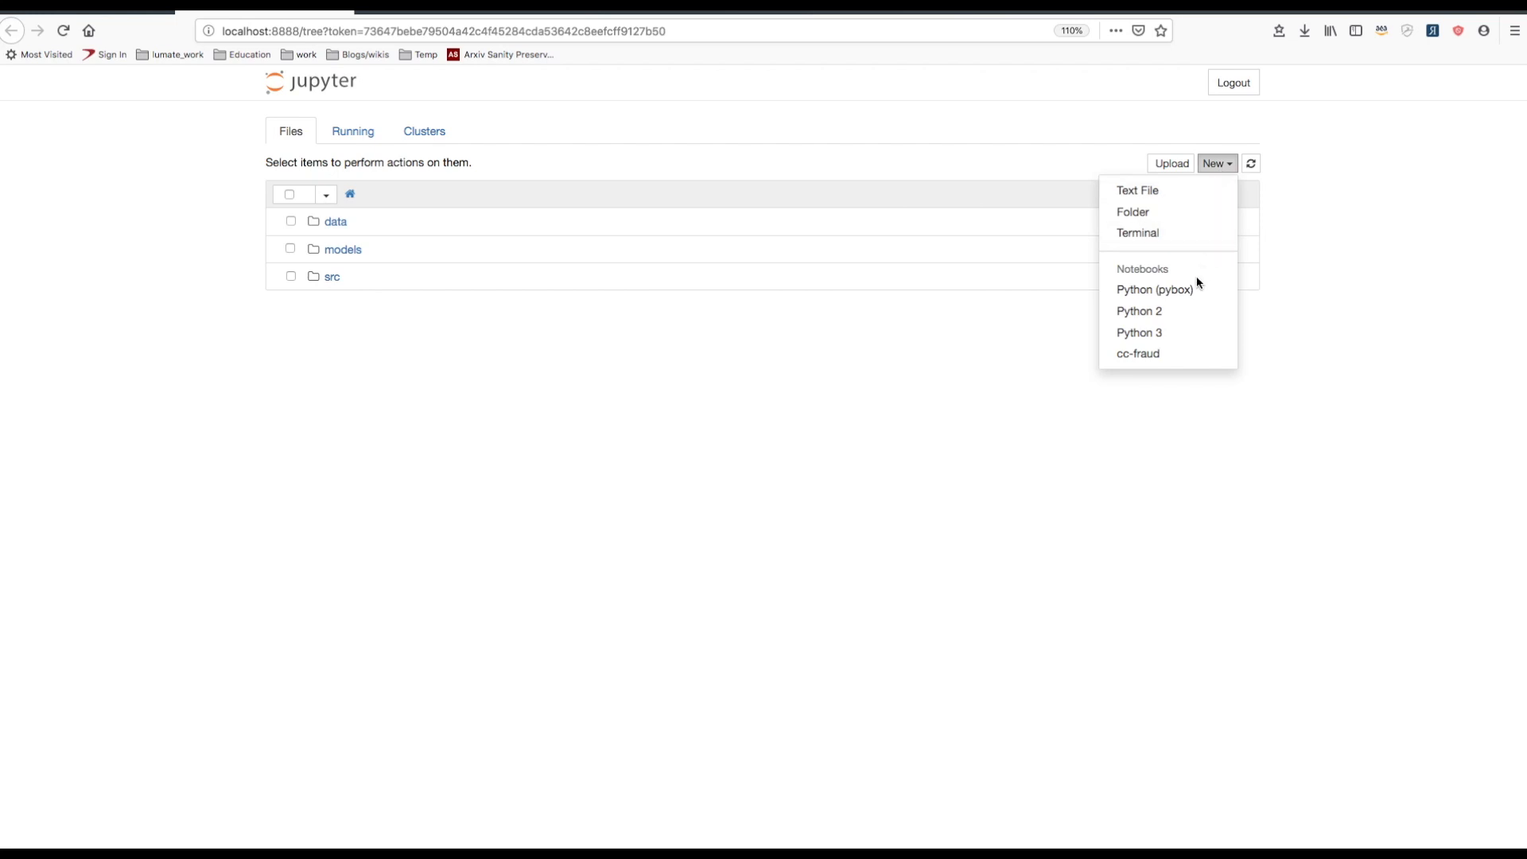
mouse_move(1160, 290)
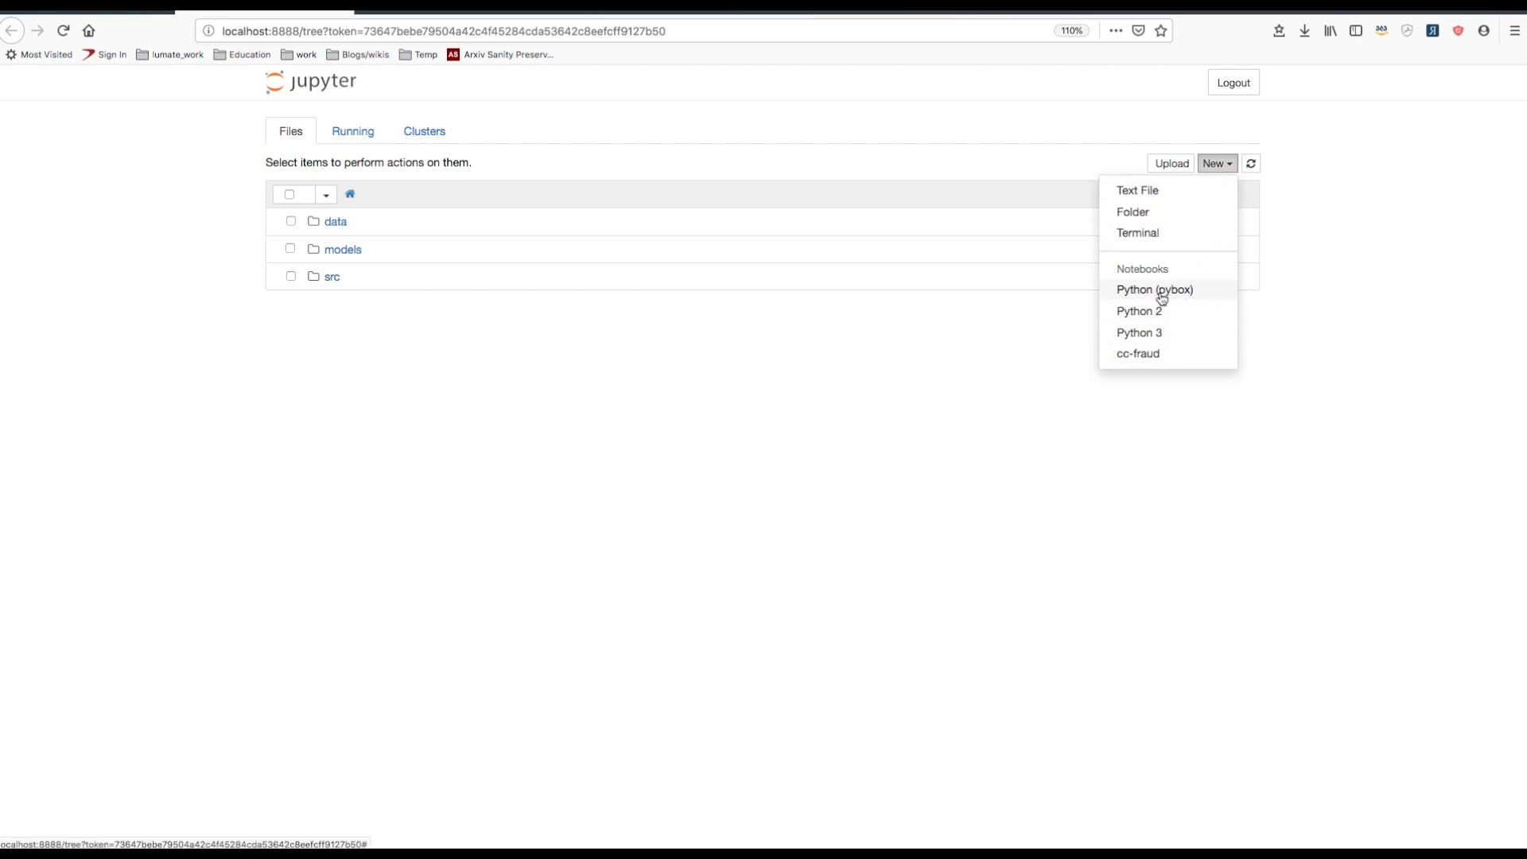
mouse_move(1139, 353)
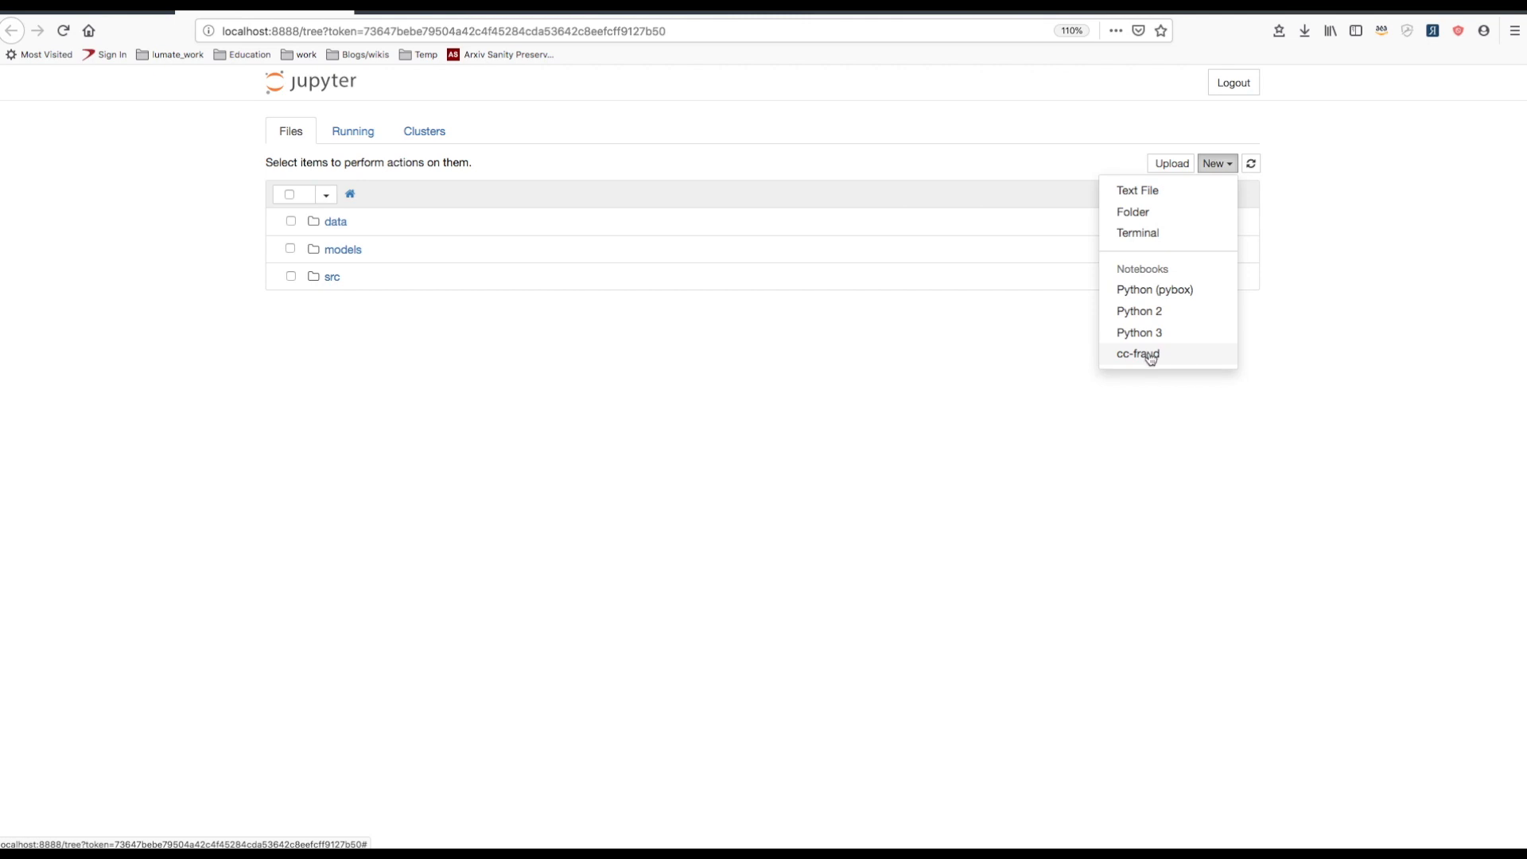
mouse_move(1138, 353)
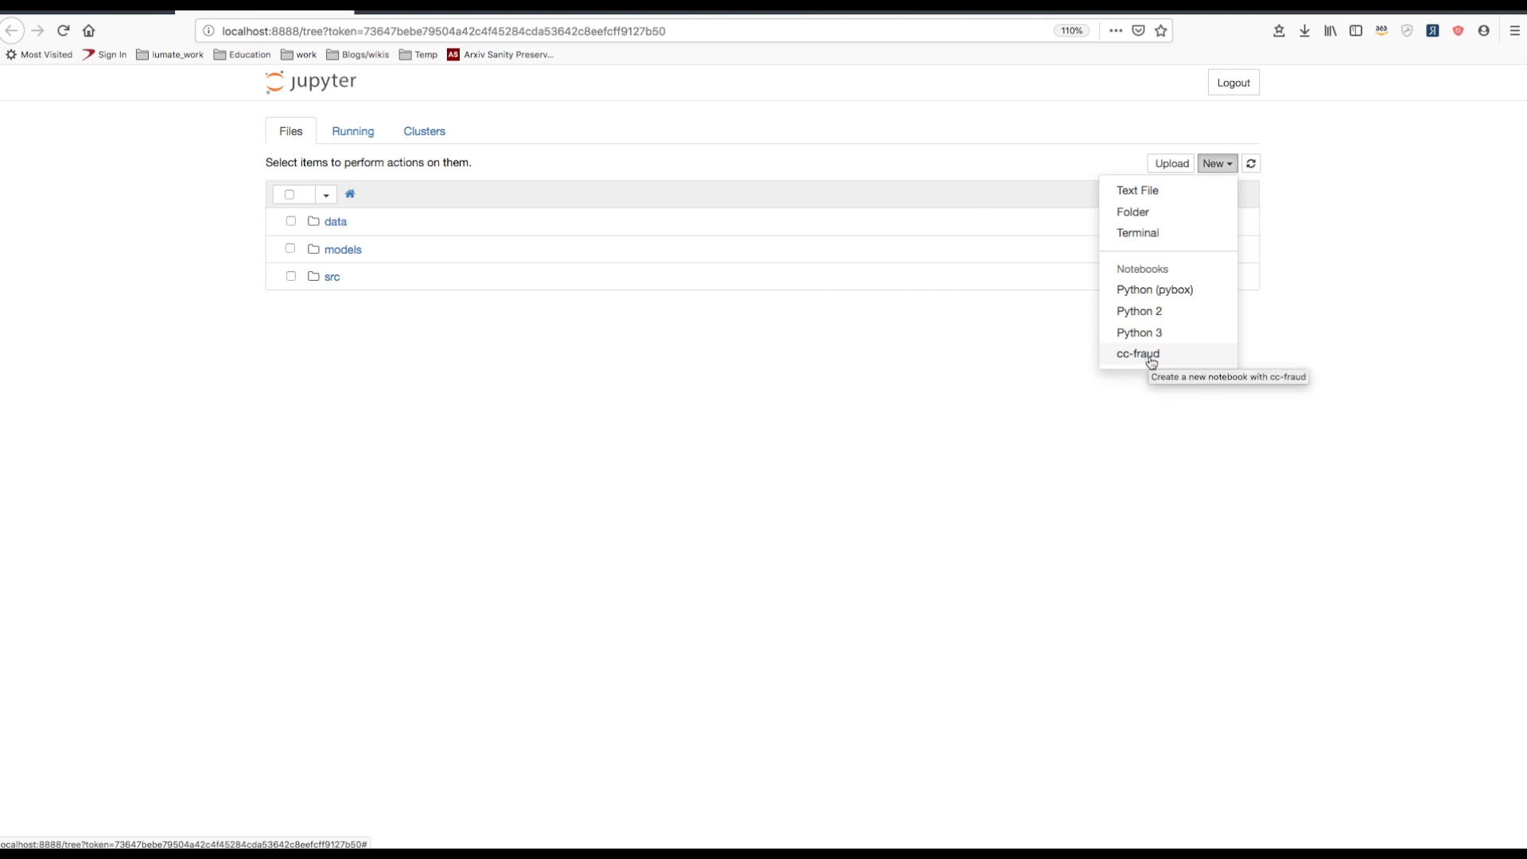
left_click(1138, 354)
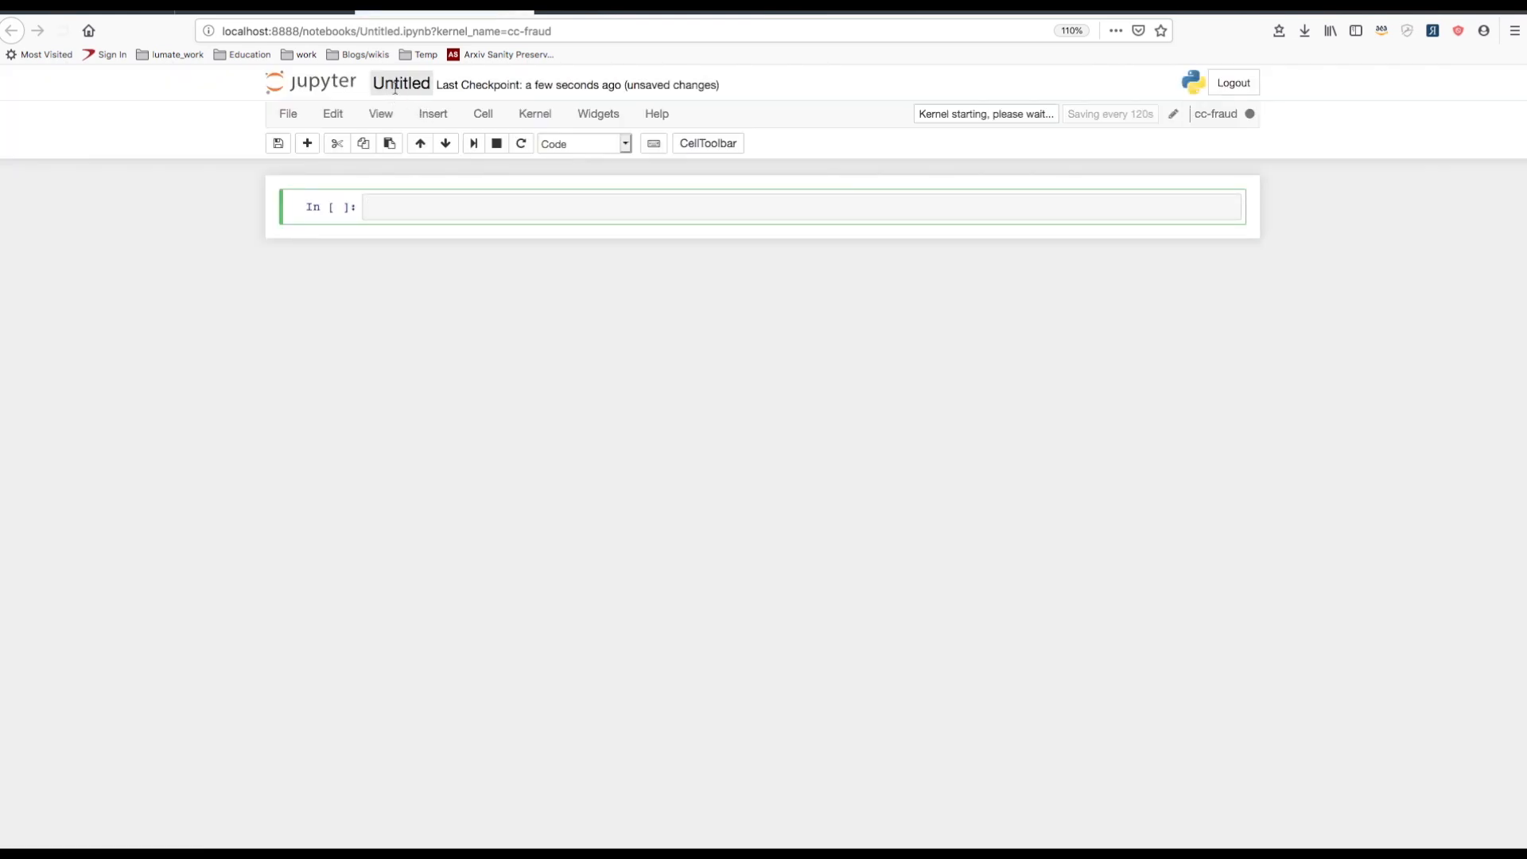
Rename the untitled notebook to sandbox.
left_click(401, 83)
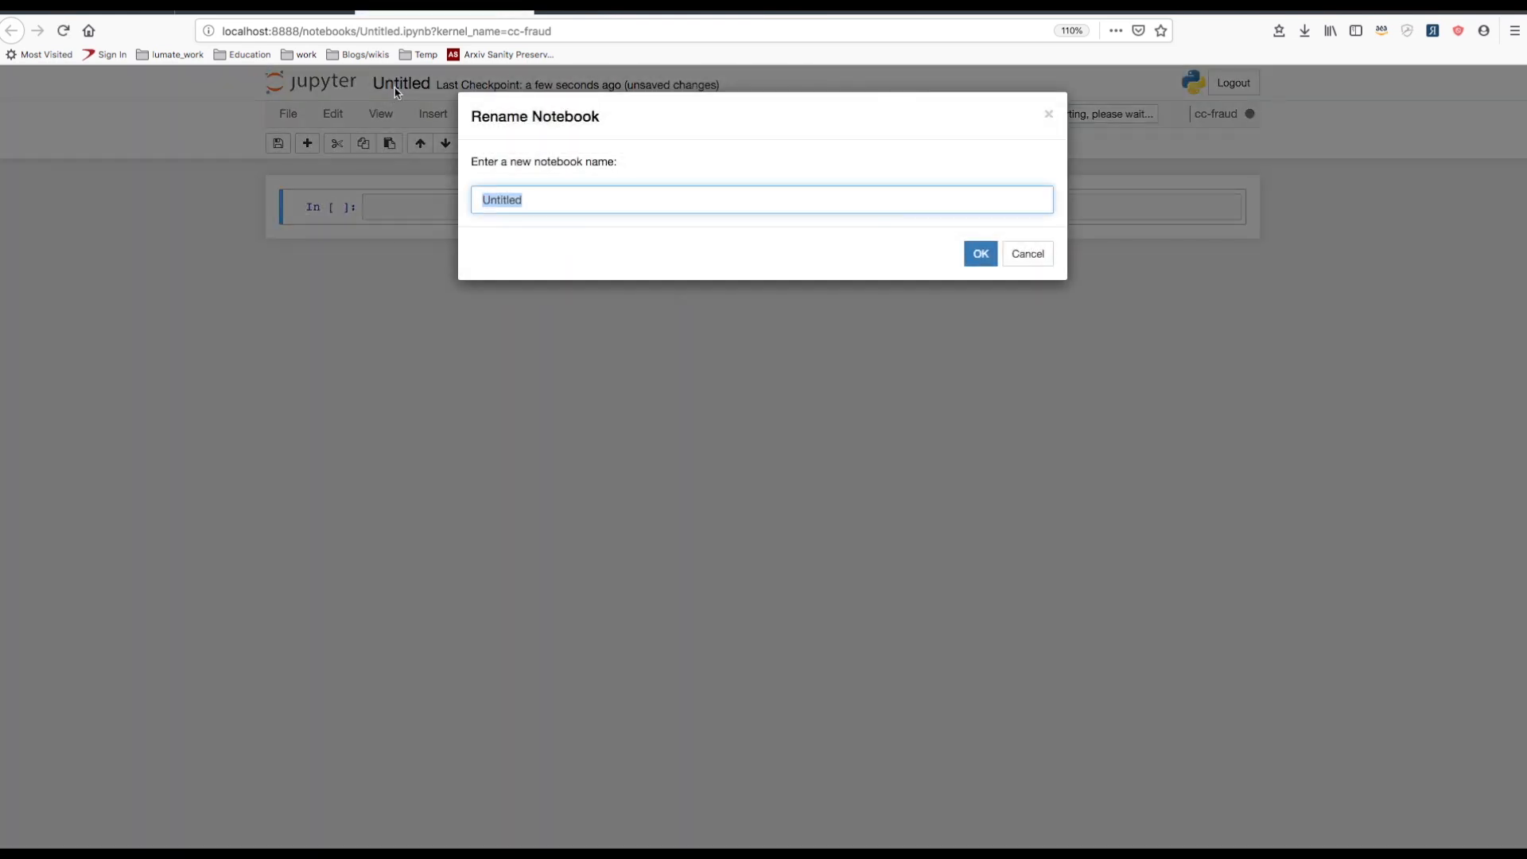
type("sandbox")
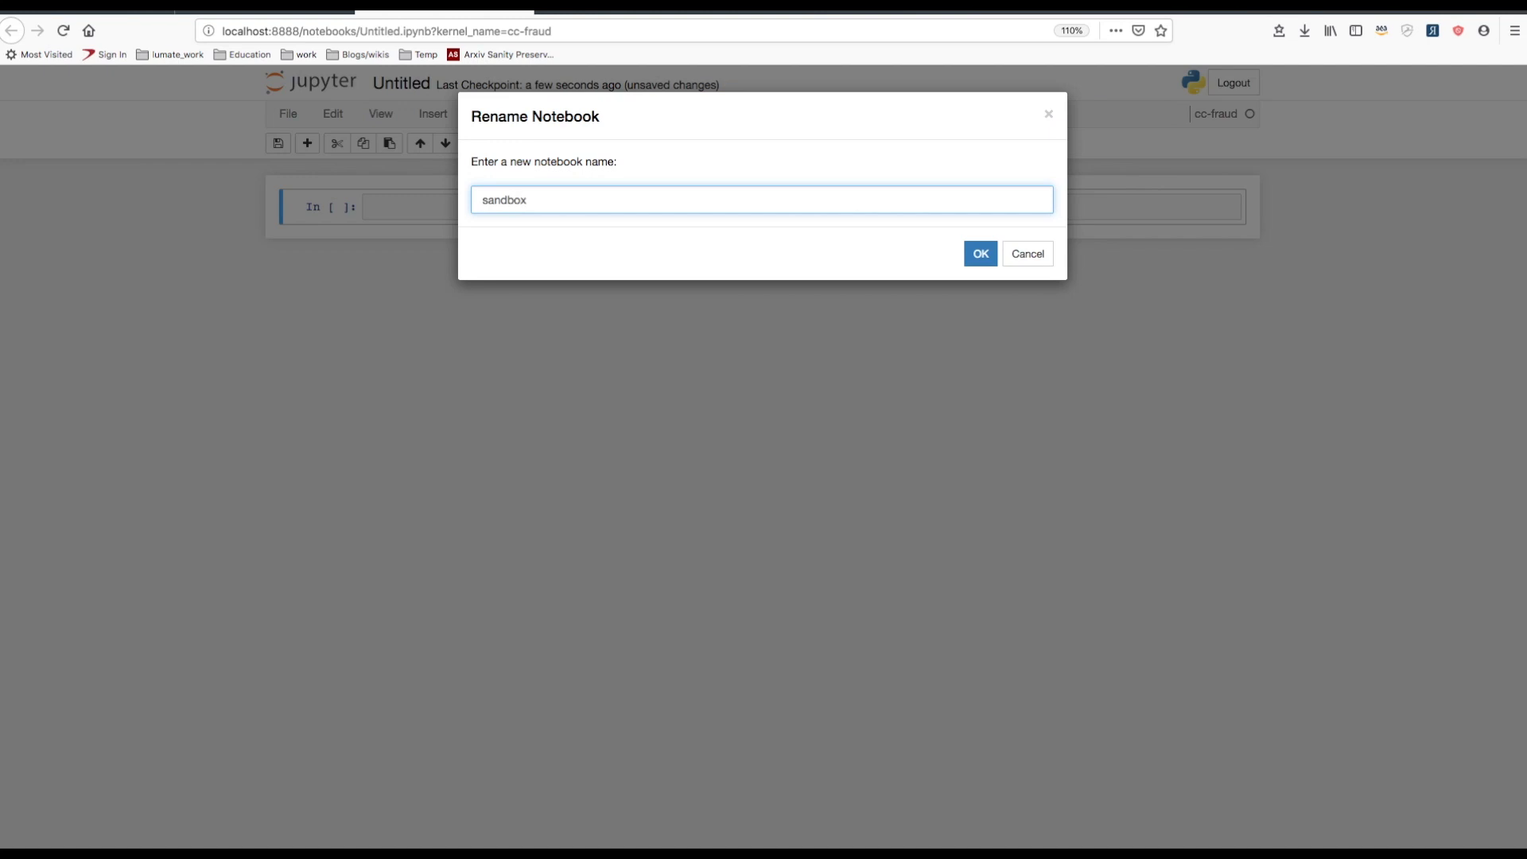
left_click(980, 253)
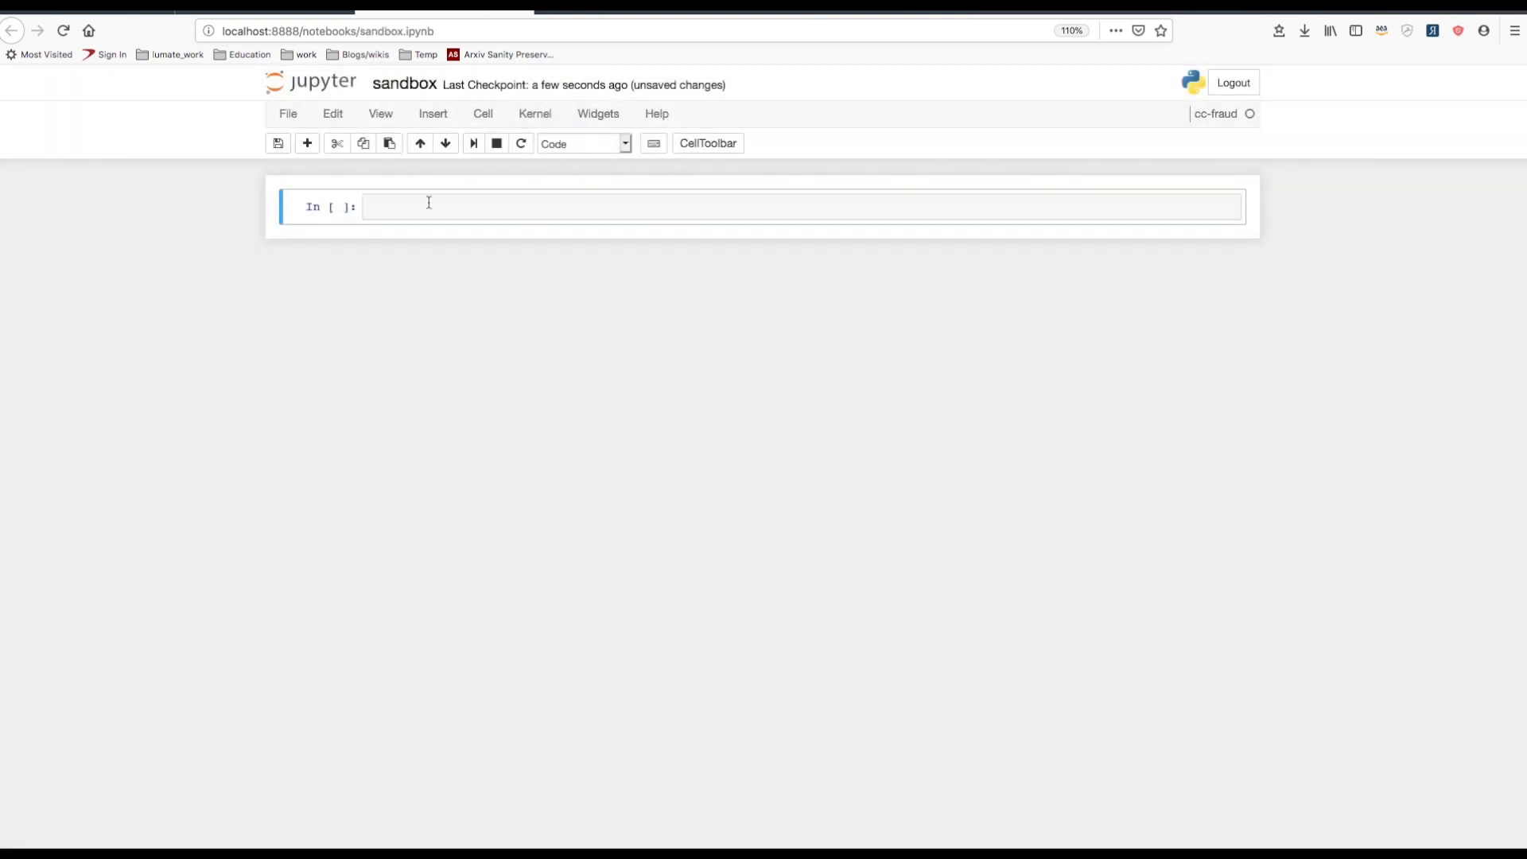
Write imports for pandas, numpy as np, matplotlib.pyplot as plt, %matplotlib inline and sklearn.
type("import")
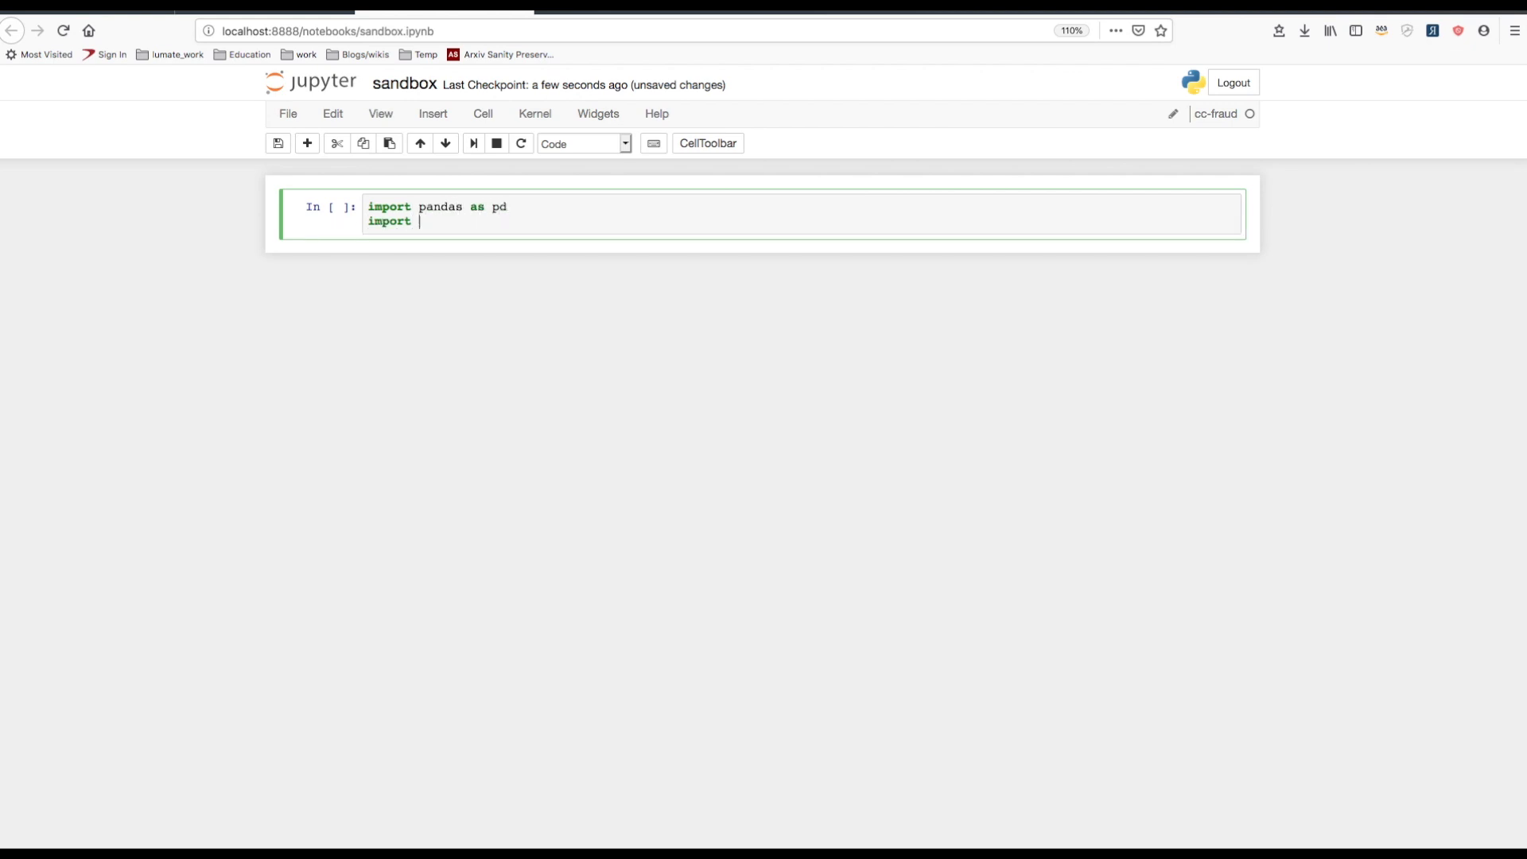
type("numpy as np")
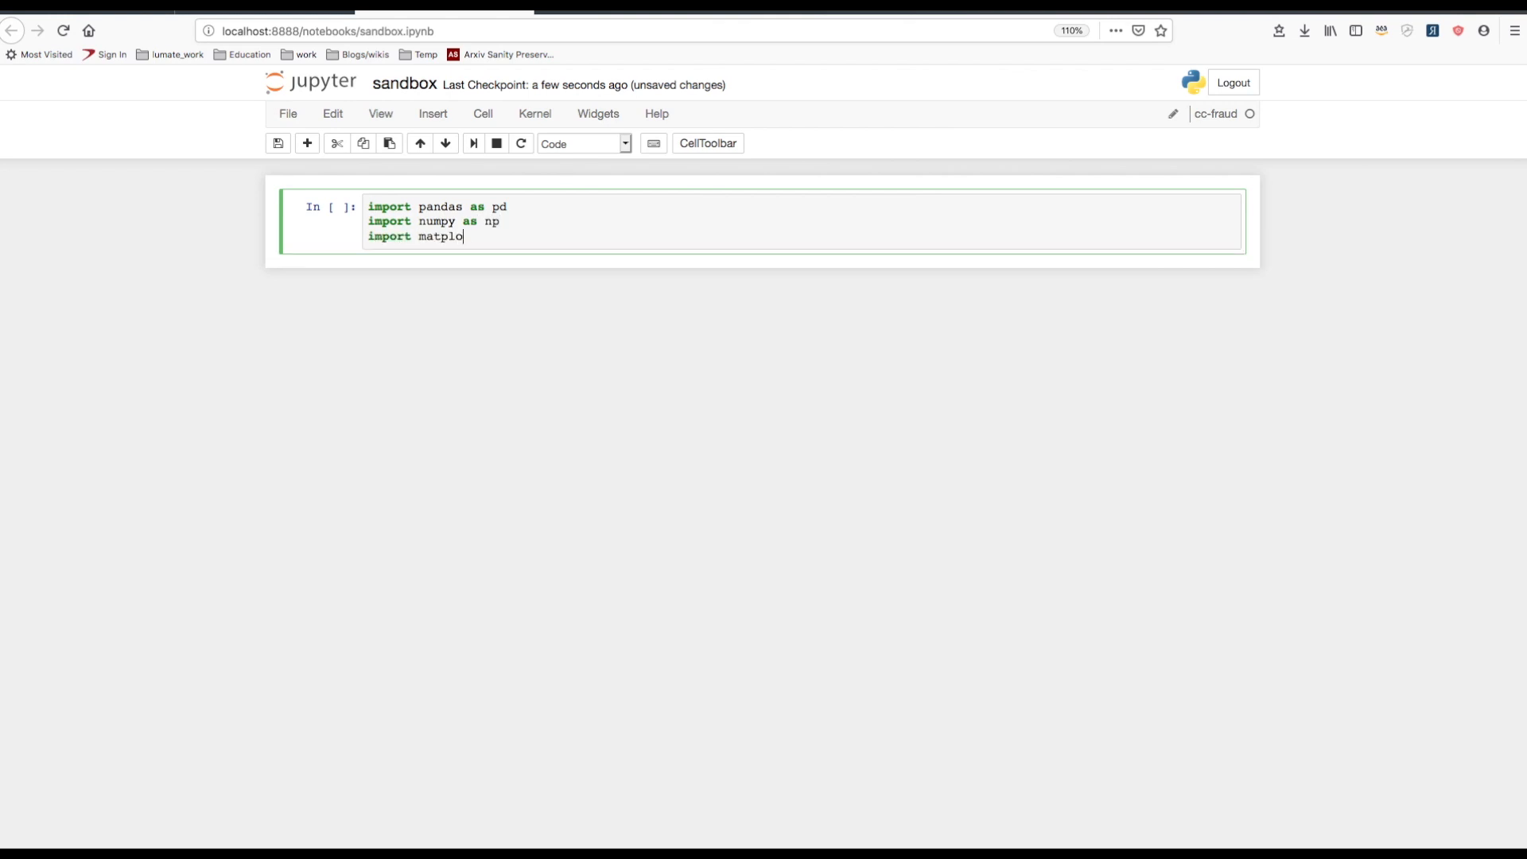
type("tlib.pyplot")
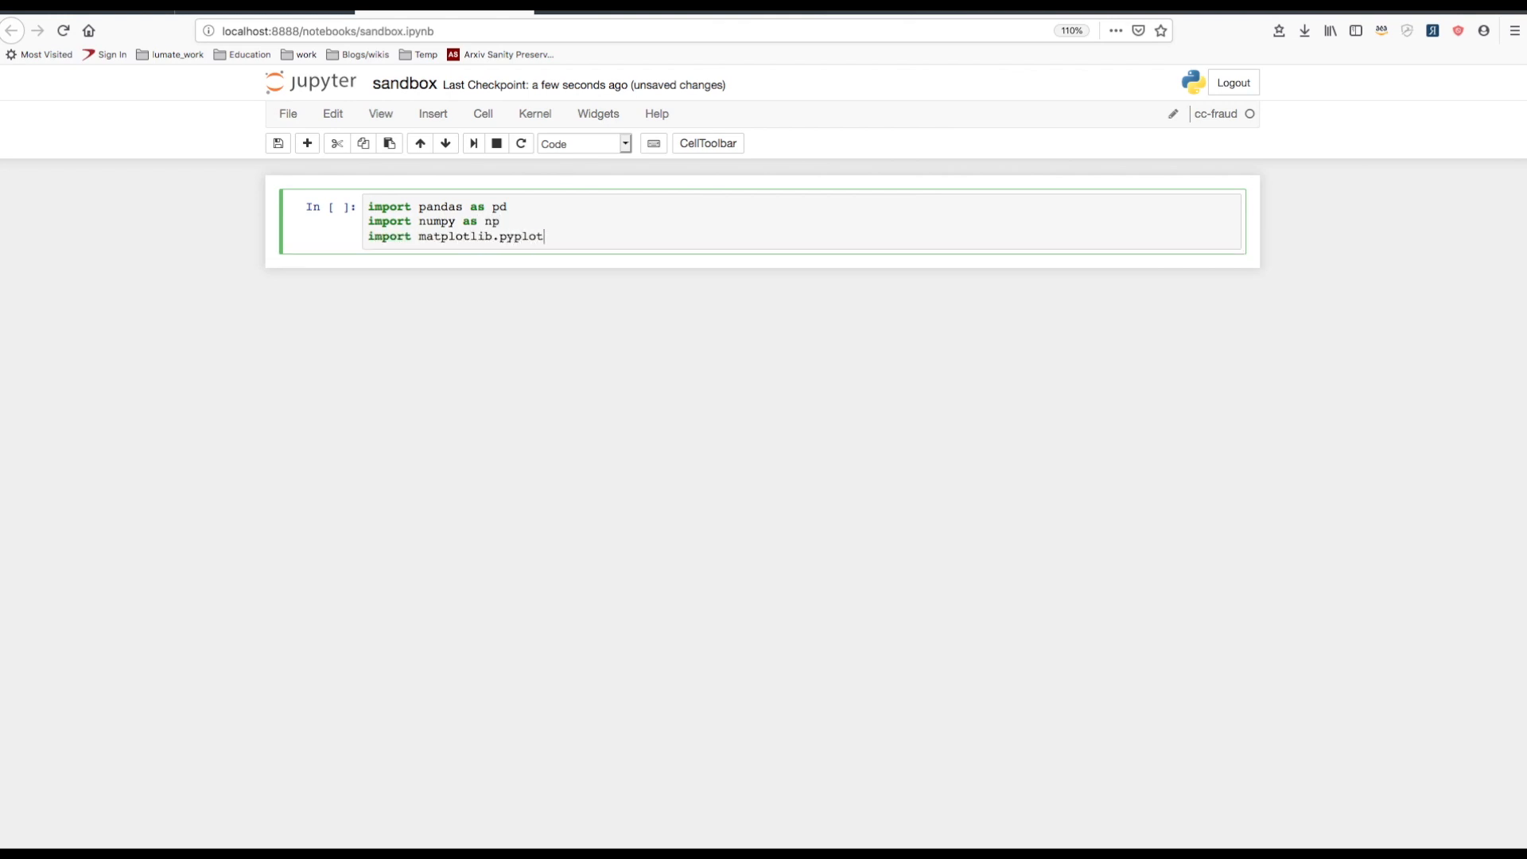
type("as plt")
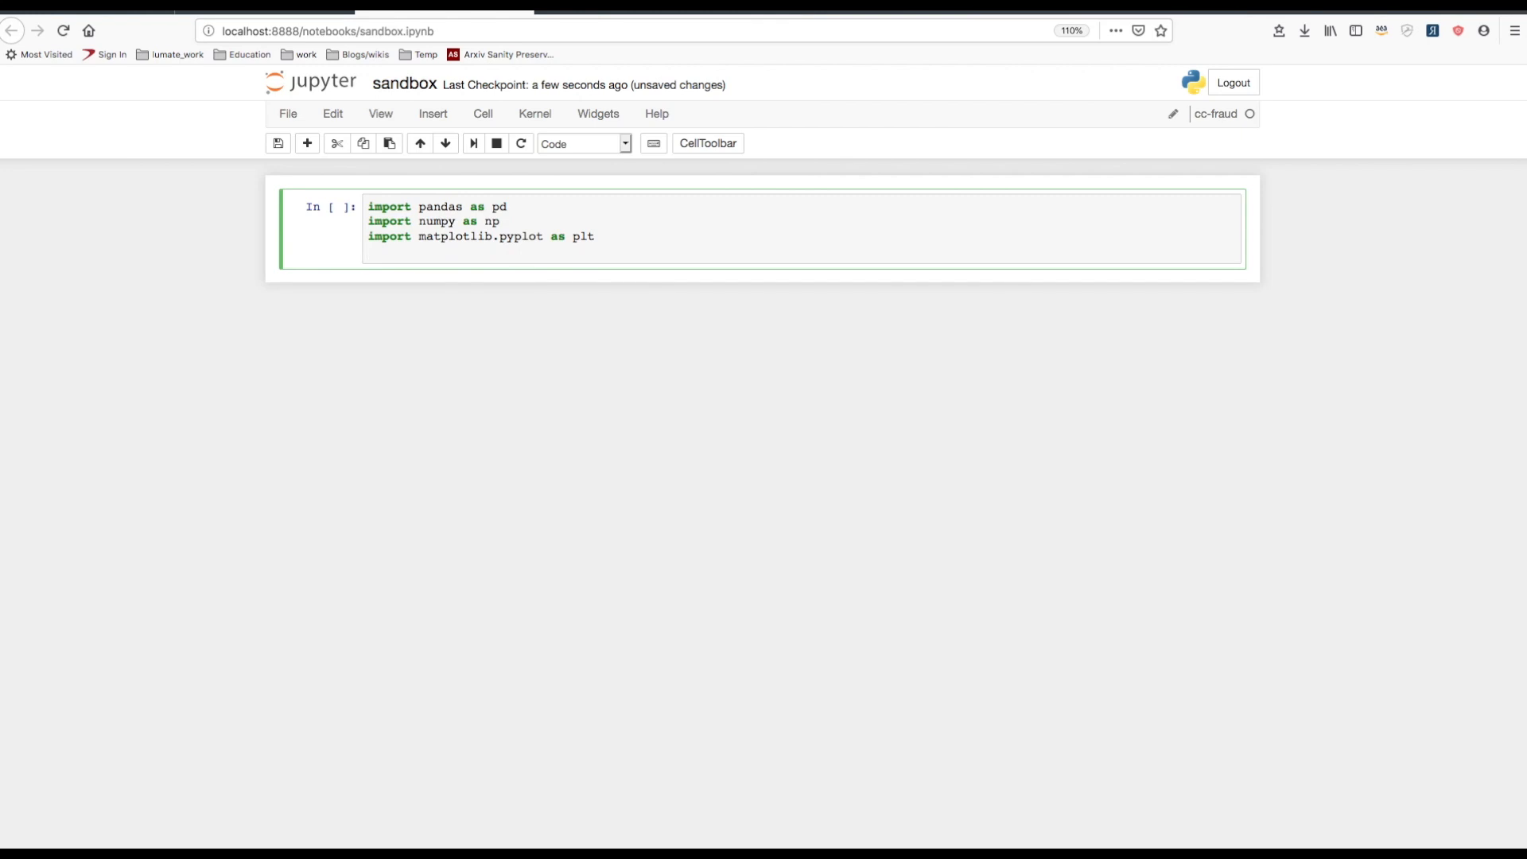
type("%matplo")
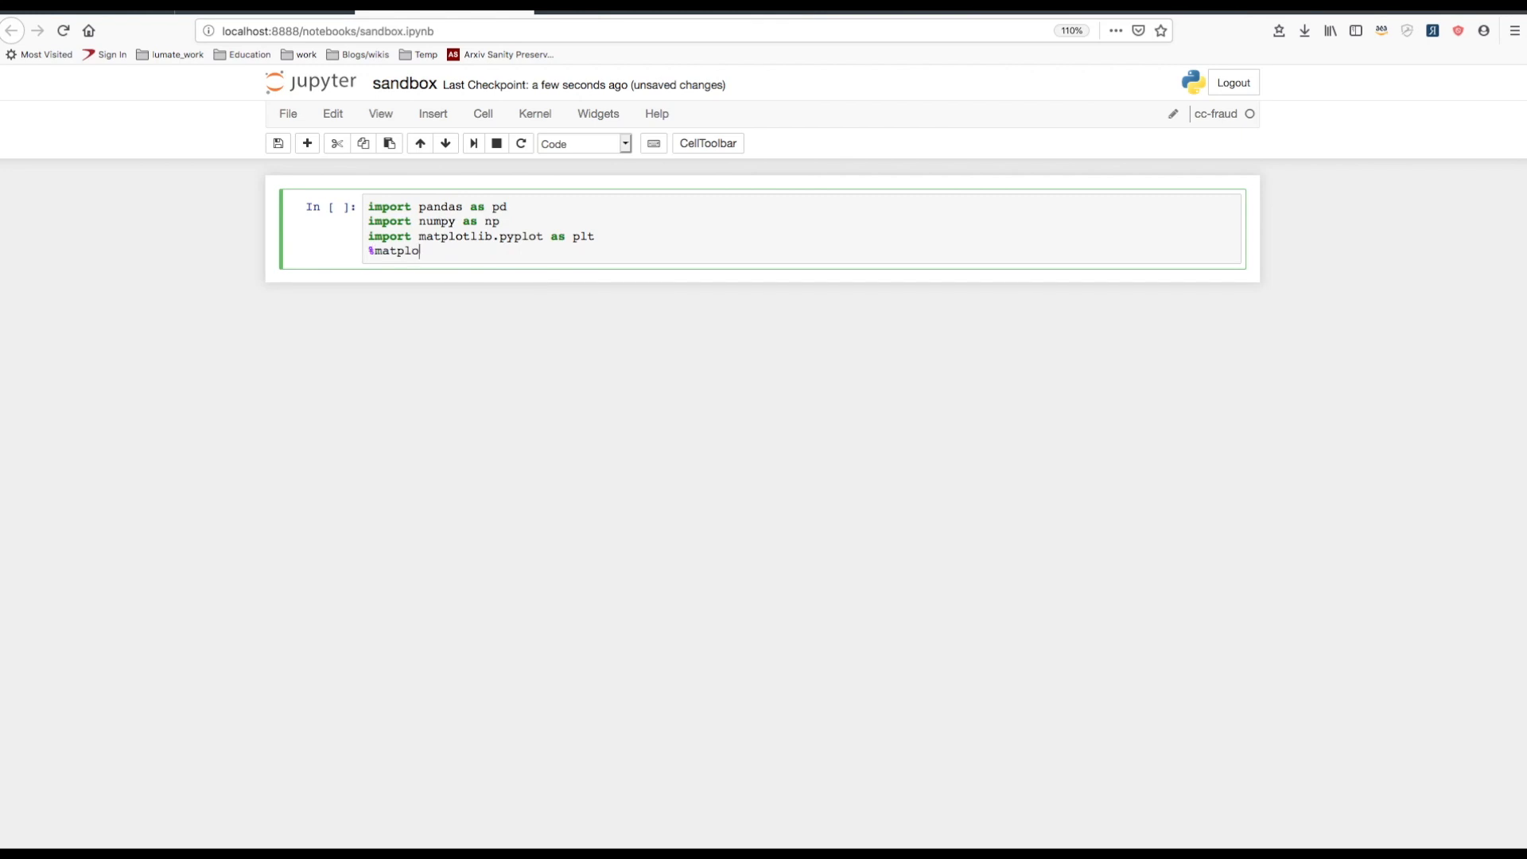
type("tlib inline")
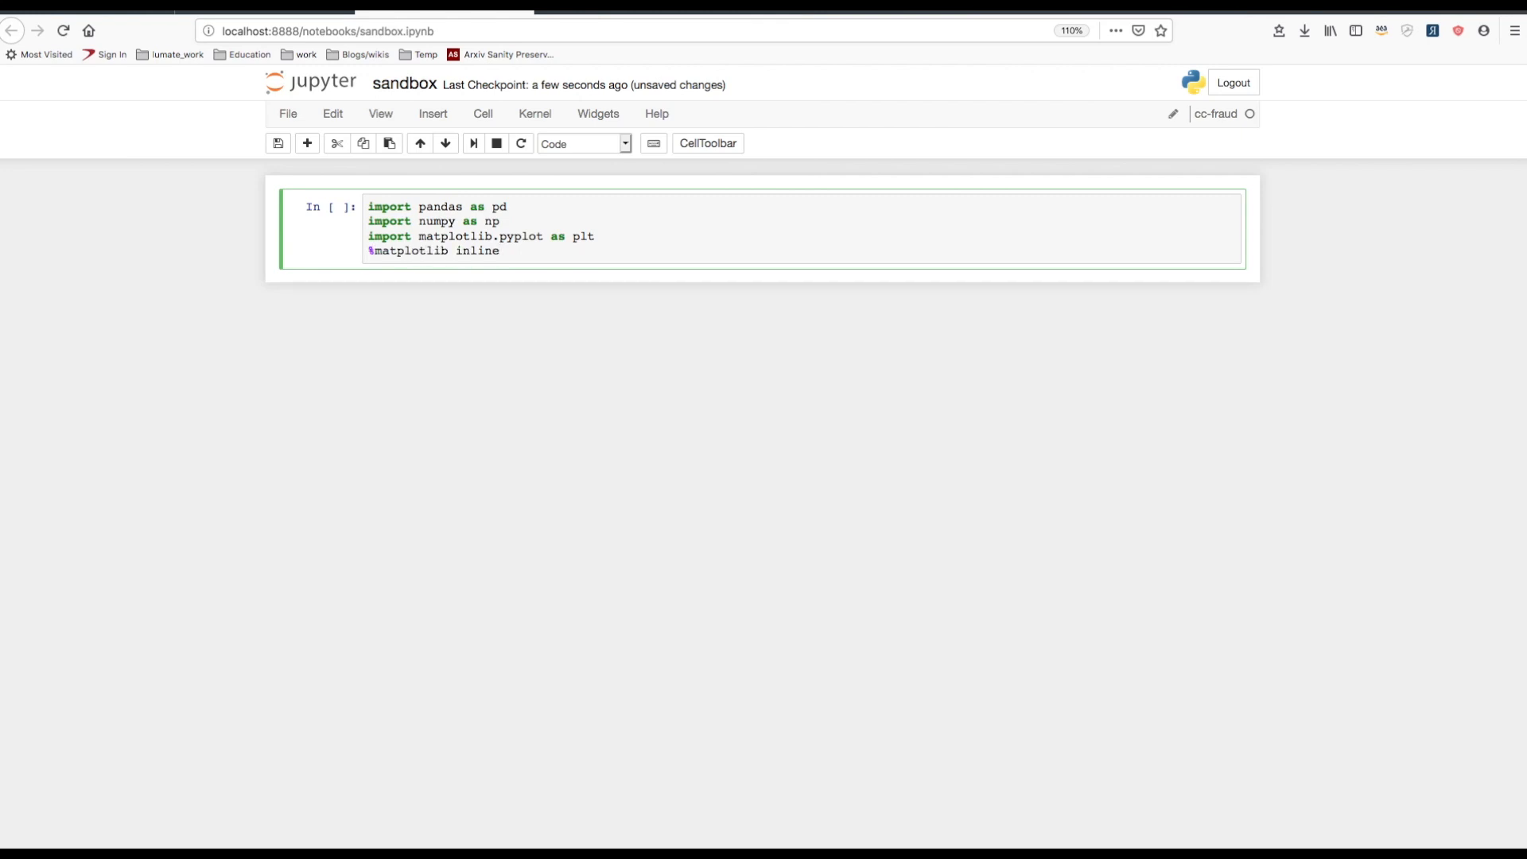
type("import sklearn")
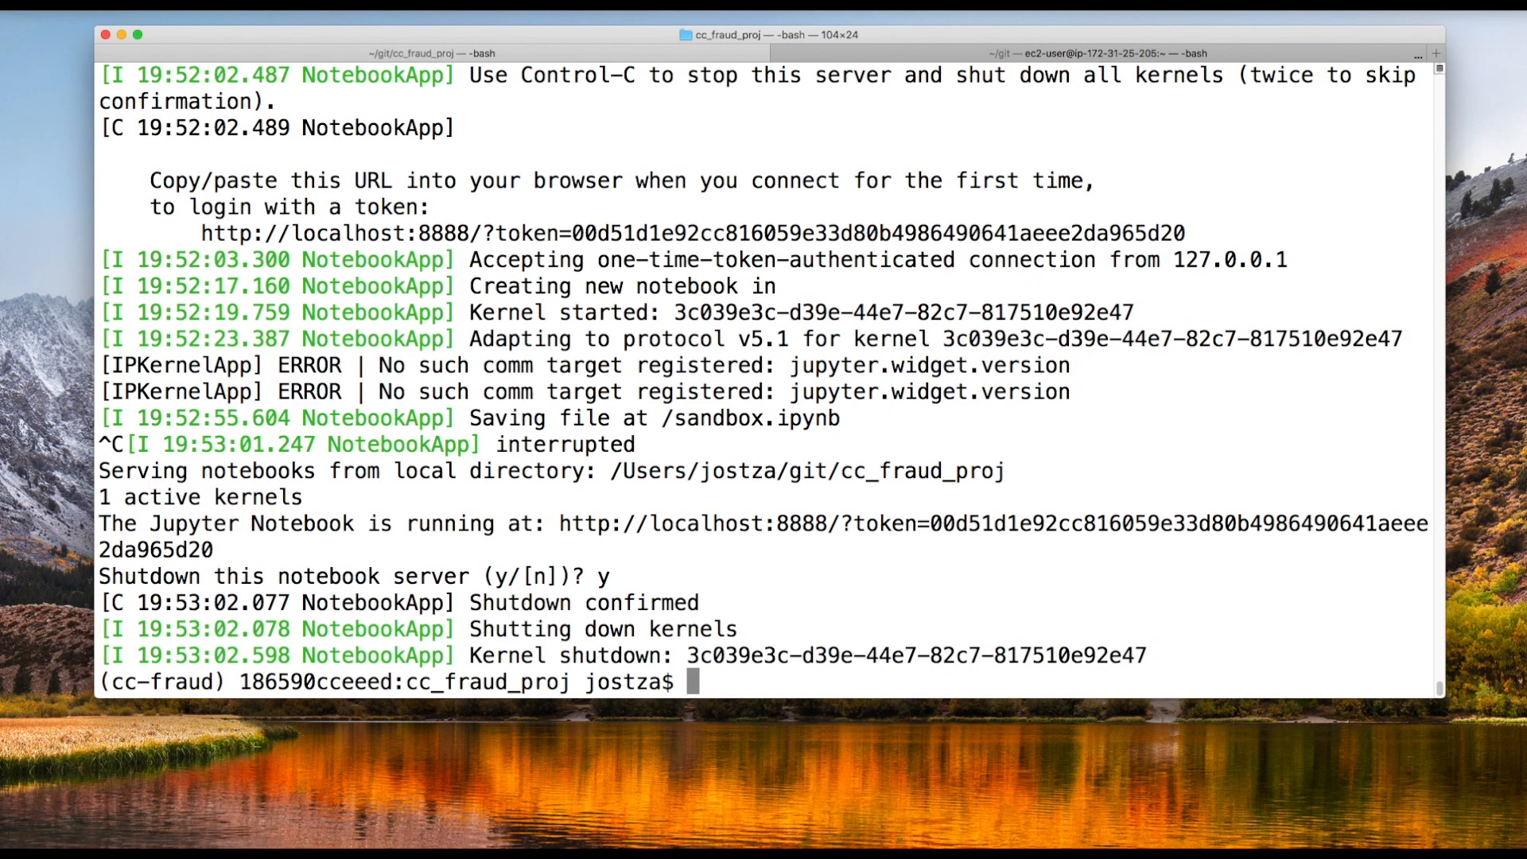
Run git status and ls -a, showing .gitignore and sandbox.ipynb untracked beside data, models, src.
type("git status")
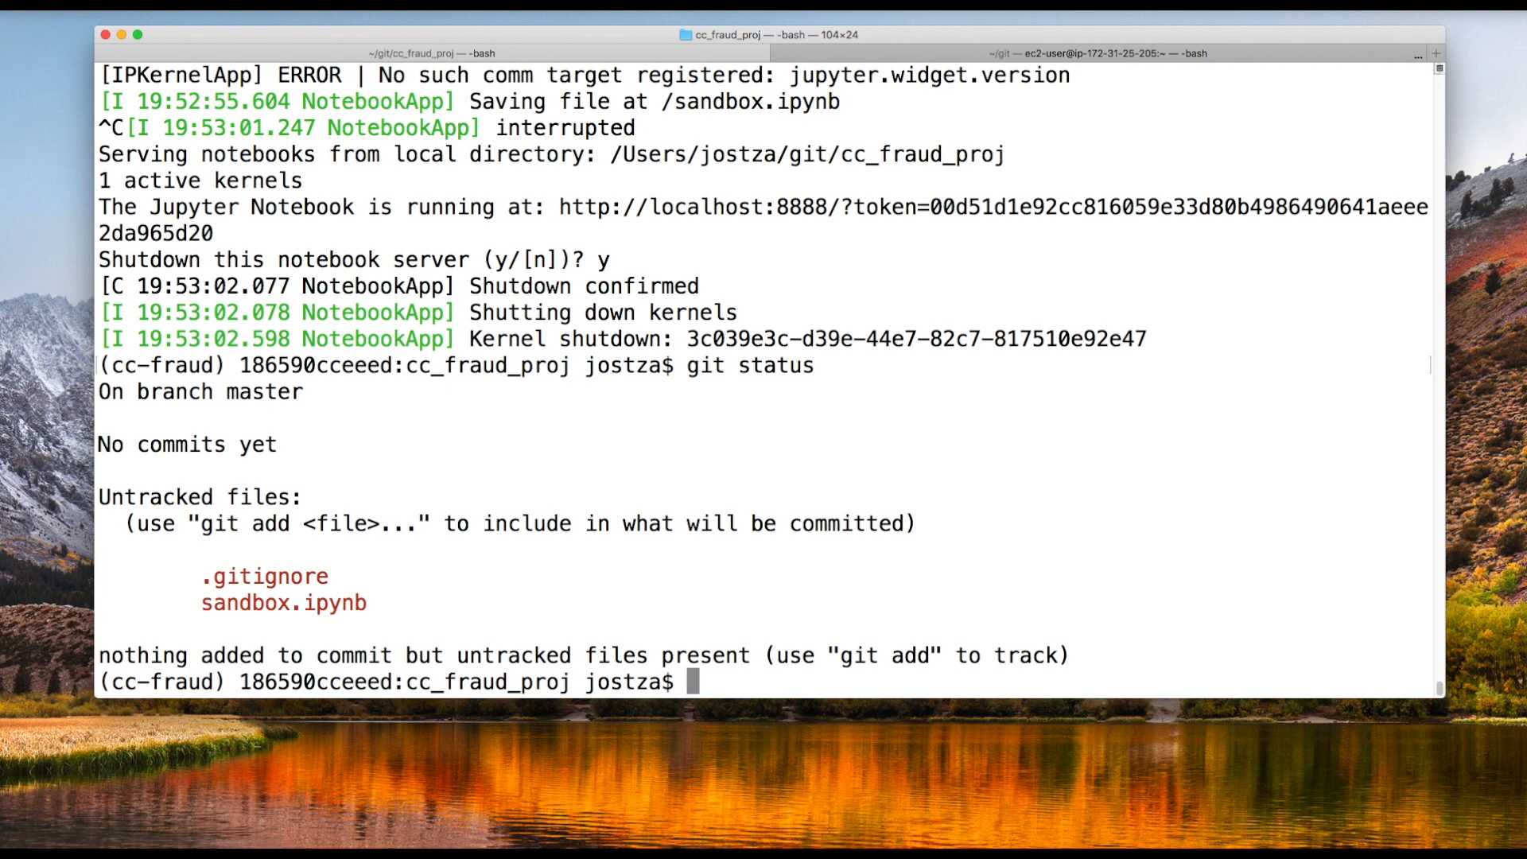
type("ls -a")
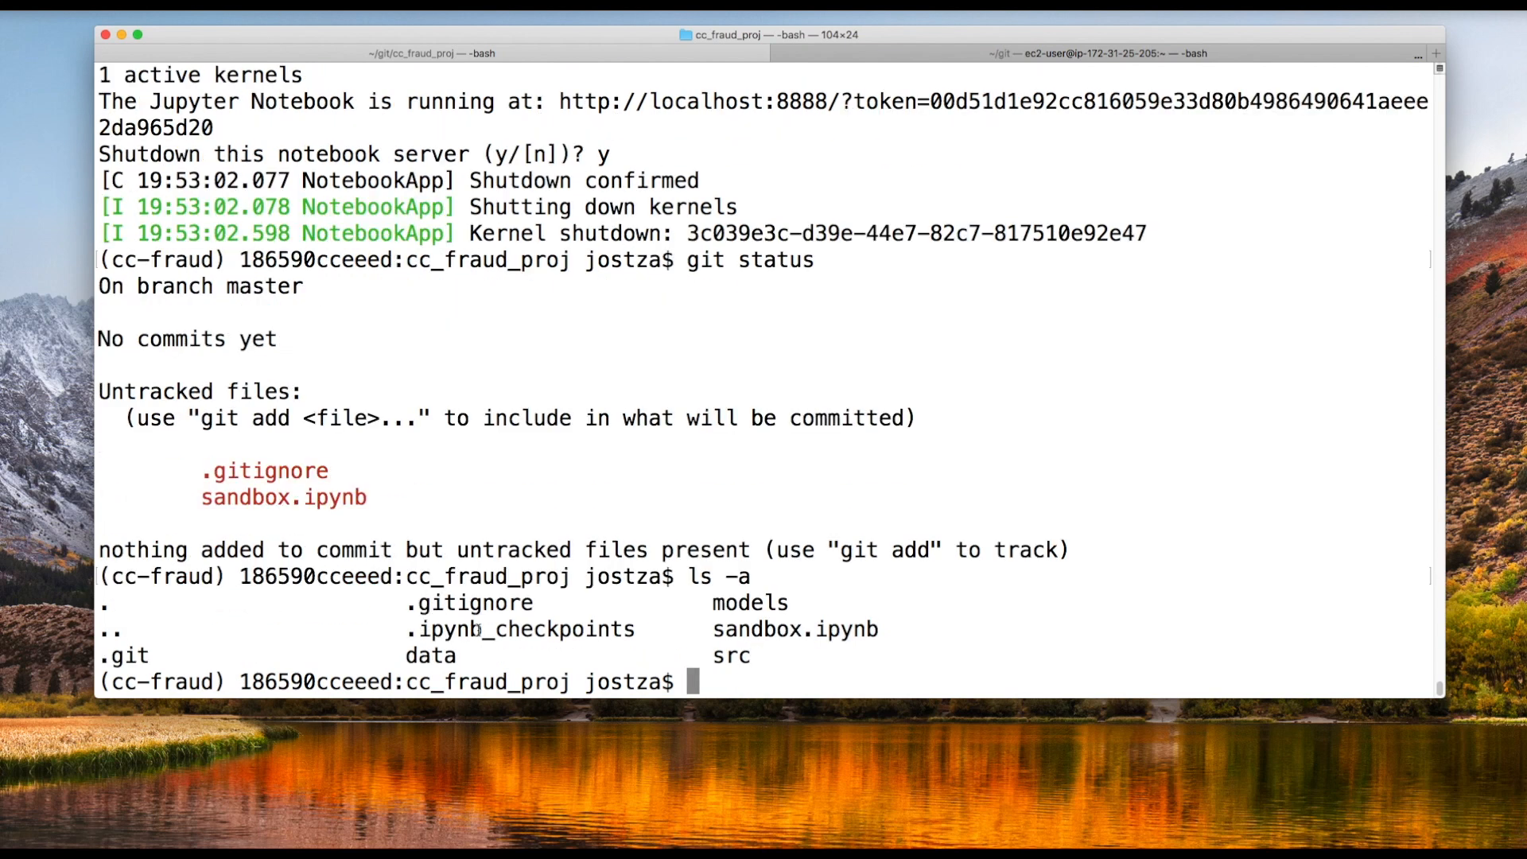
double_click(527, 630)
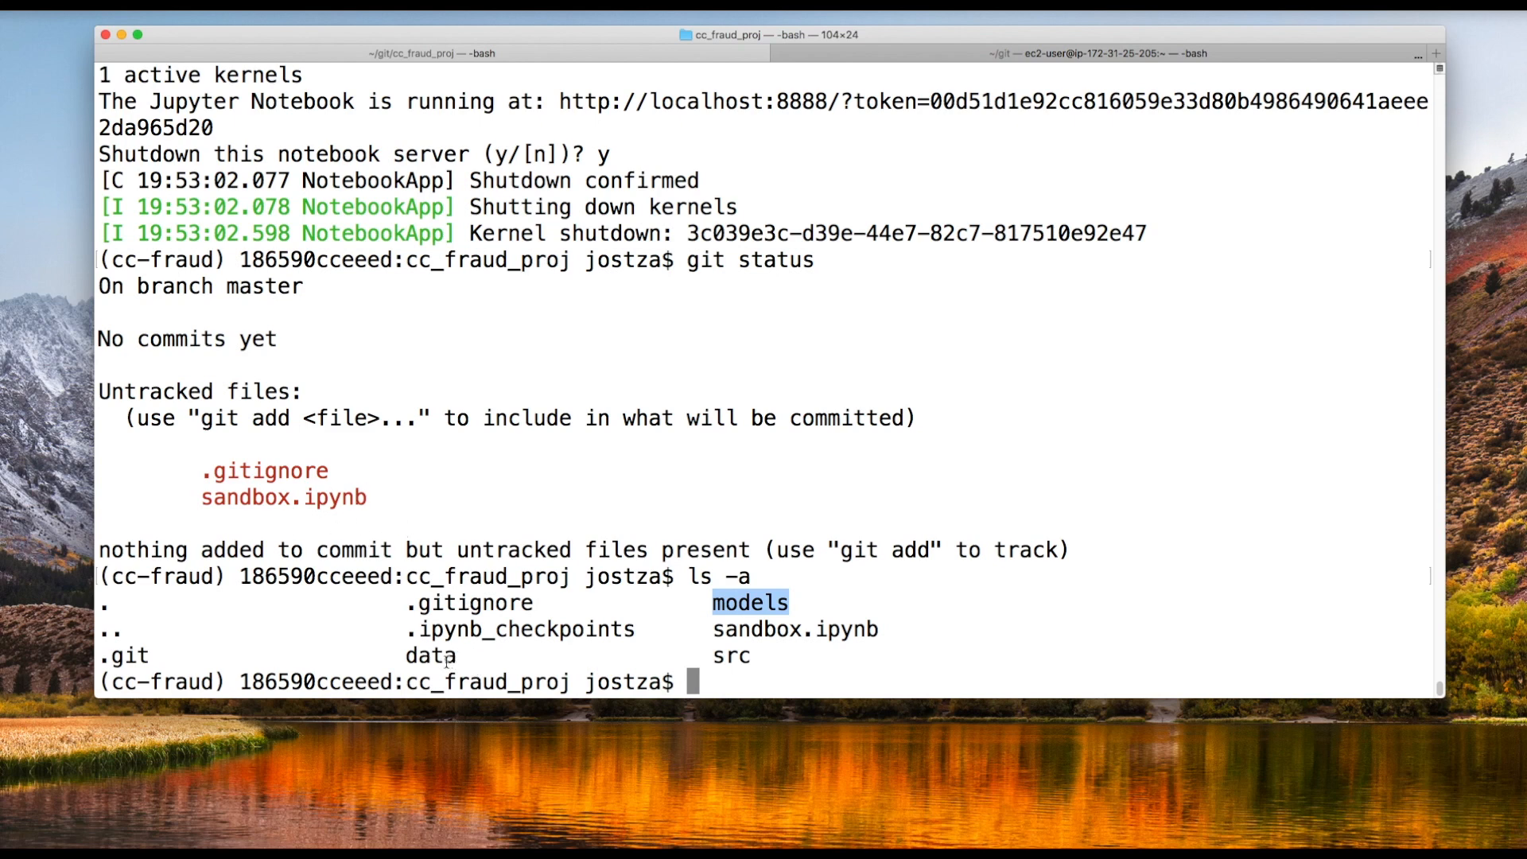
mouse_move(458, 656)
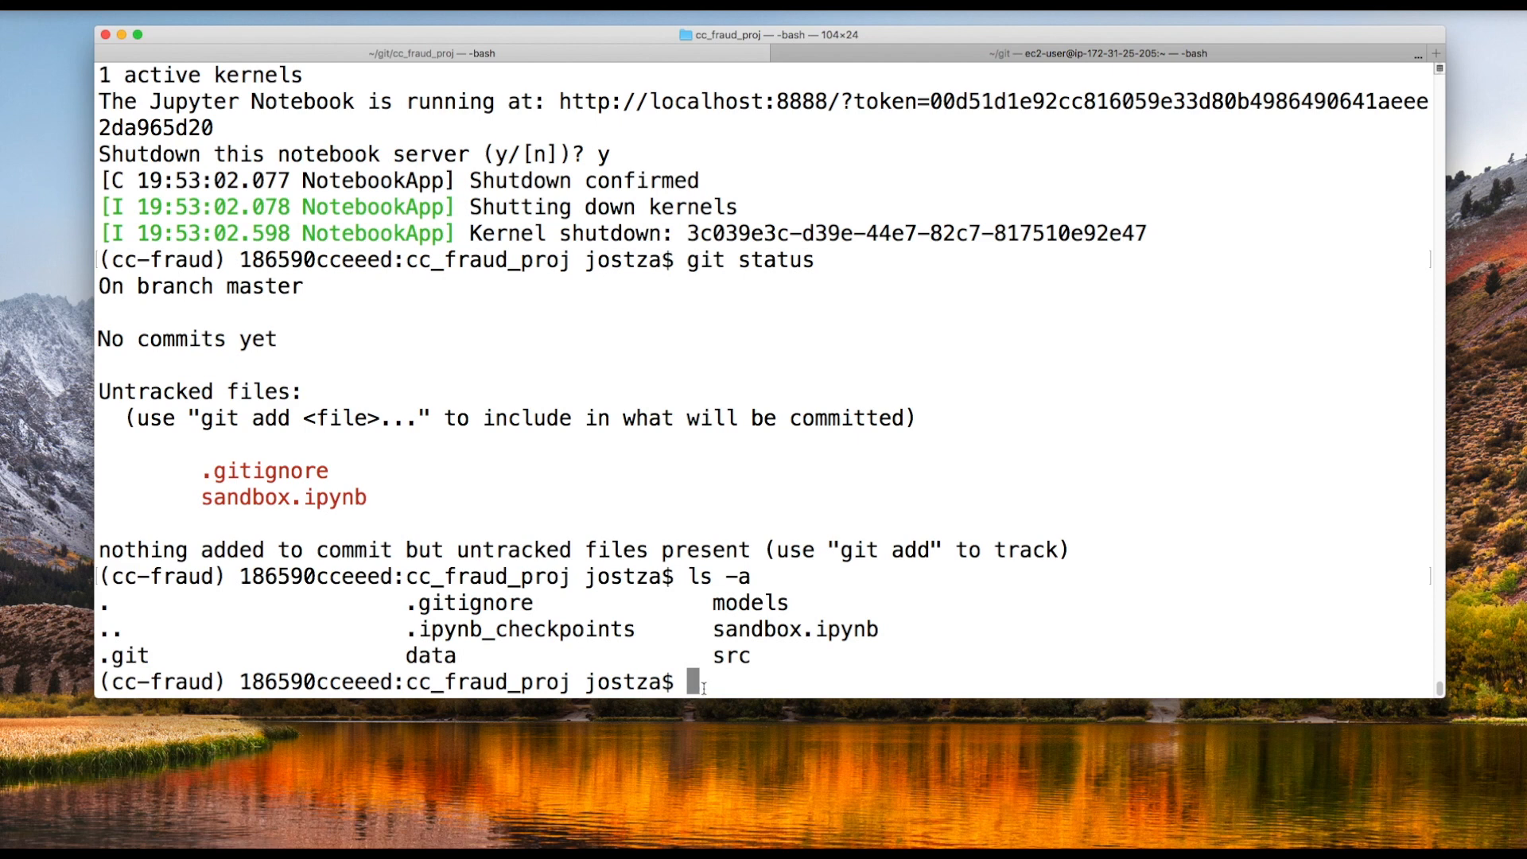
Create empty data/mydata.txt with touch and run git status to see only .gitignore and sandbox.ipynb untracked.
type("touch")
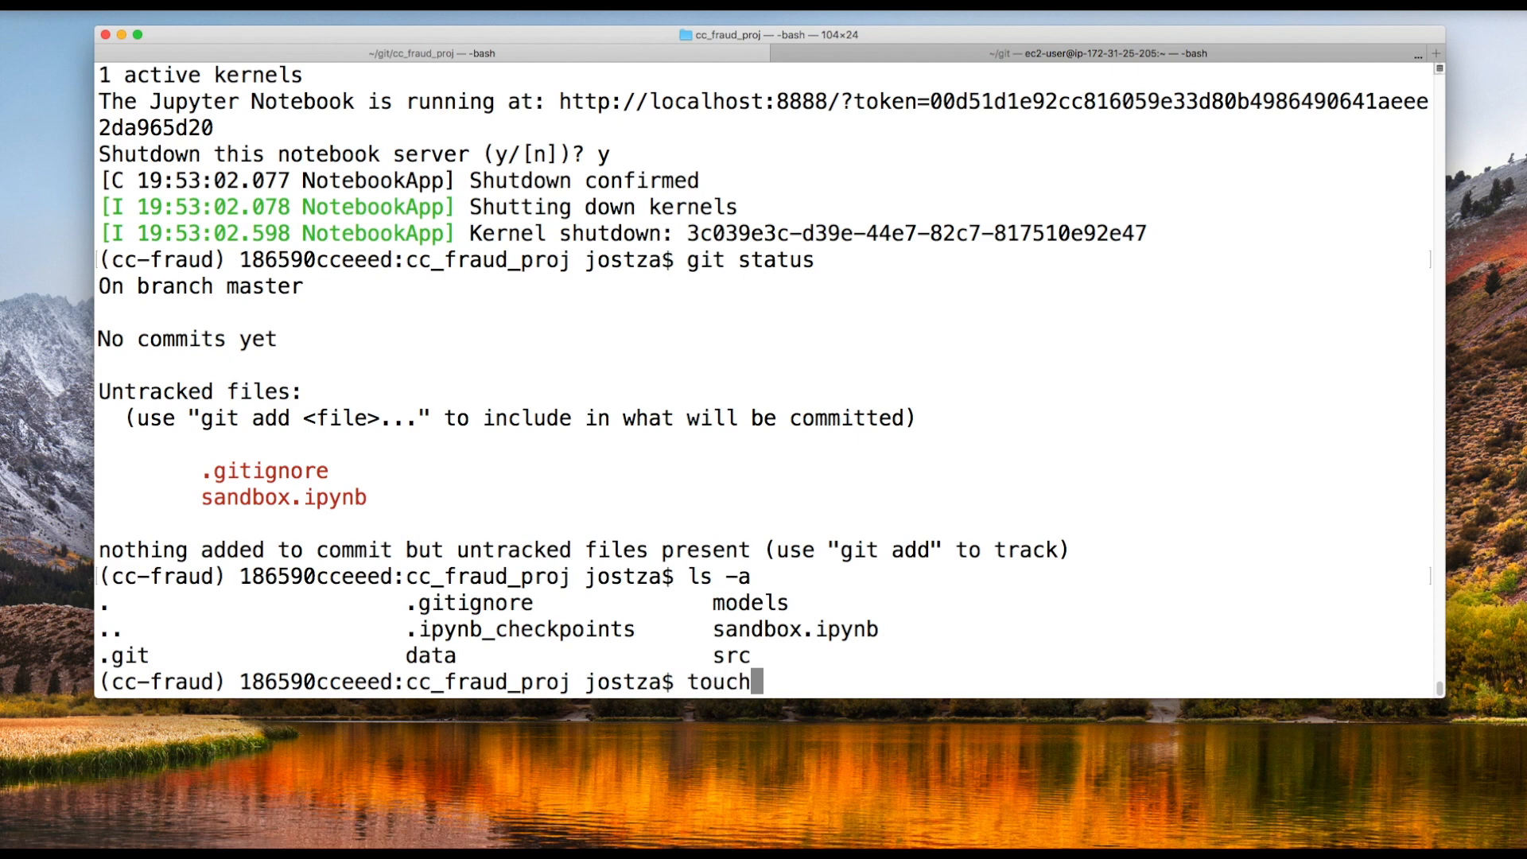
type("data/mydata.txt")
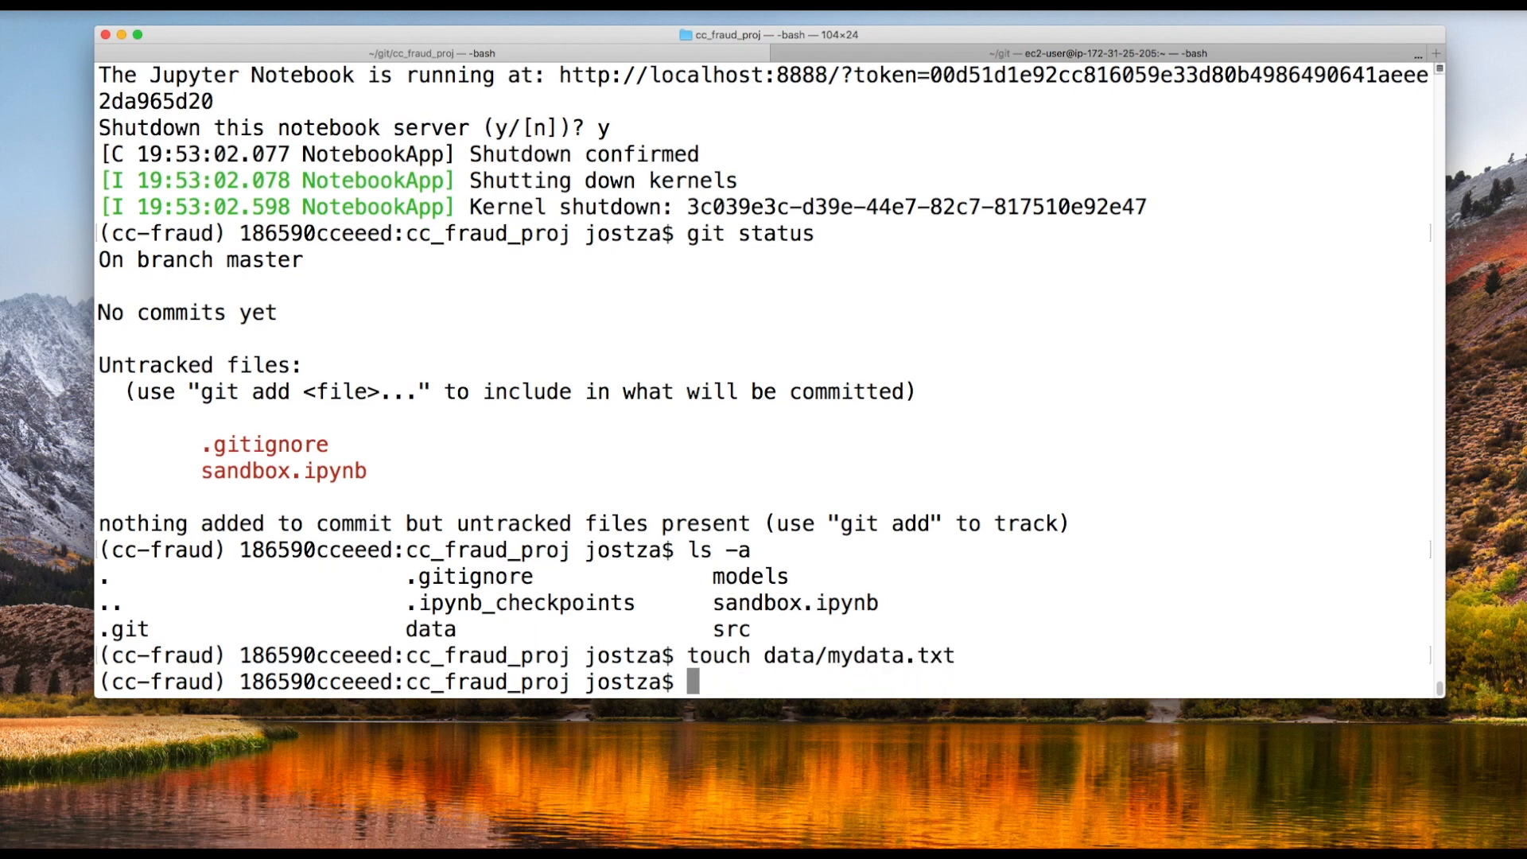
type("git status")
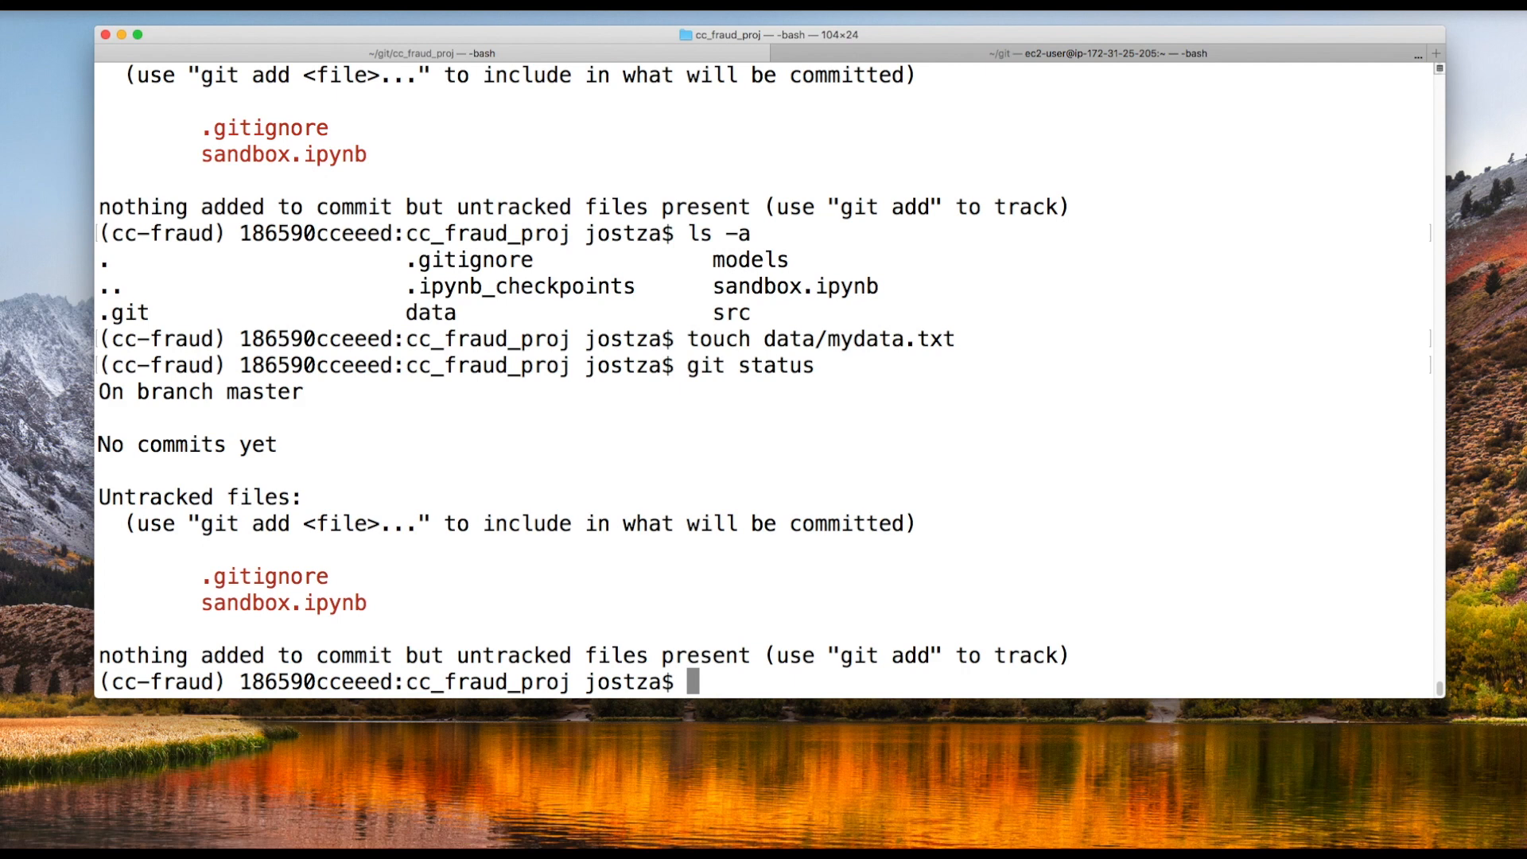
Stage all files with git add . and write commit message "Adding initial files and dir structure".
type("git add .")
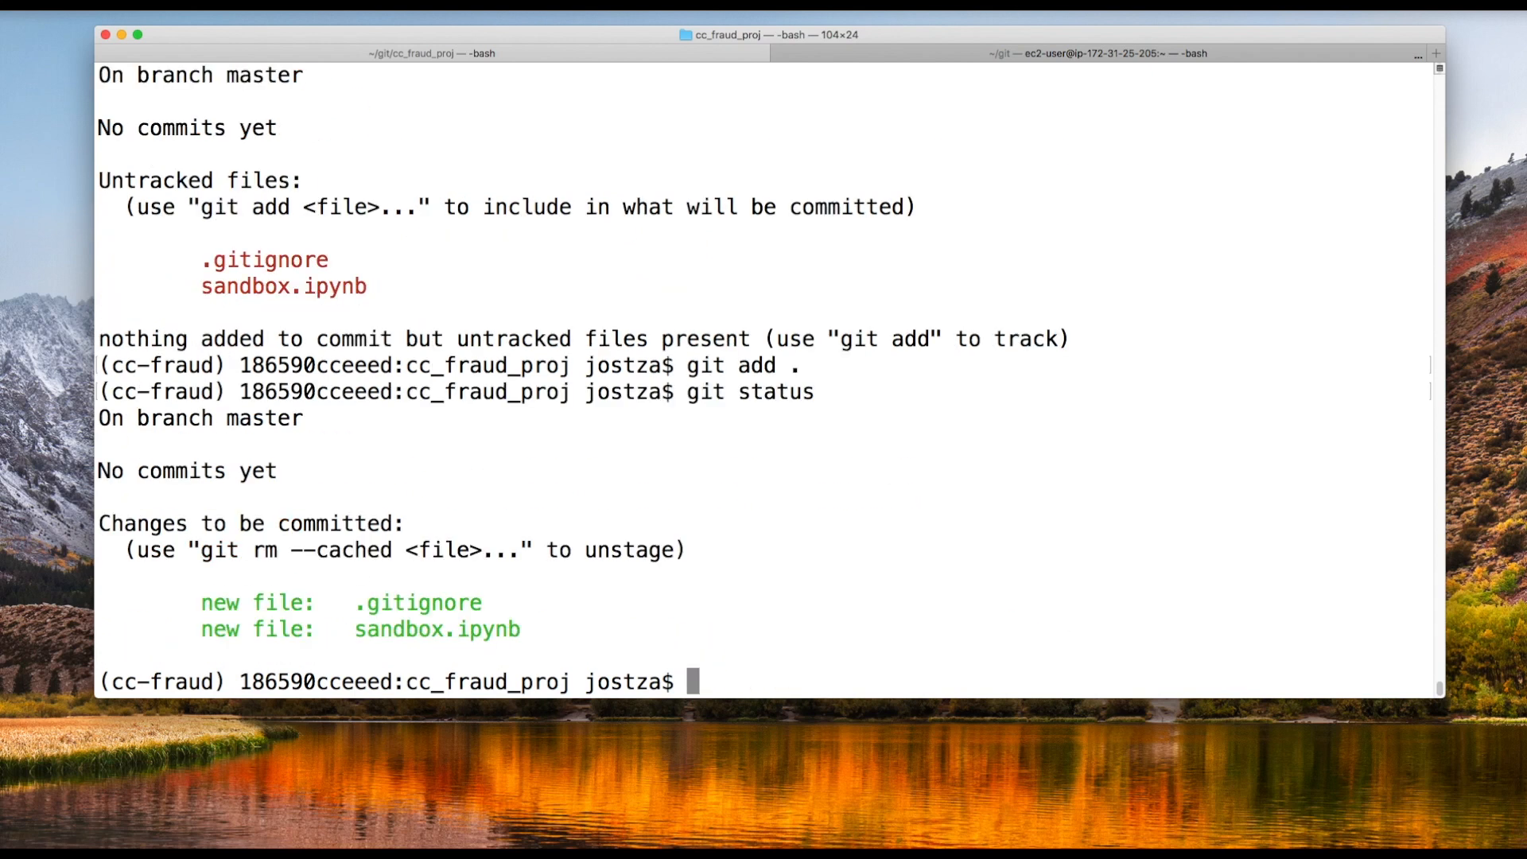
type("git")
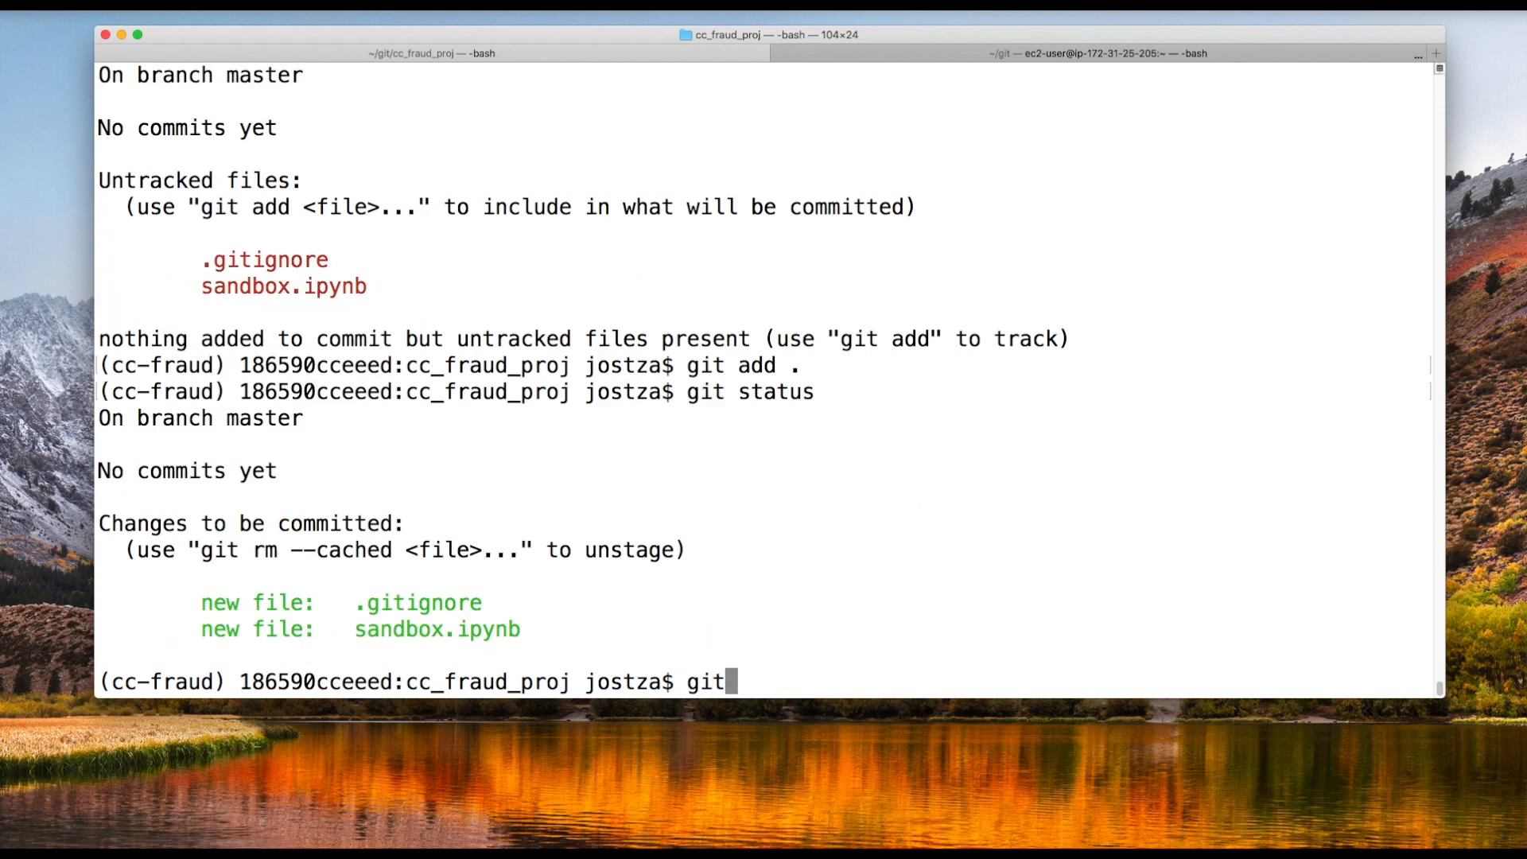
type("commit -m \"Adding")
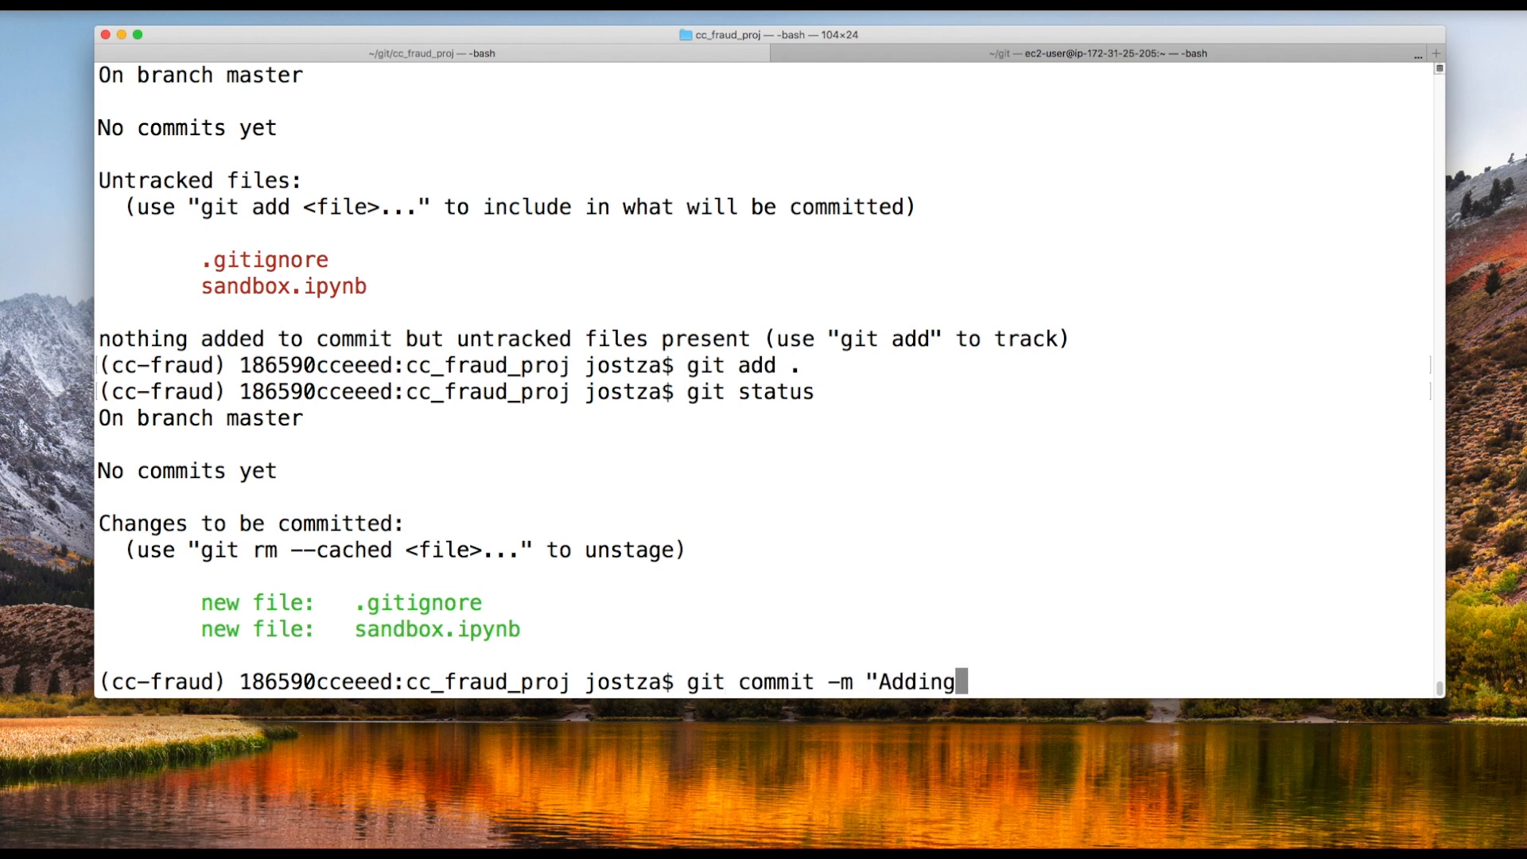
type("initial files a")
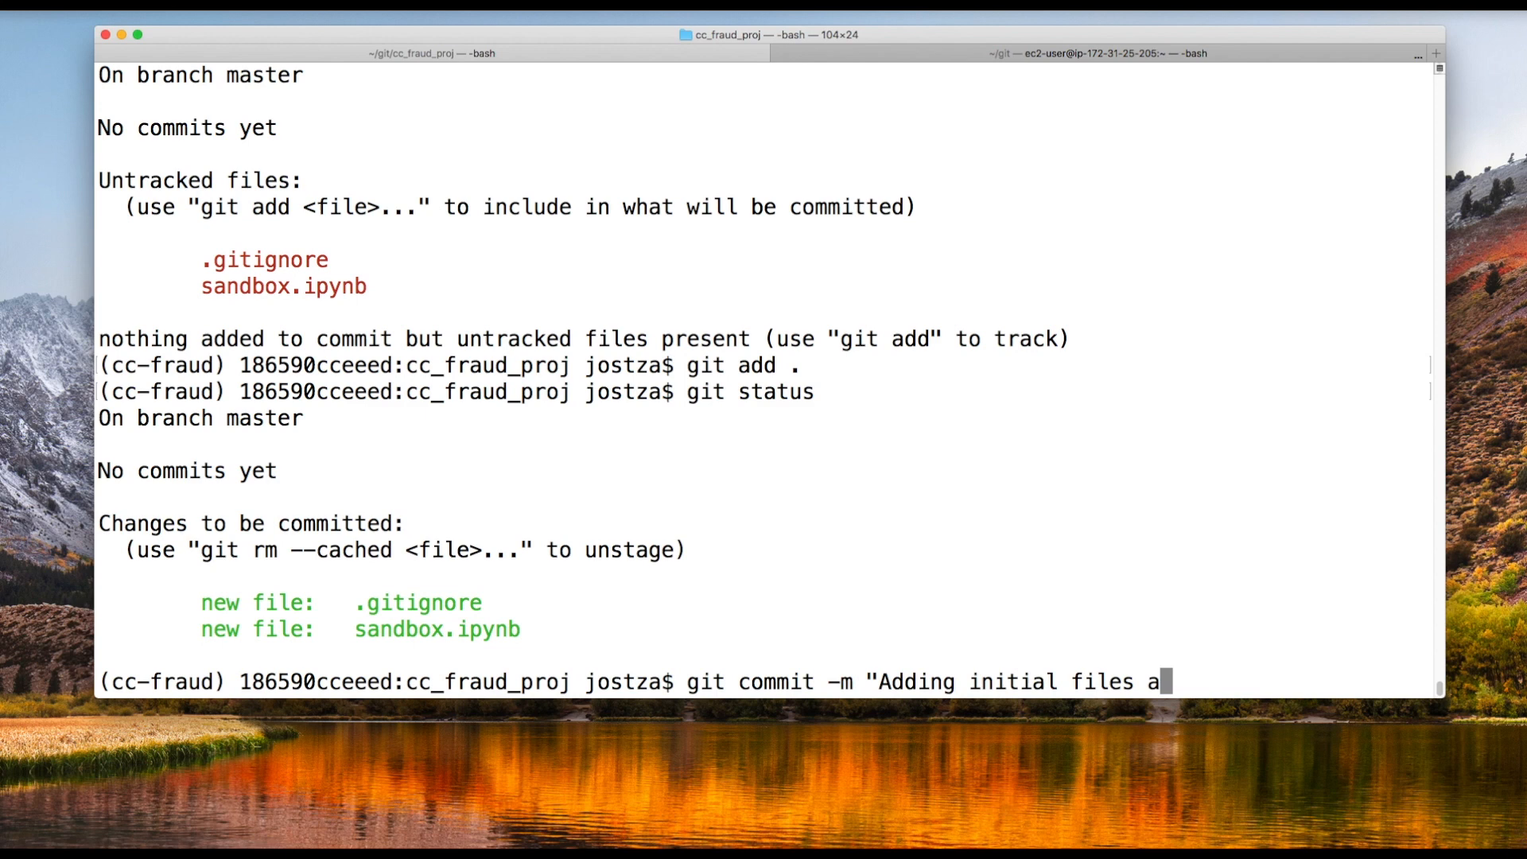
type("nd dir structure")
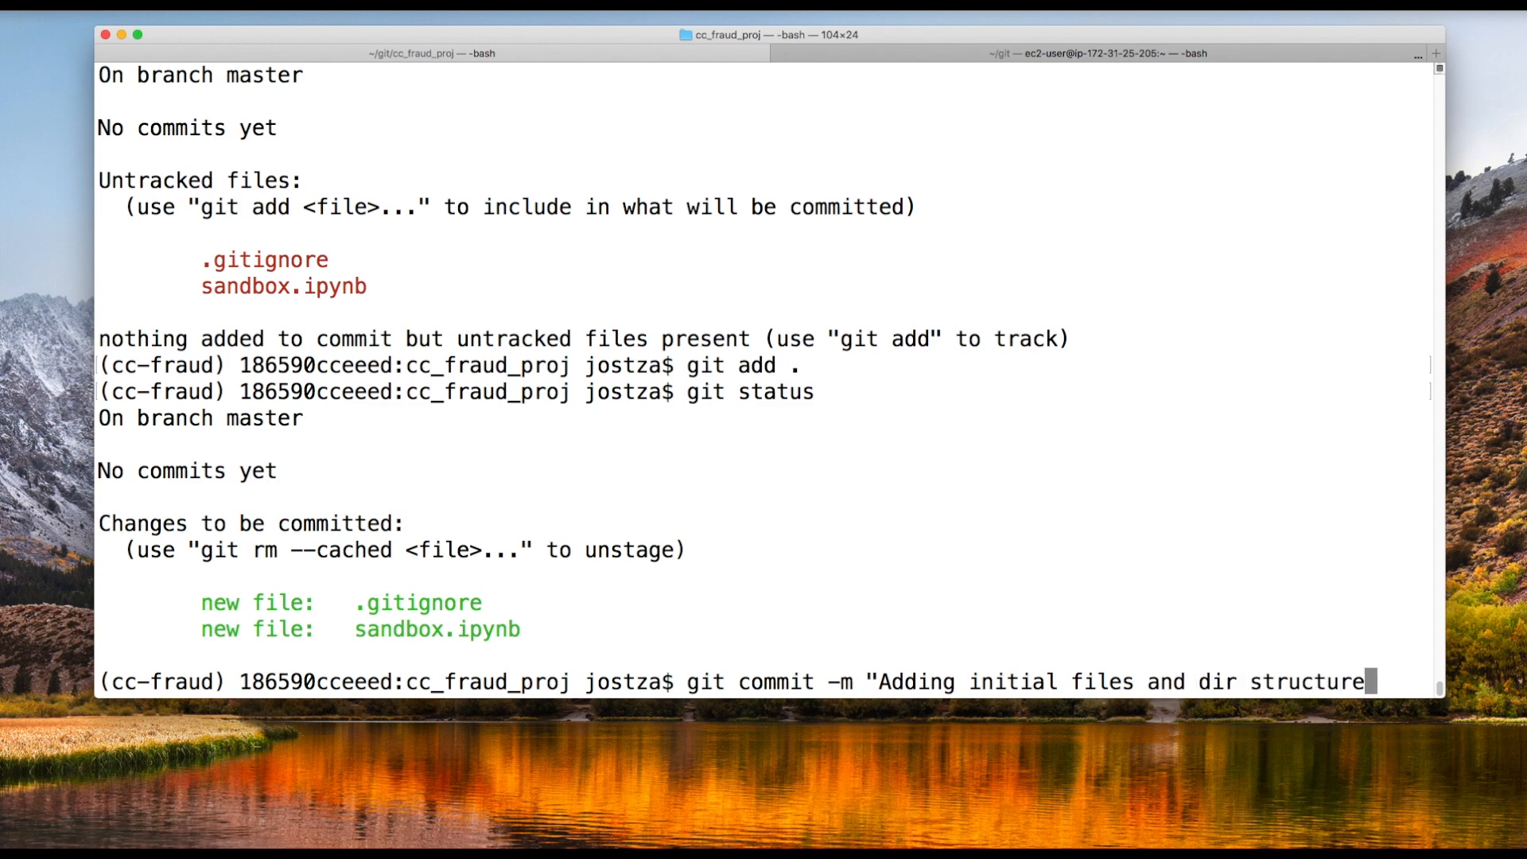